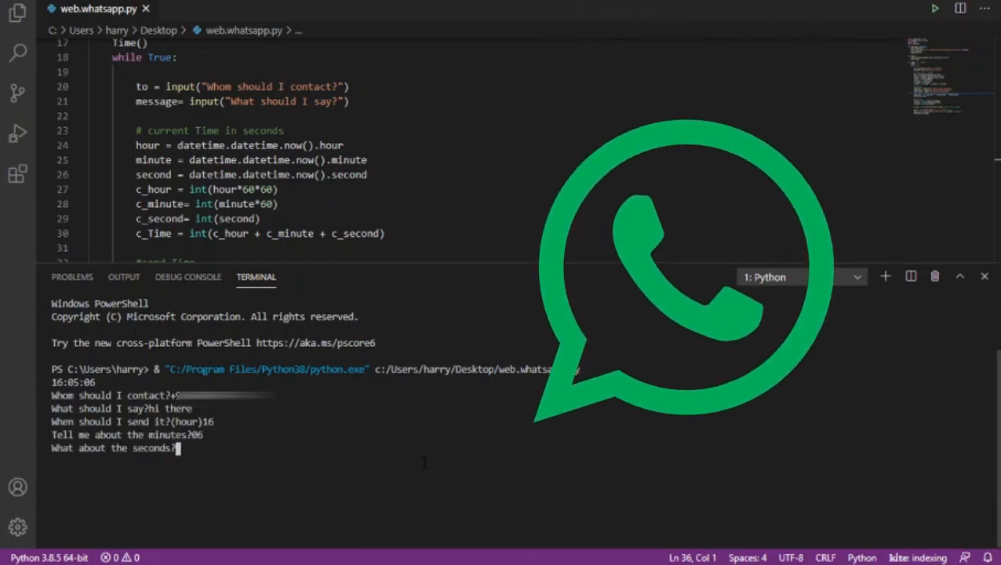
Create a new blank file and start naming it 'web' on the Desktop.
{"action": "type", "text": "15"}
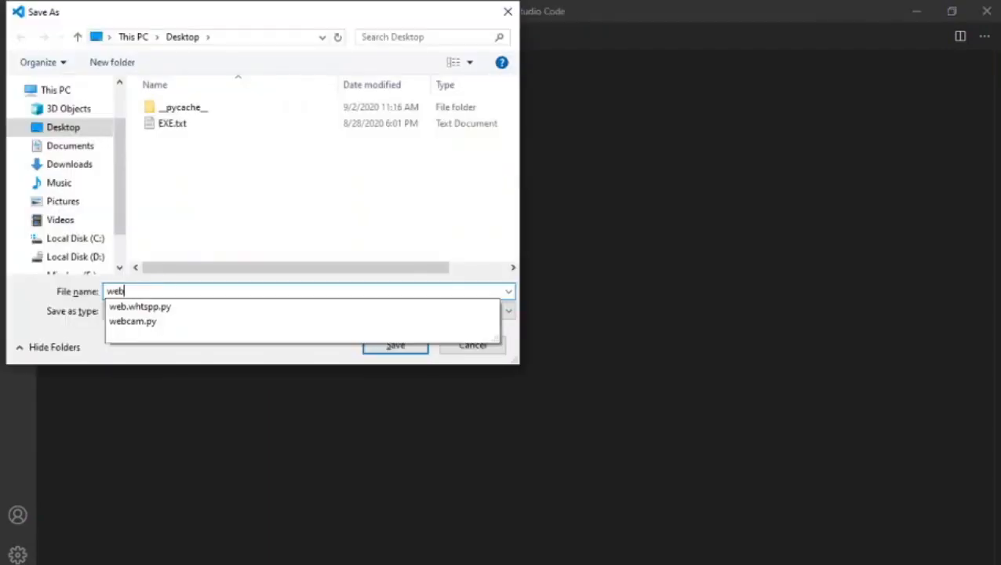
Save the file as web.whatsapp.py and add 'import webbrowser as wb' with blank lines.
{"action": "type", "text": "hatsa"}
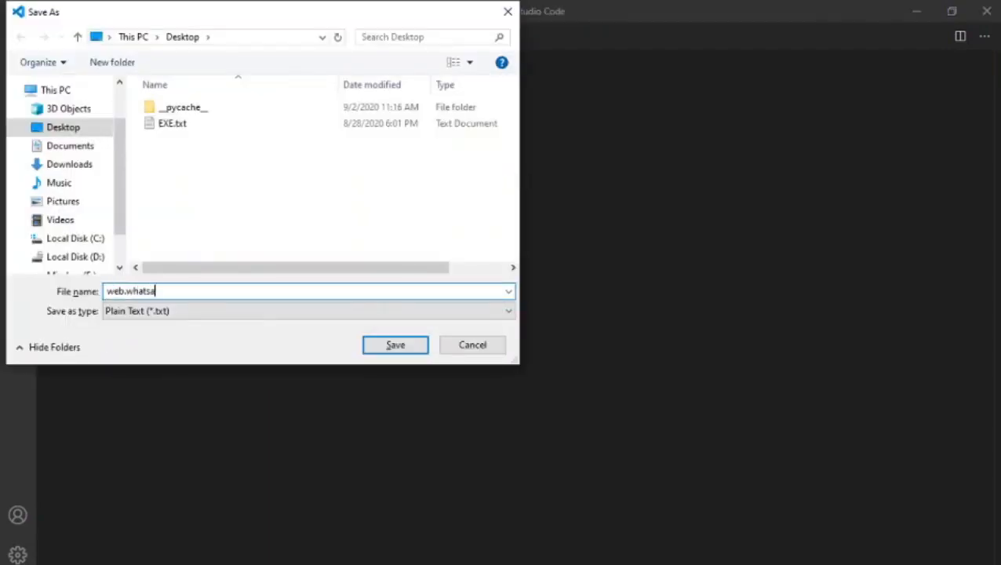
{"action": "left_click", "coordinate": [395, 344]}
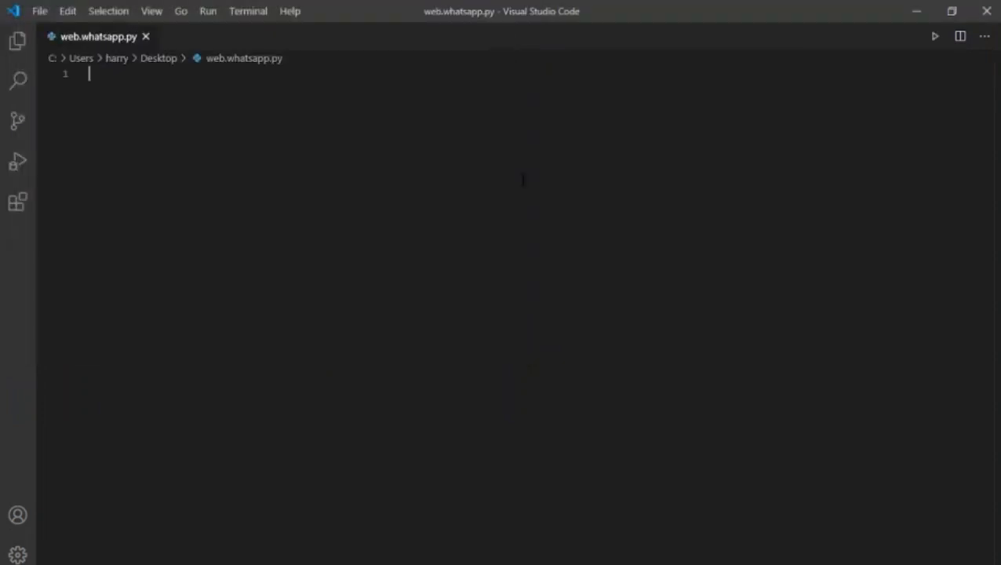
{"action": "type", "text": "import"}
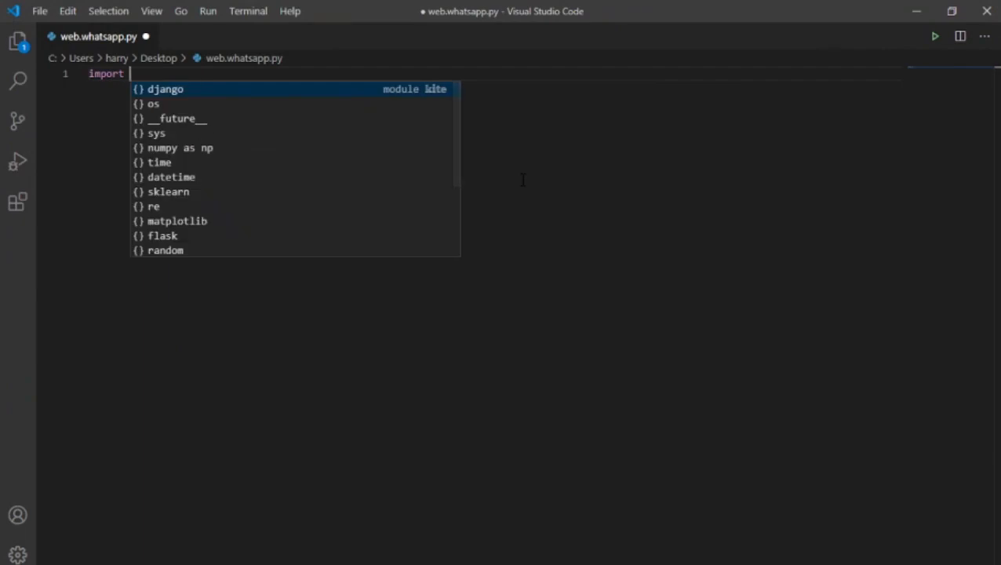
{"action": "type", "text": "webbrowser as wb"}
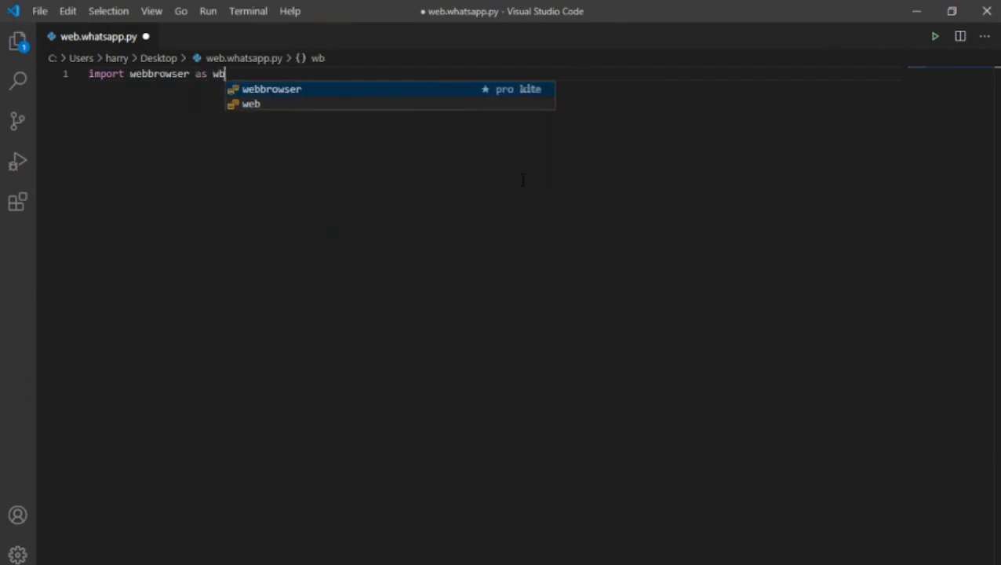
{"action": "key", "text": "enter"}
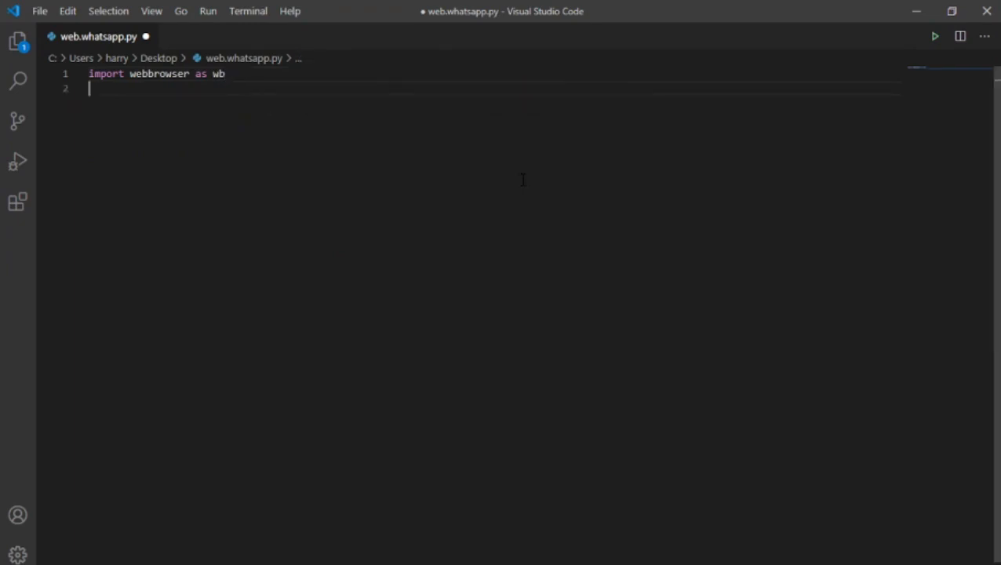
{"action": "key", "text": "enter"}
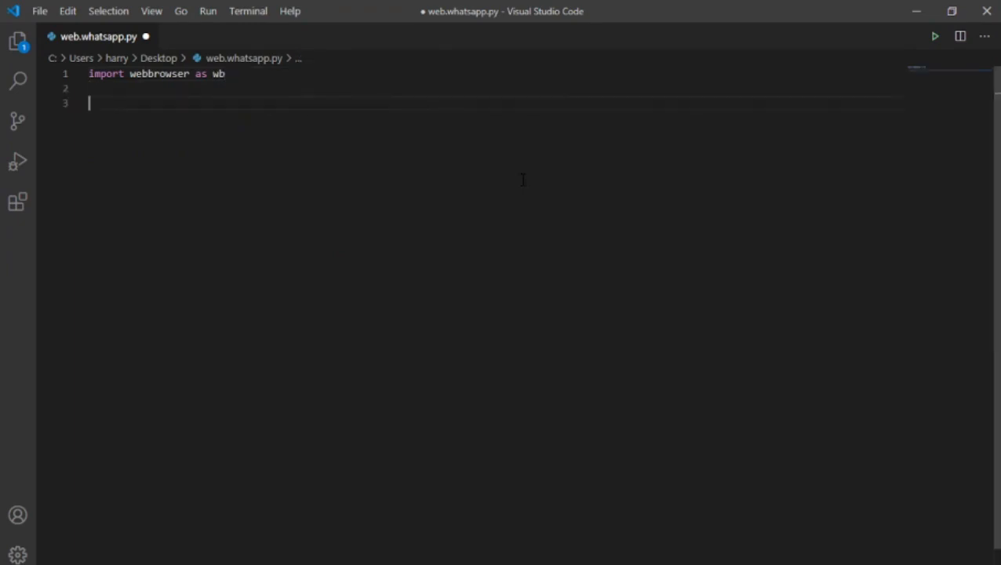
{"action": "key", "text": "Enter"}
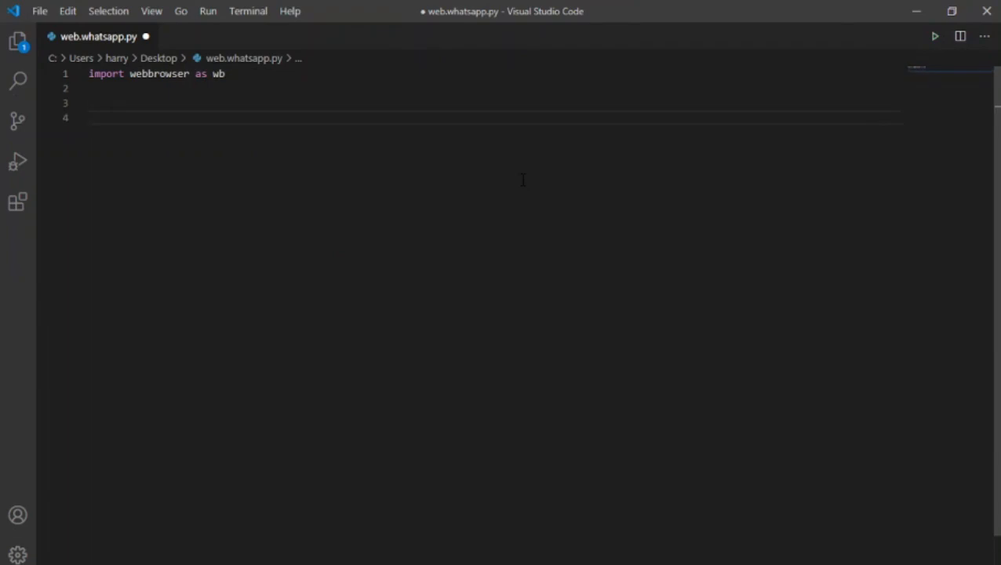
Define 'to' as the recipient phone number and 'content' as 'Hi!'.
{"action": "type", "text": "to ="}
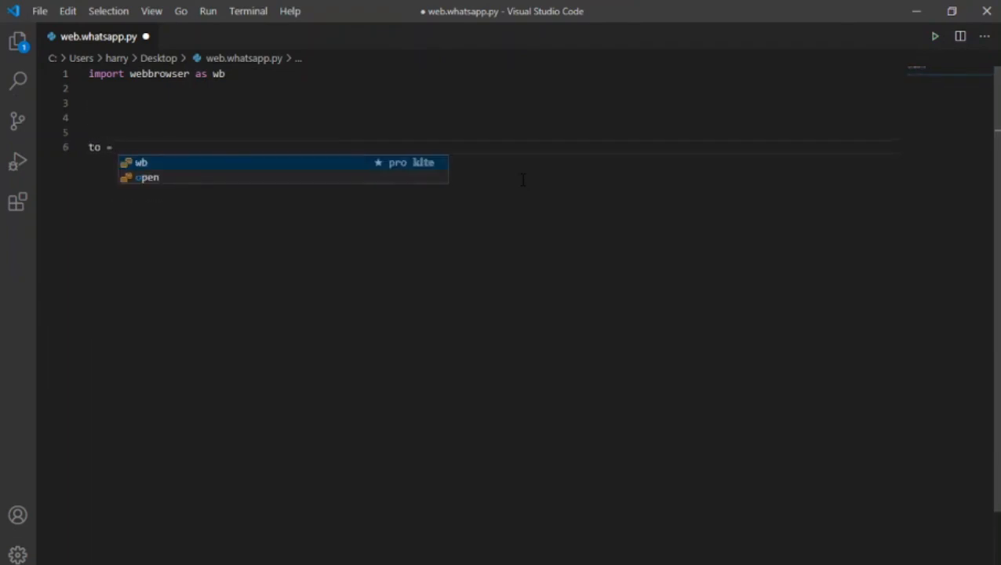
{"action": "type", "text": "'"}
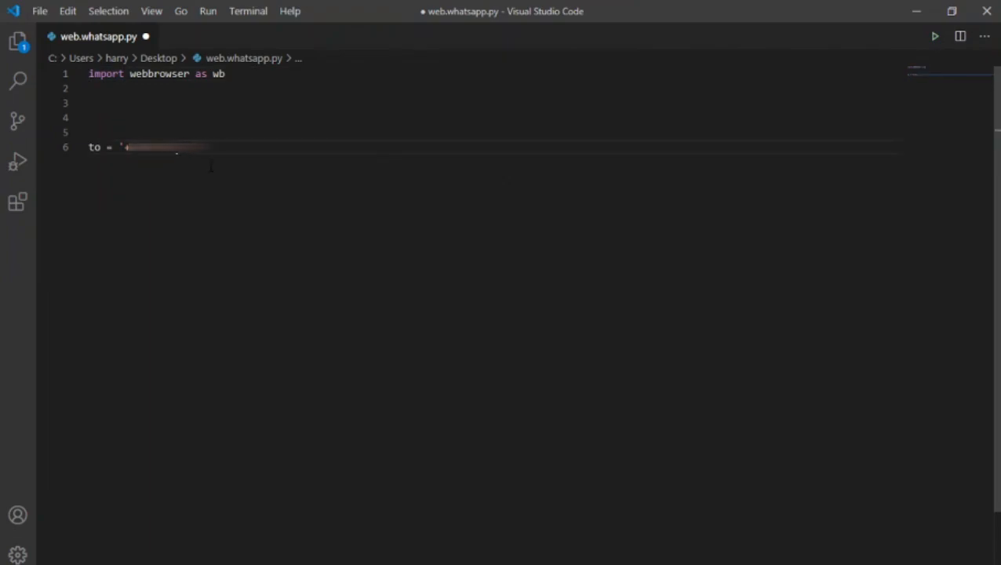
{"action": "key", "text": "Enter"}
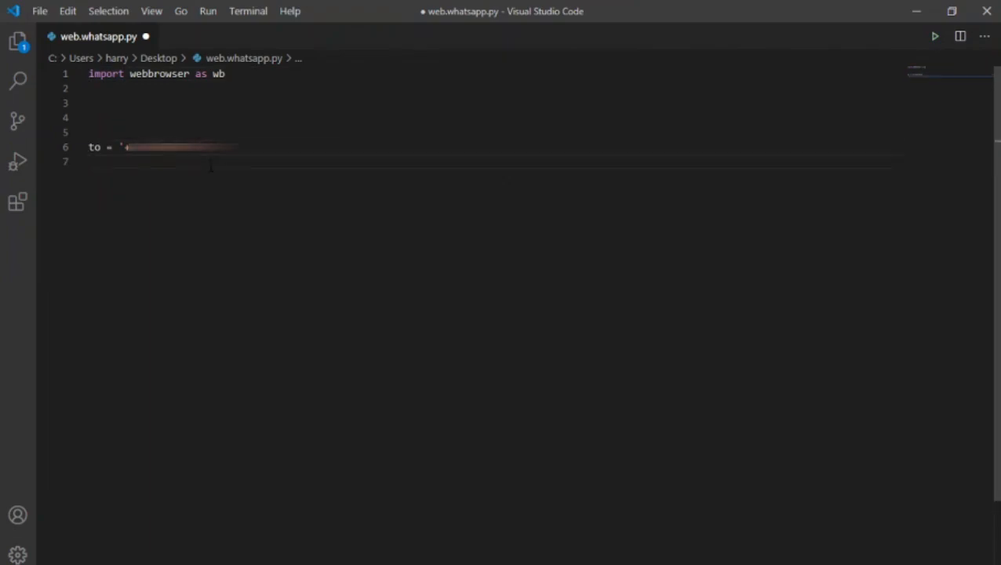
{"action": "type", "text": "content"}
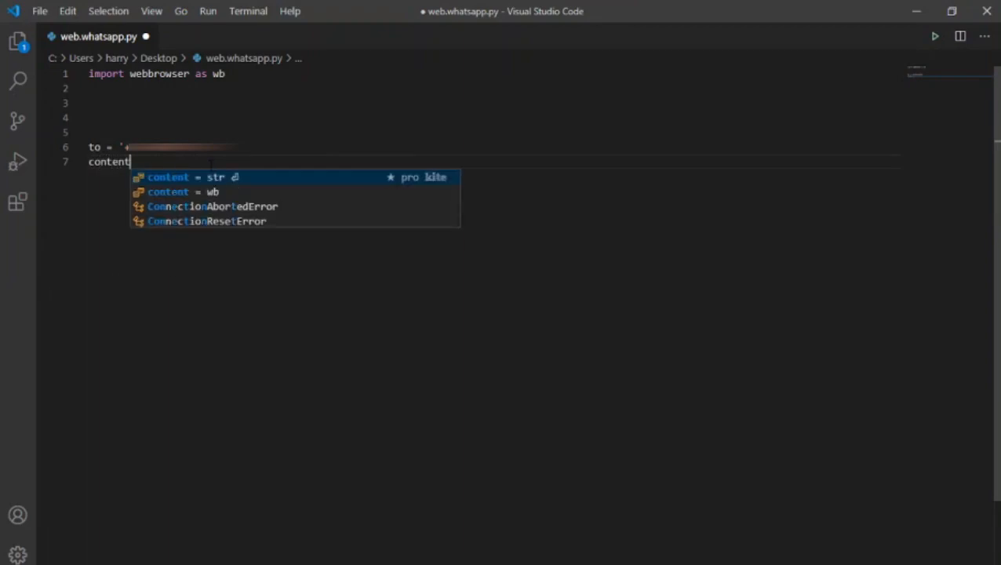
{"action": "type", "text": "= '"}
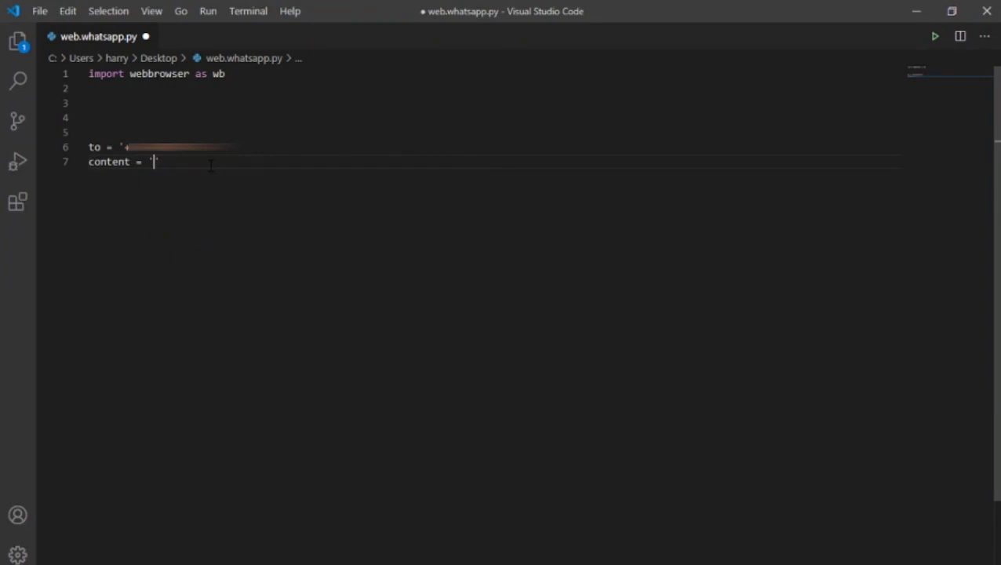
{"action": "type", "text": "Hi"}
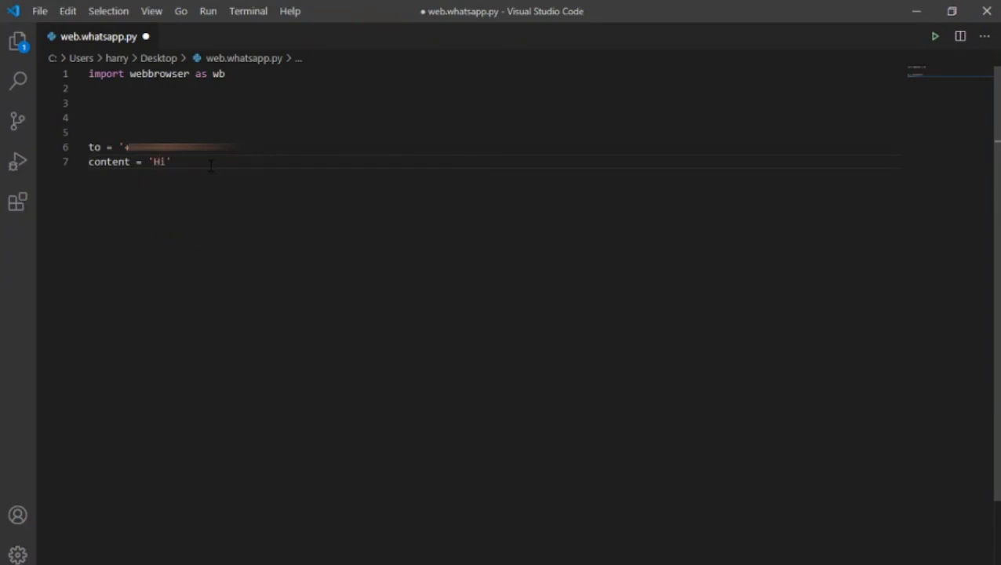
{"action": "type", "text": "!"}
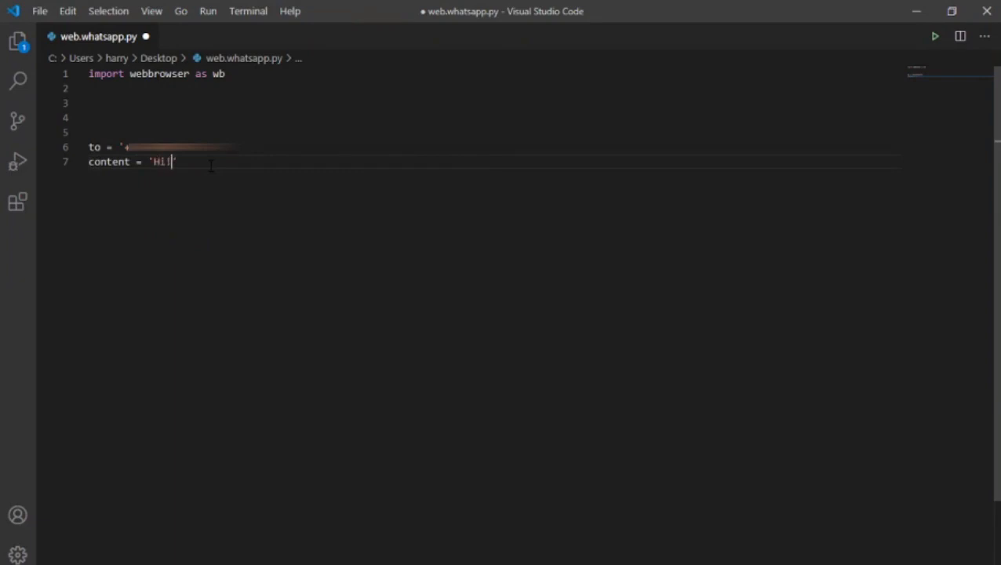
{"action": "type", "text": "!"}
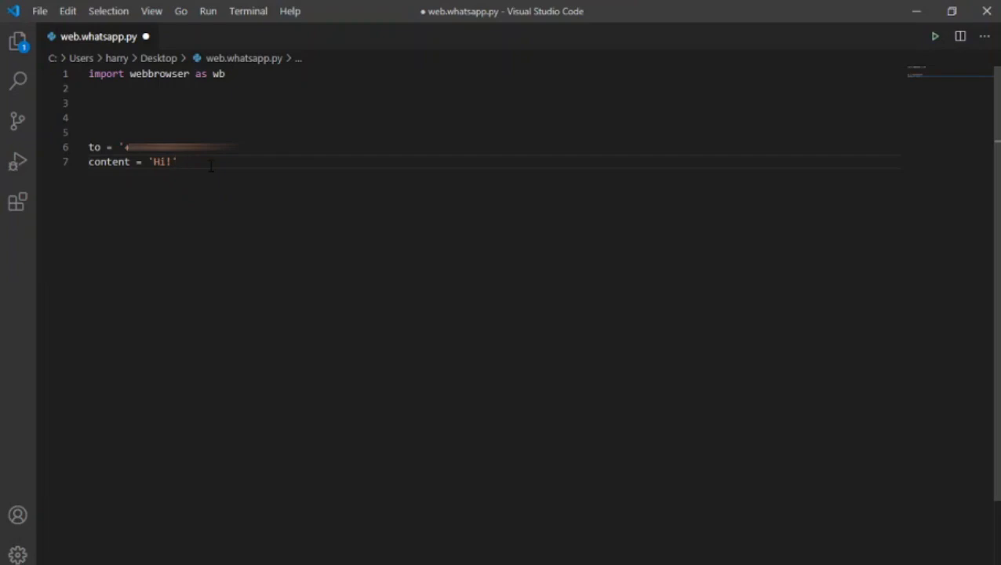
{"action": "key", "text": "Enter"}
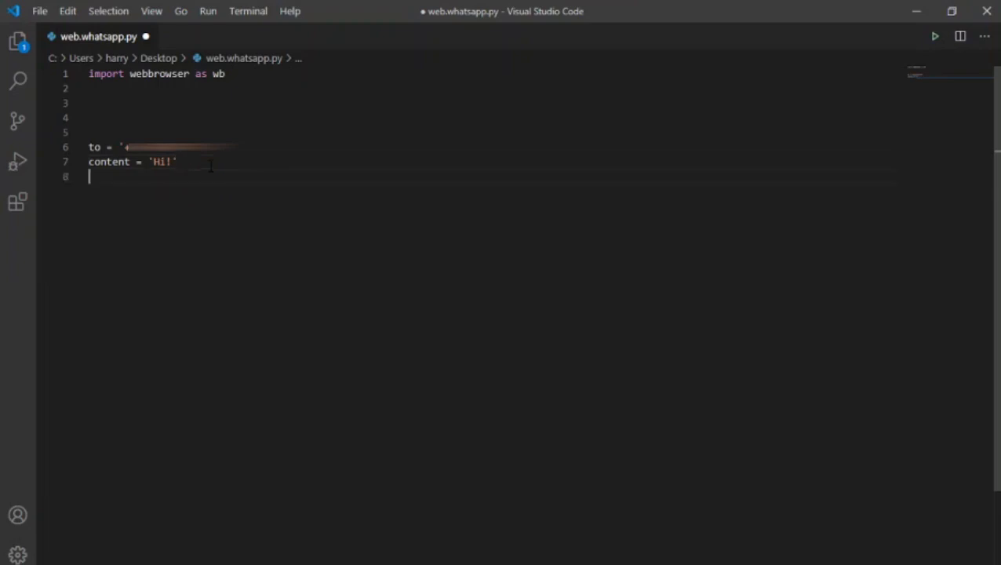
{"action": "key", "text": "enter"}
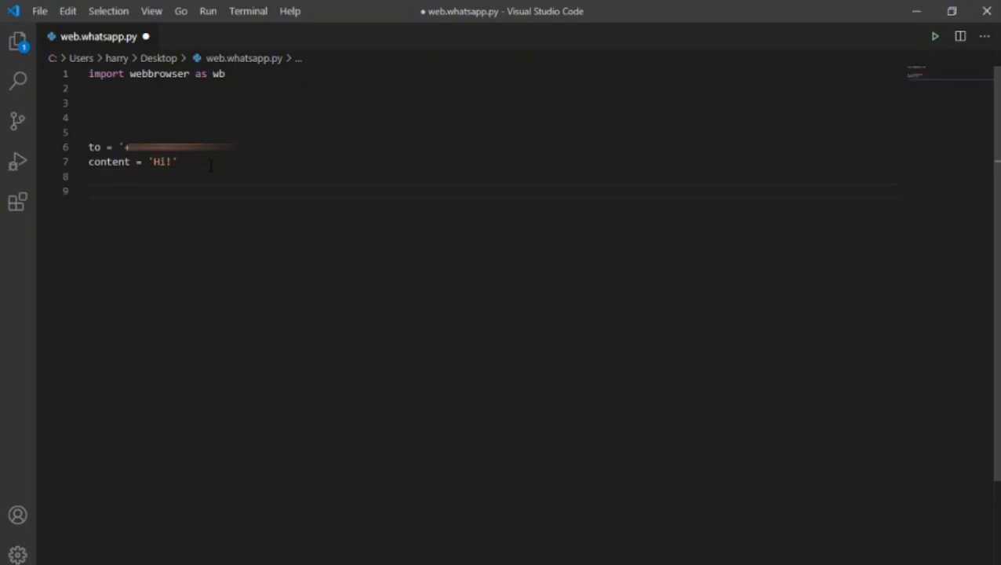
Add wb.open with the web.whatsapp.com/send URL from to and content, and save.
{"action": "type", "text": "wb.open('https://web.whatsapp"}
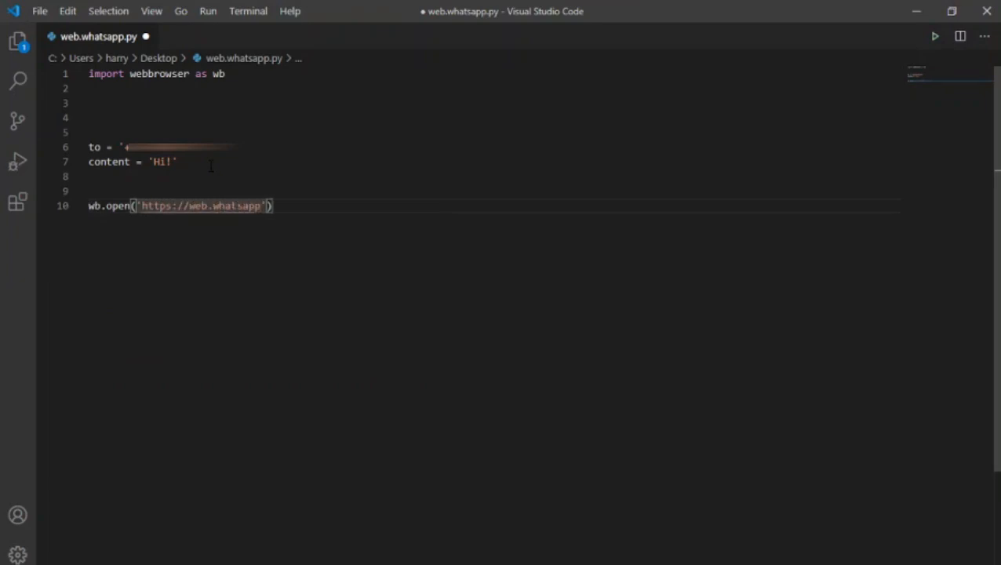
{"action": "type", "text": ".com/send?"}
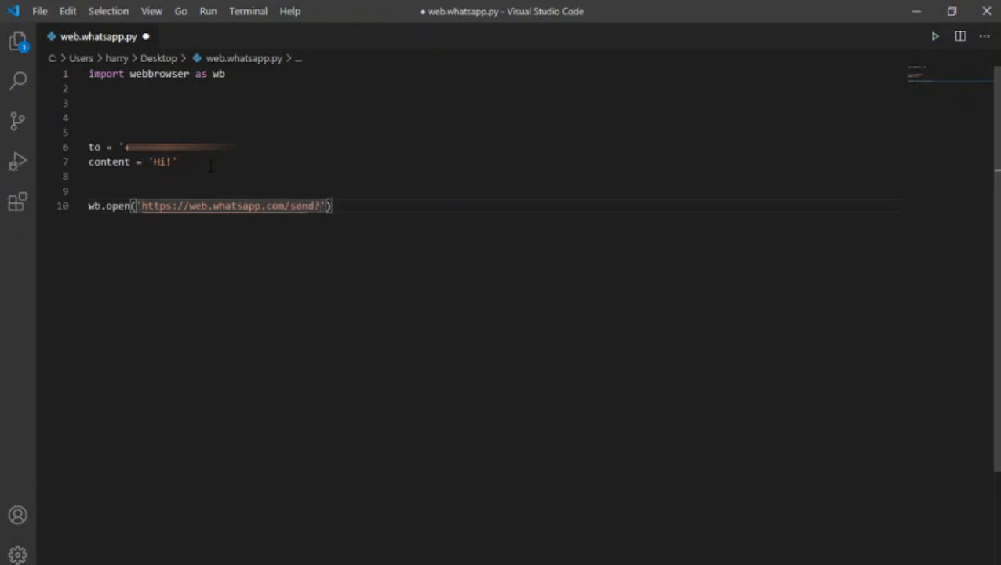
{"action": "type", "text": "phone"}
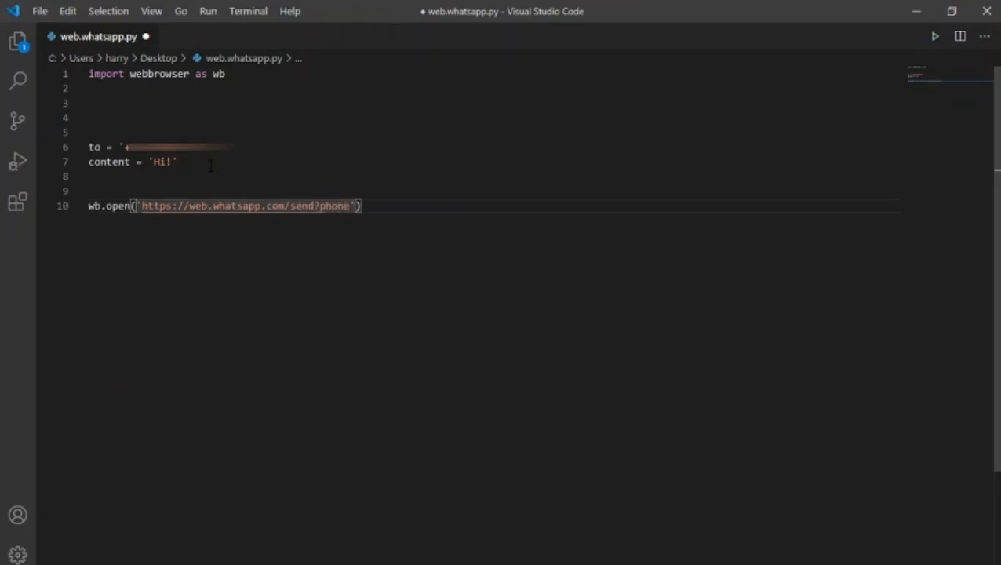
{"action": "type", "text": "'+to+"}
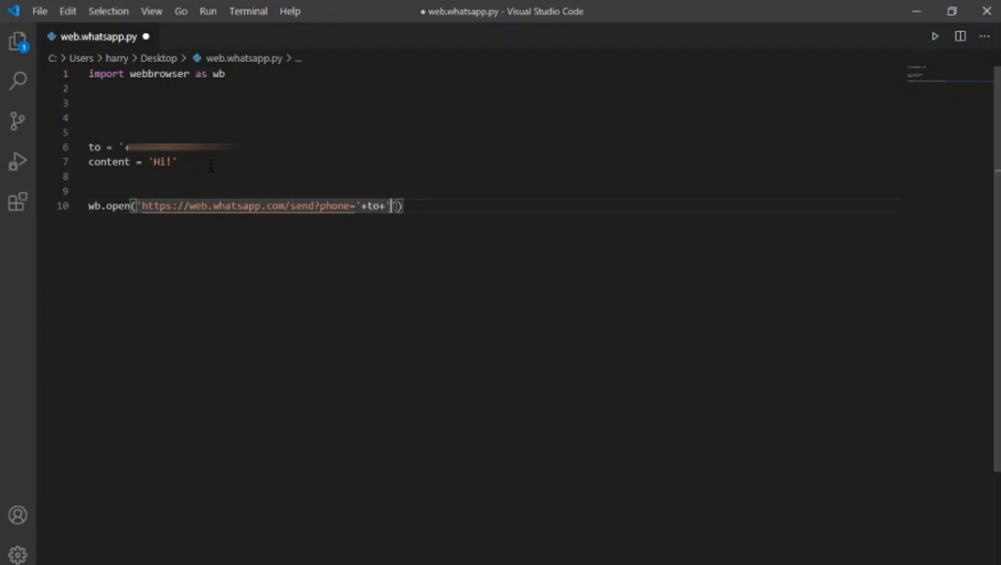
{"action": "type", "text": "&text="}
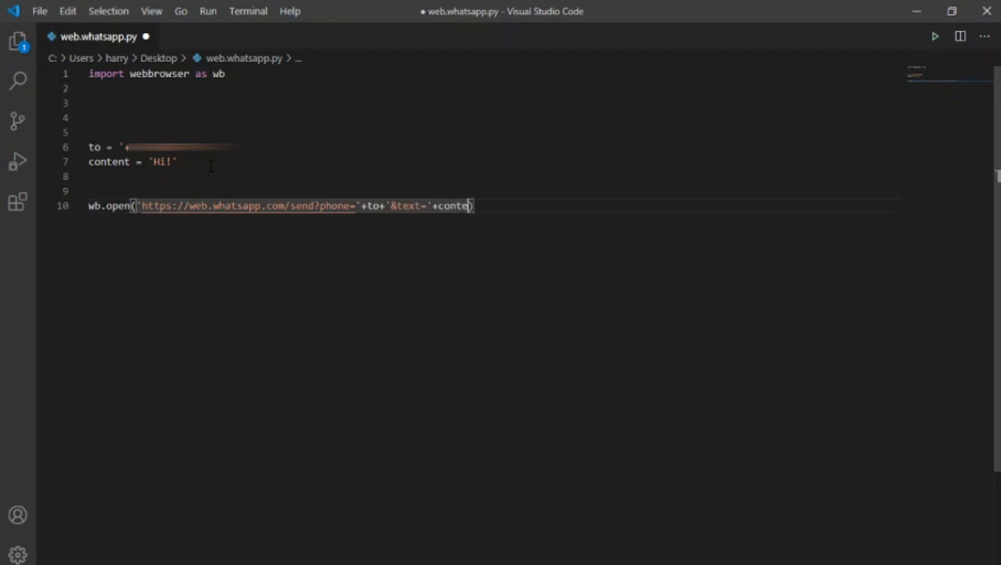
{"action": "type", "text": "nt"}
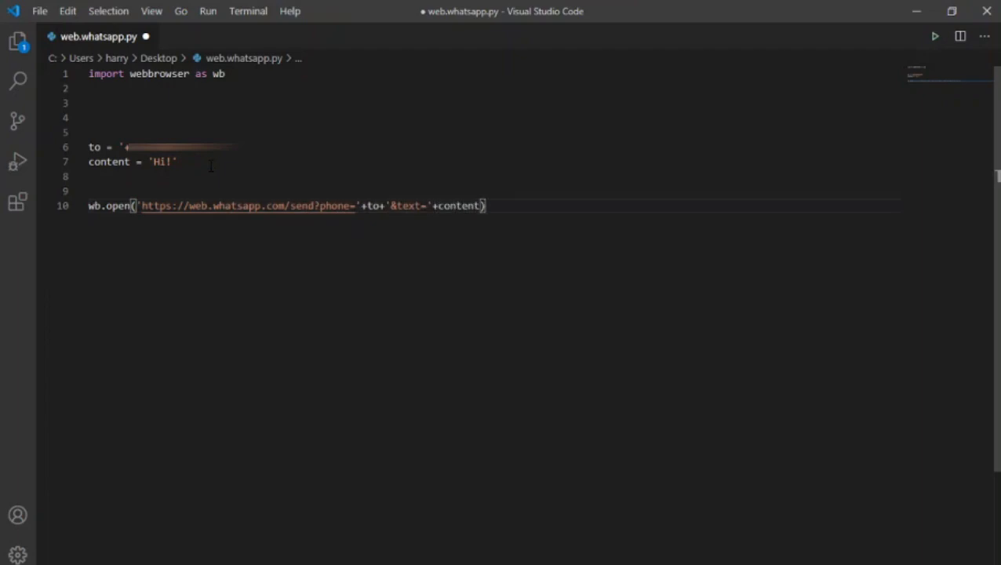
{"action": "key", "text": "ctrl+s"}
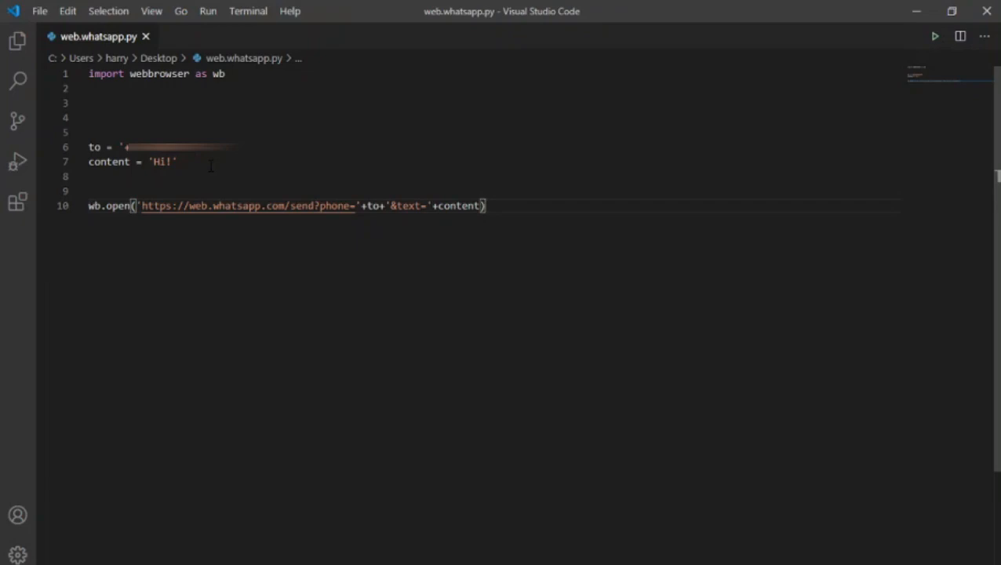
{"action": "key", "text": "enter"}
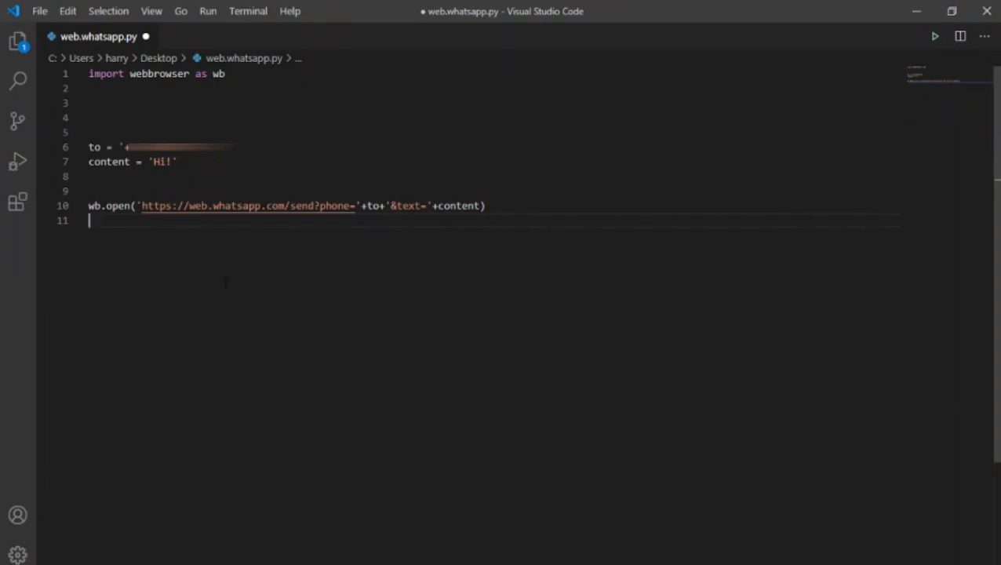
Install the keyboard package and add imports for press from keyboard and time.
{"action": "left_click", "coordinate": [248, 10]}
{"action": "type", "text": "pip install keyboard"}
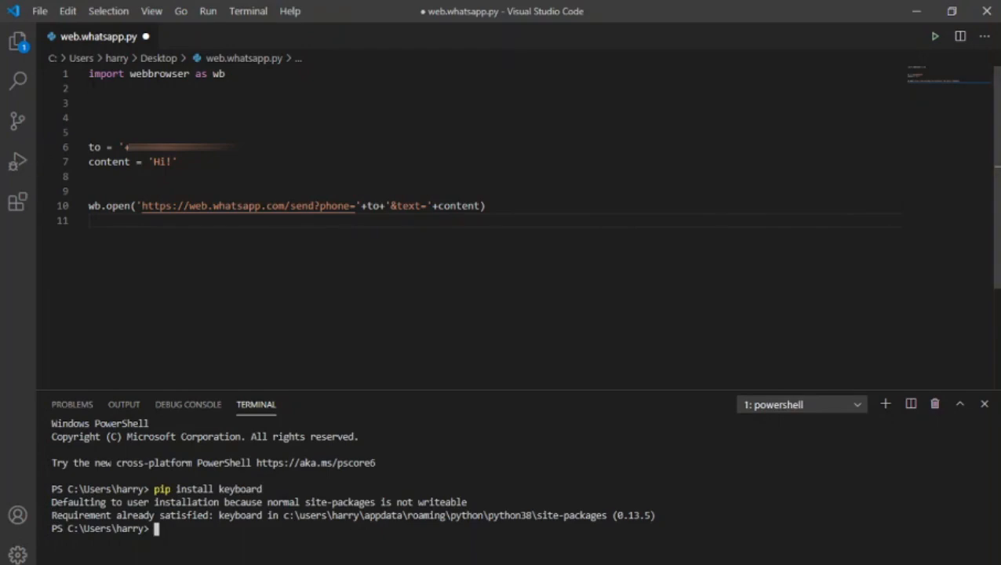
{"action": "type", "text": "import press"}
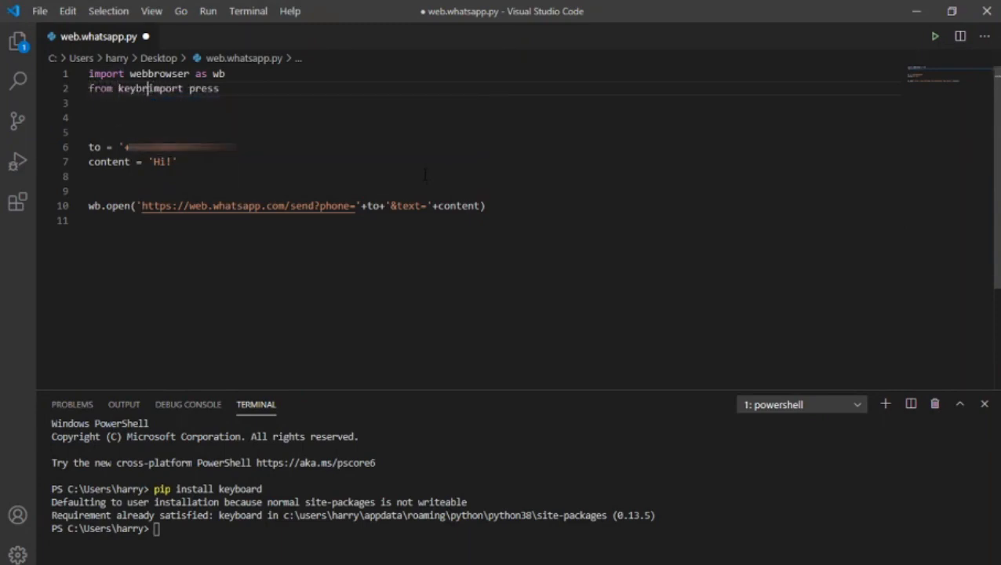
{"action": "type", "text": "oard"}
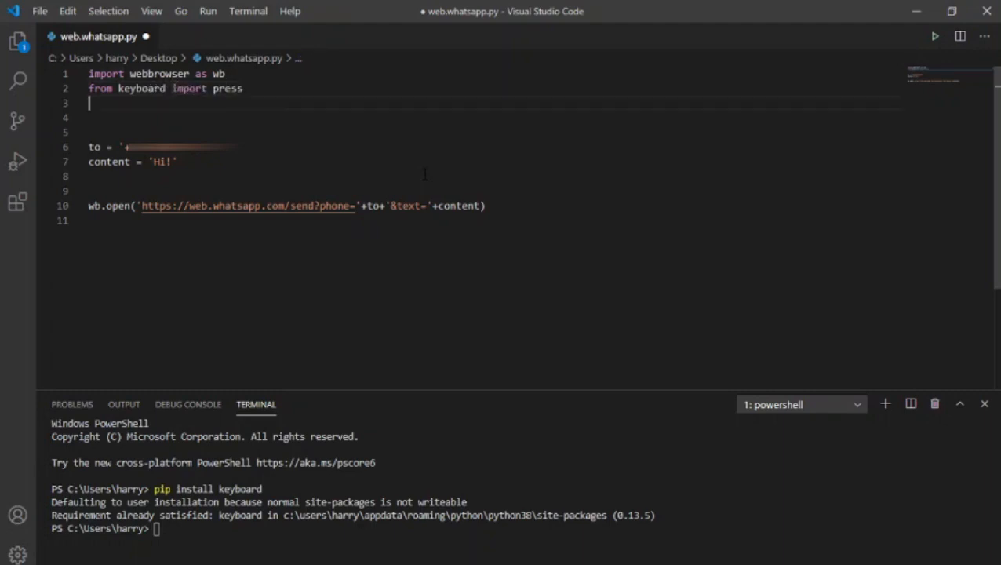
{"action": "type", "text": "import"}
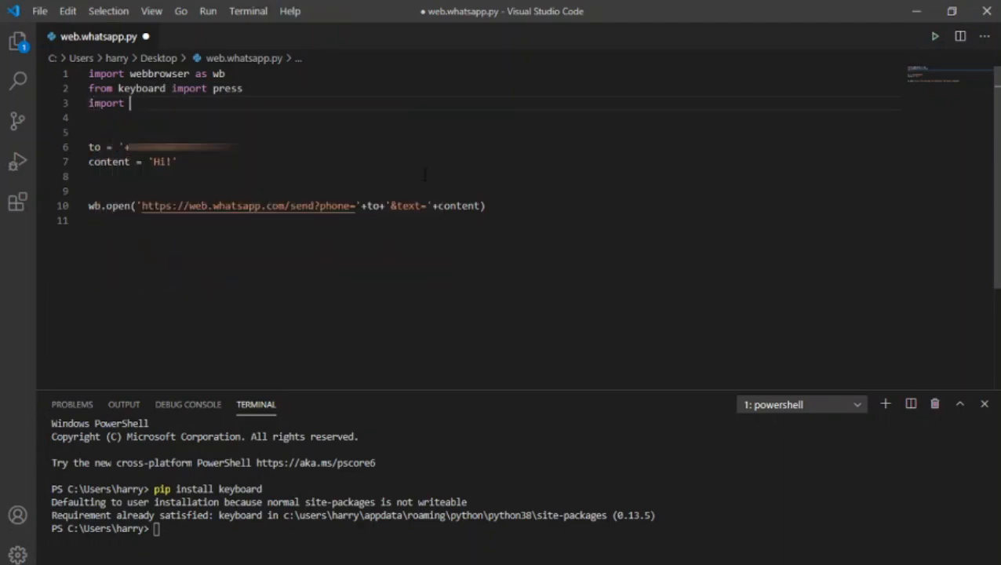
{"action": "type", "text": "t"}
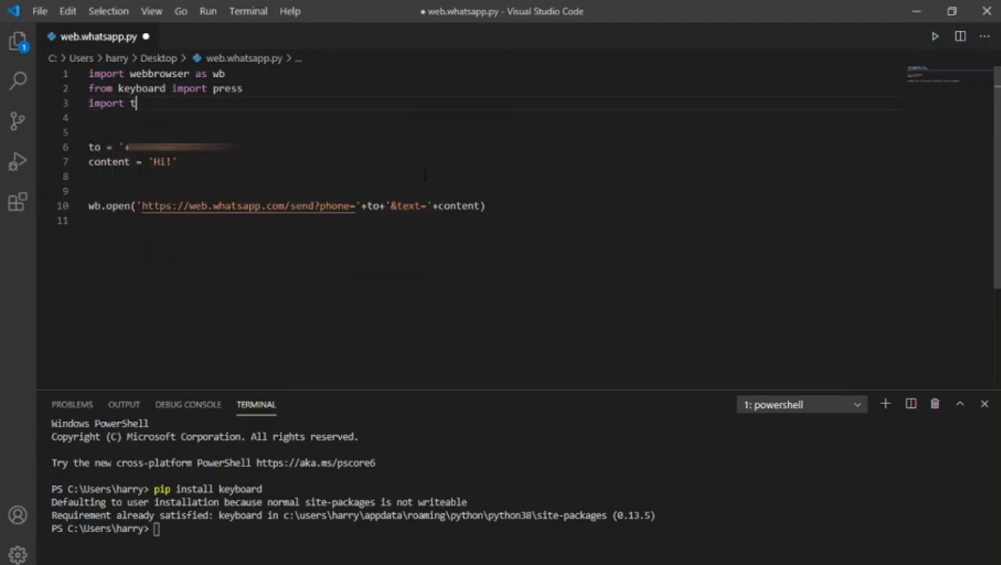
{"action": "type", "text": "ime"}
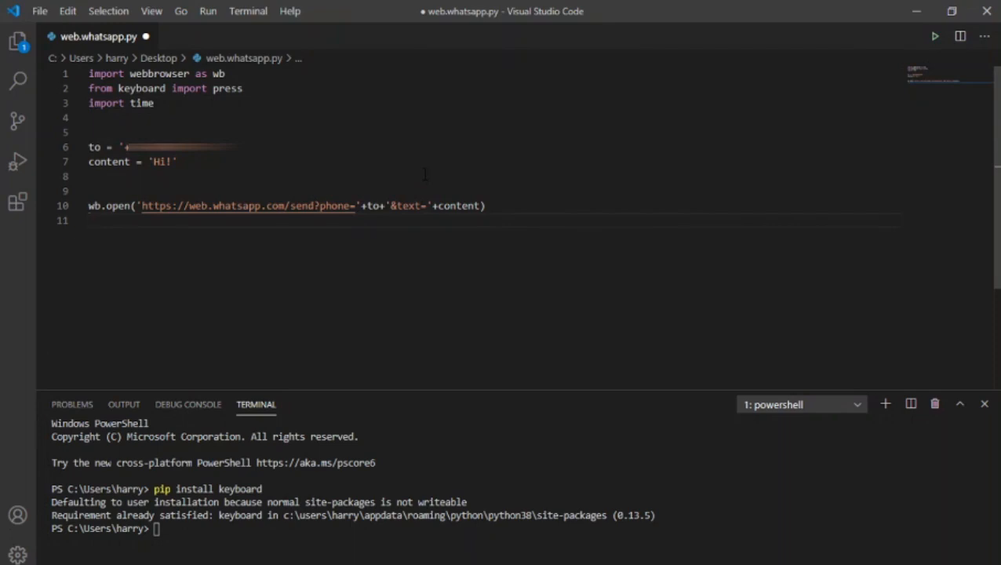
Add press('enter') below wb.open, preceded by time.sleep(20).
{"action": "type", "text": "press"}
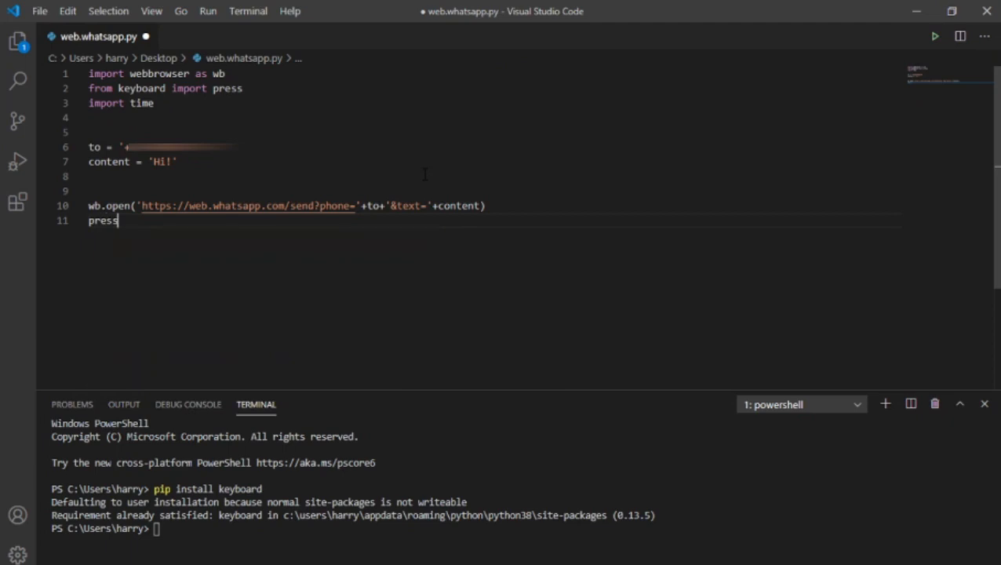
{"action": "type", "text": "'"}
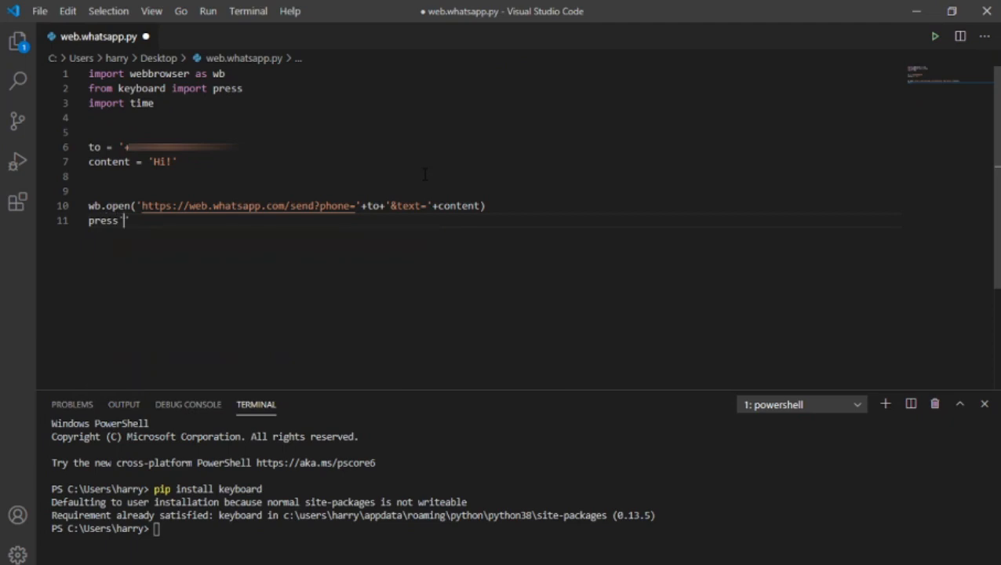
{"action": "type", "text": "enter"}
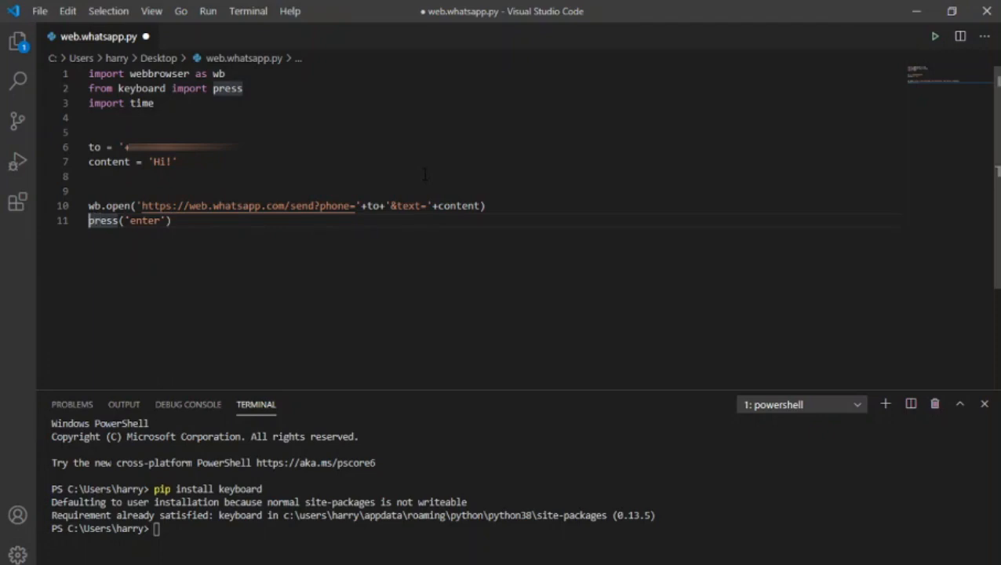
{"action": "key", "text": "enter"}
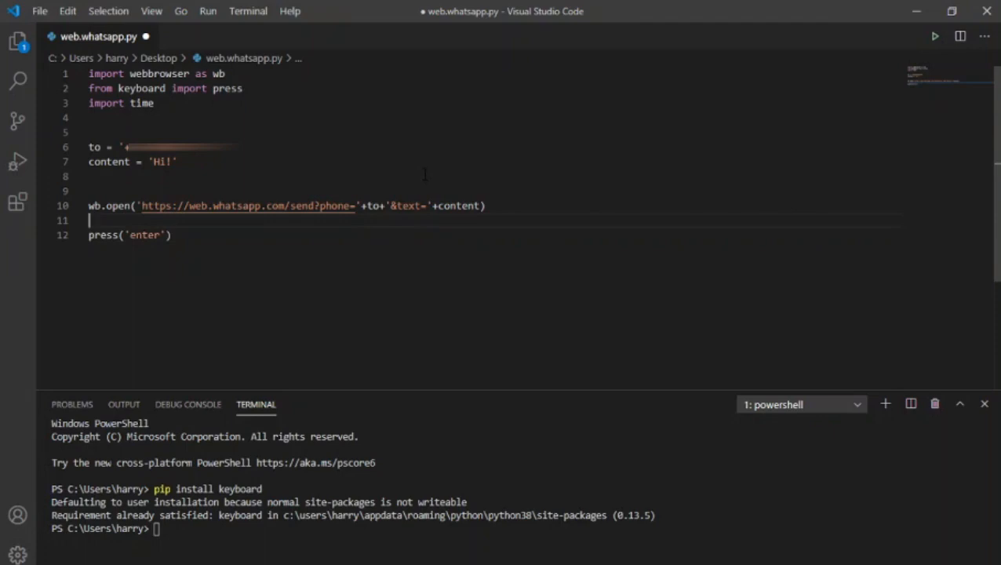
{"action": "type", "text": "t"}
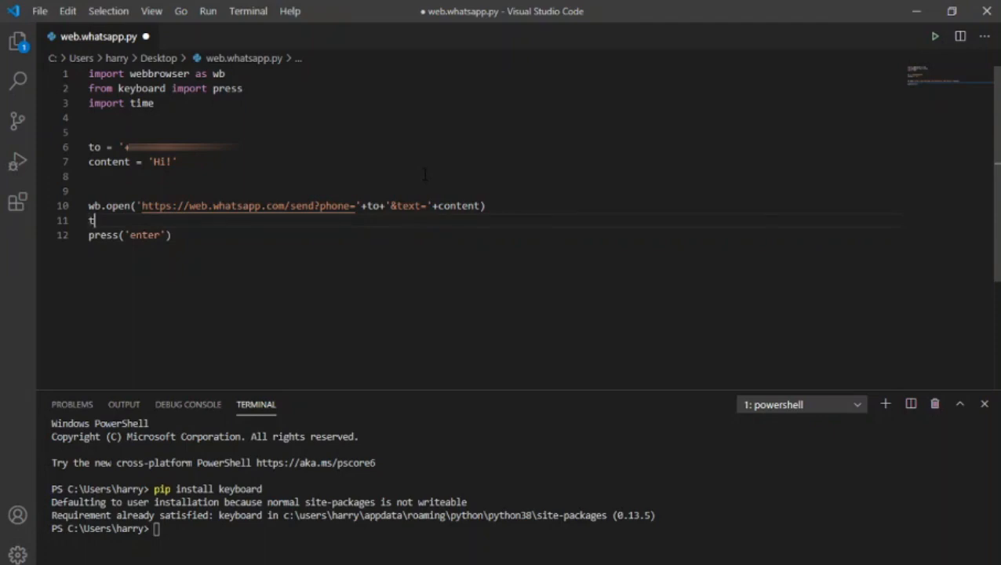
{"action": "type", "text": "ime.sleep("}
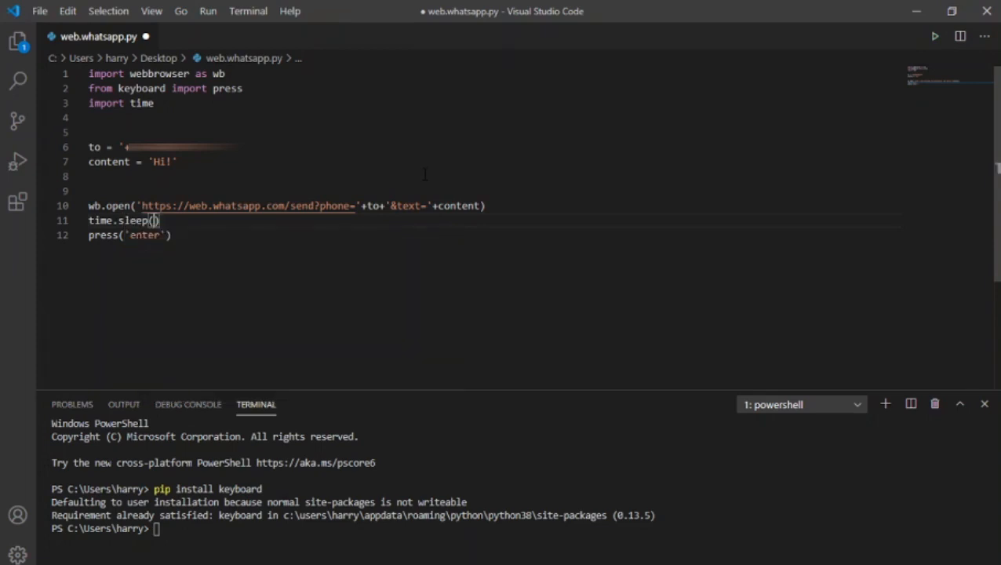
{"action": "type", "text": "25"}
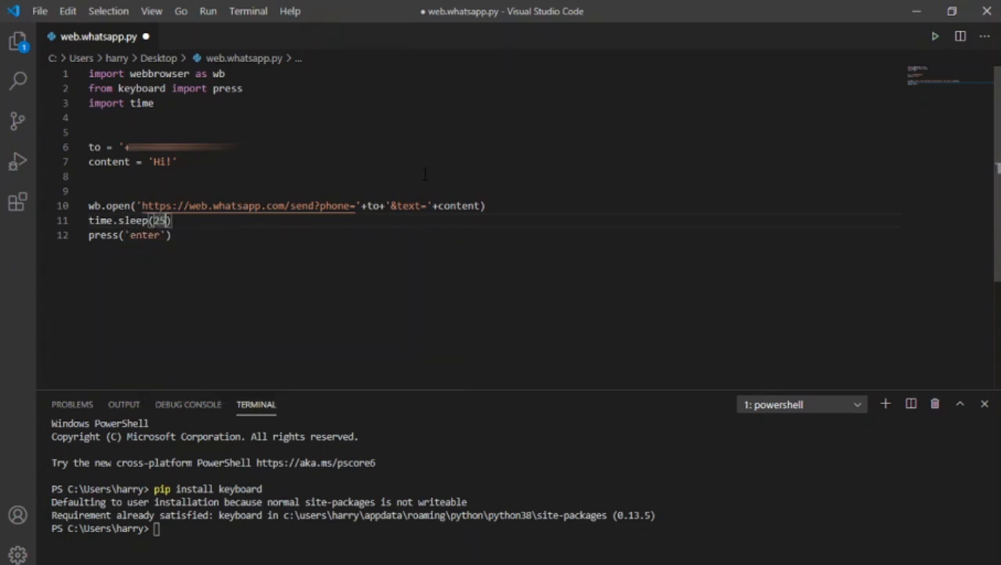
{"action": "type", "text": "20"}
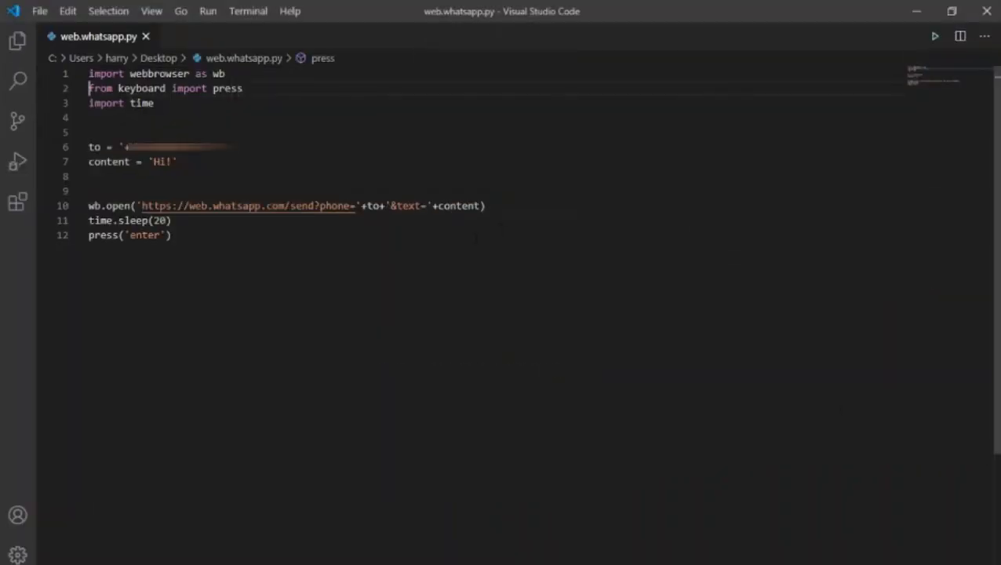
Replace the old sending code with 'import datetime'.
{"action": "left_click_drag", "start_coordinate": [89, 117], "coordinate": [171, 234]}
{"action": "type", "text": "im"}
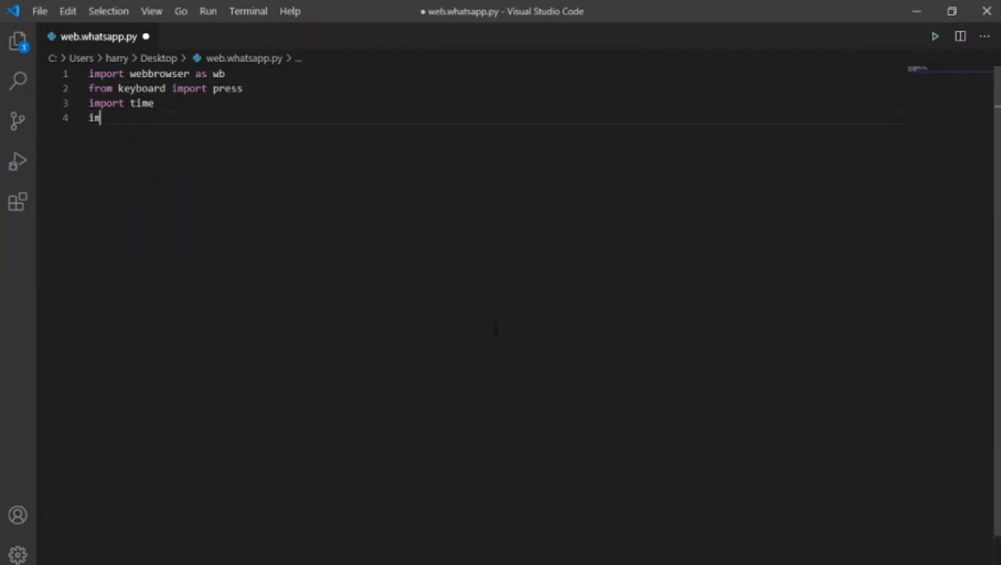
{"action": "type", "text": "port"}
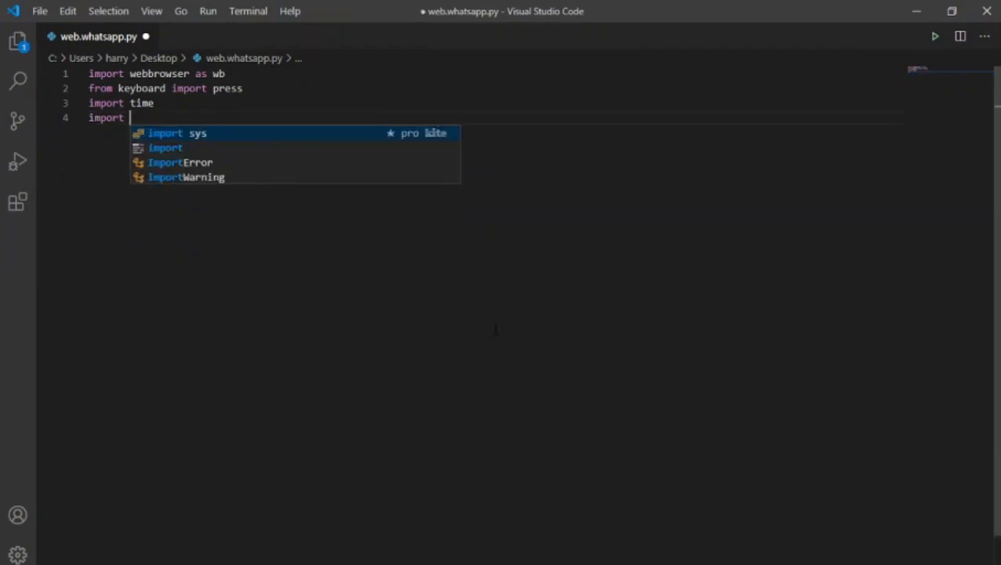
{"action": "type", "text": "datetime"}
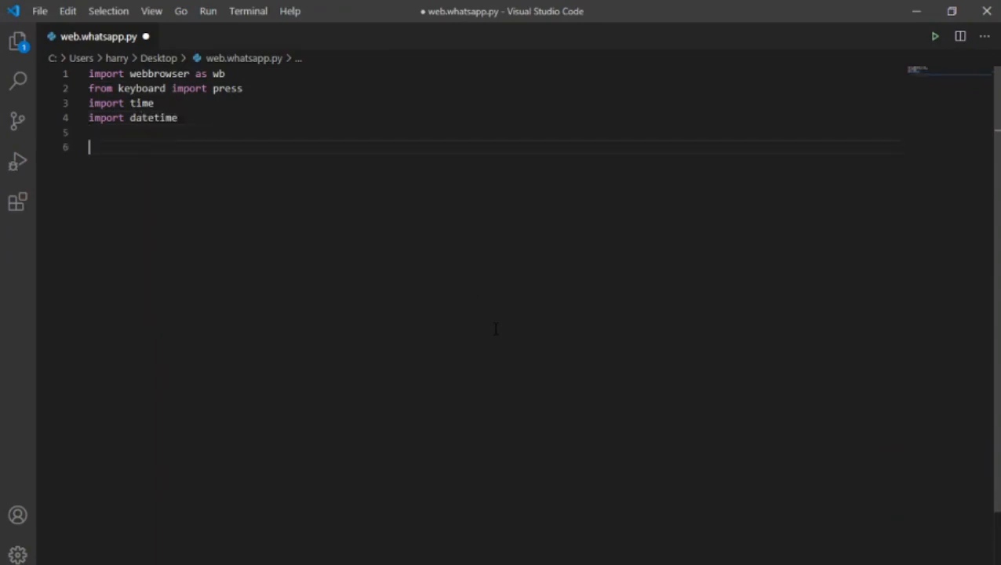
Define Time() that formats datetime.now() as %H:%M:%S and prints it.
{"action": "type", "text": "def"}
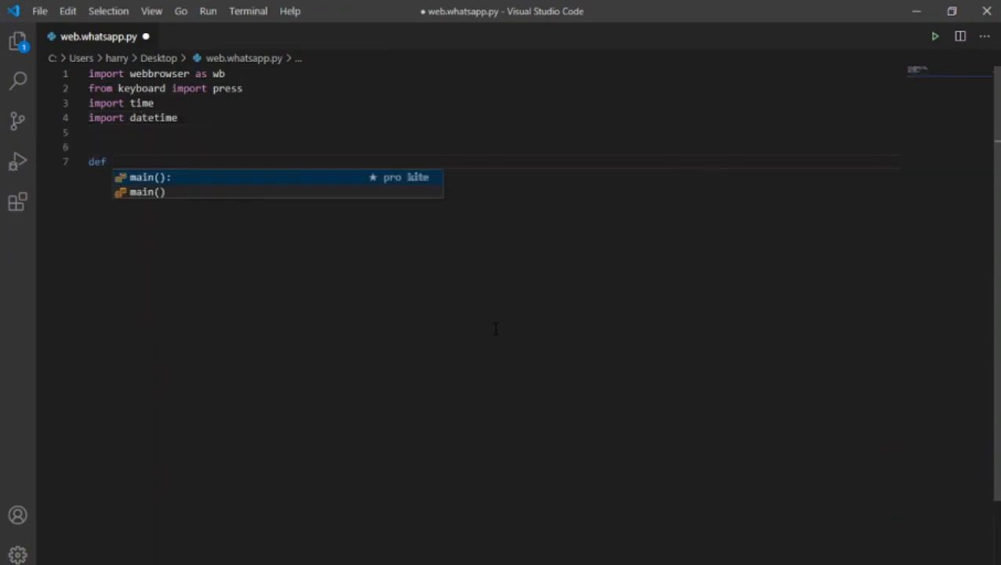
{"action": "type", "text": "Ti"}
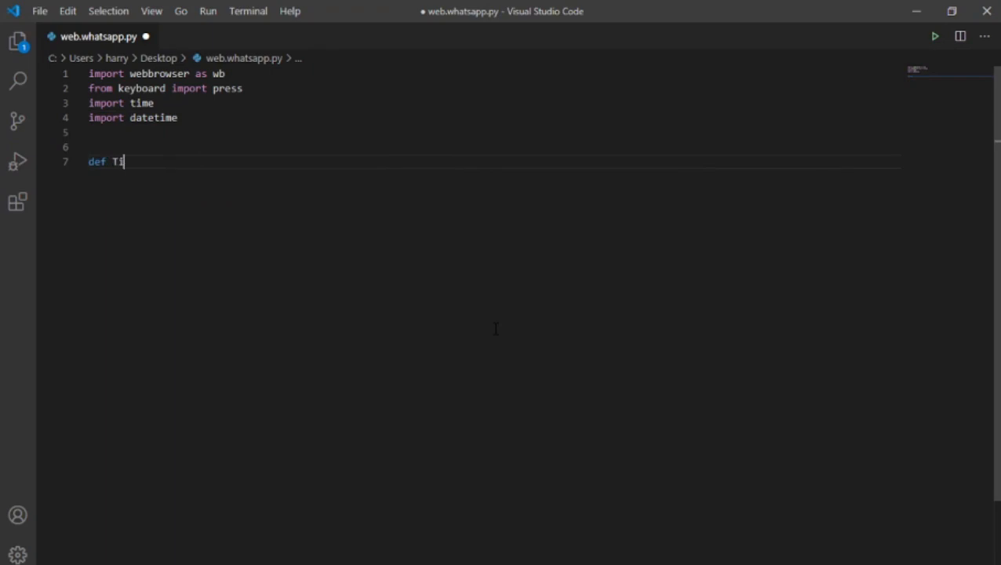
{"action": "type", "text": "ime():"}
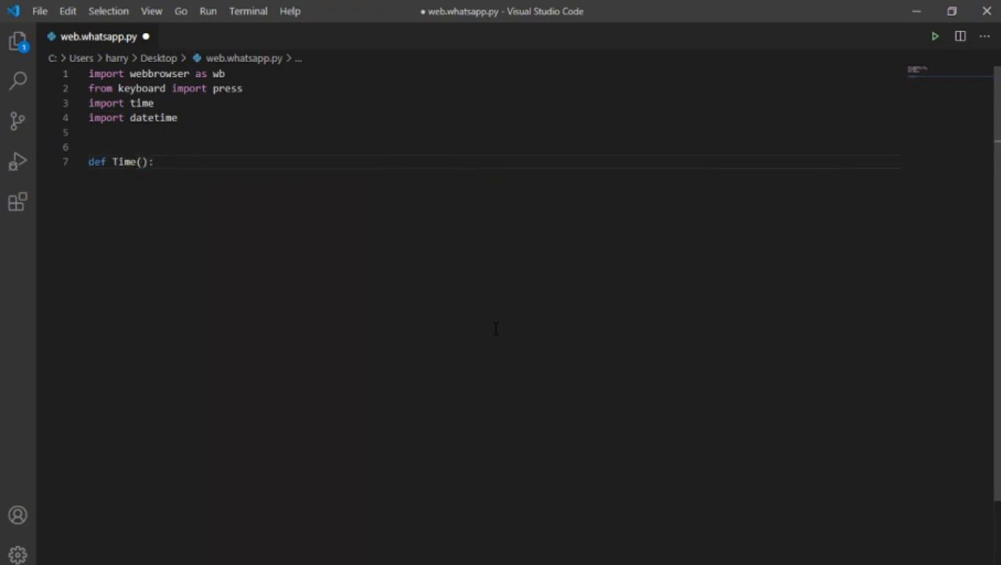
{"action": "type", "text": "Time"}
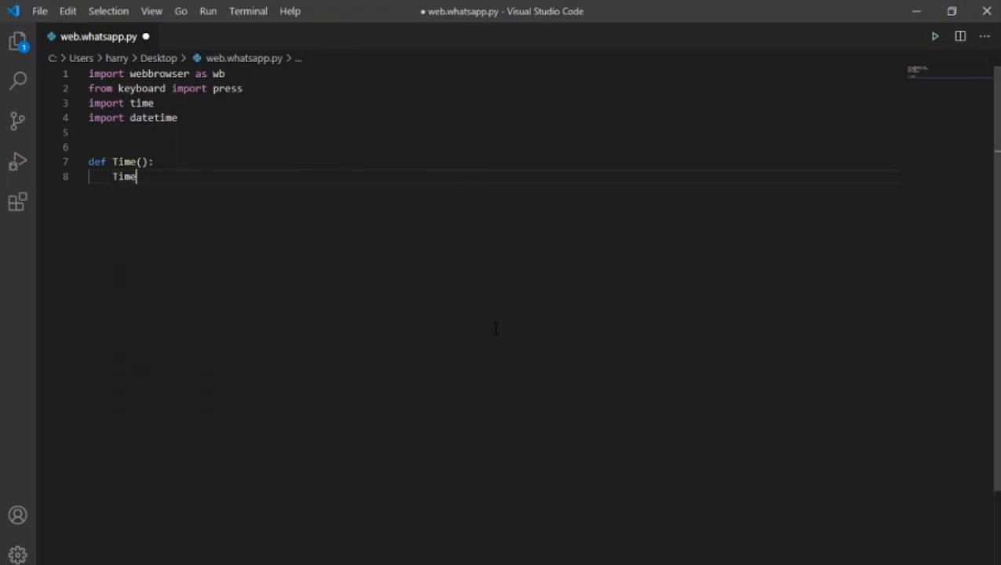
{"action": "type", "text": "= datetime.datetime.now()"}
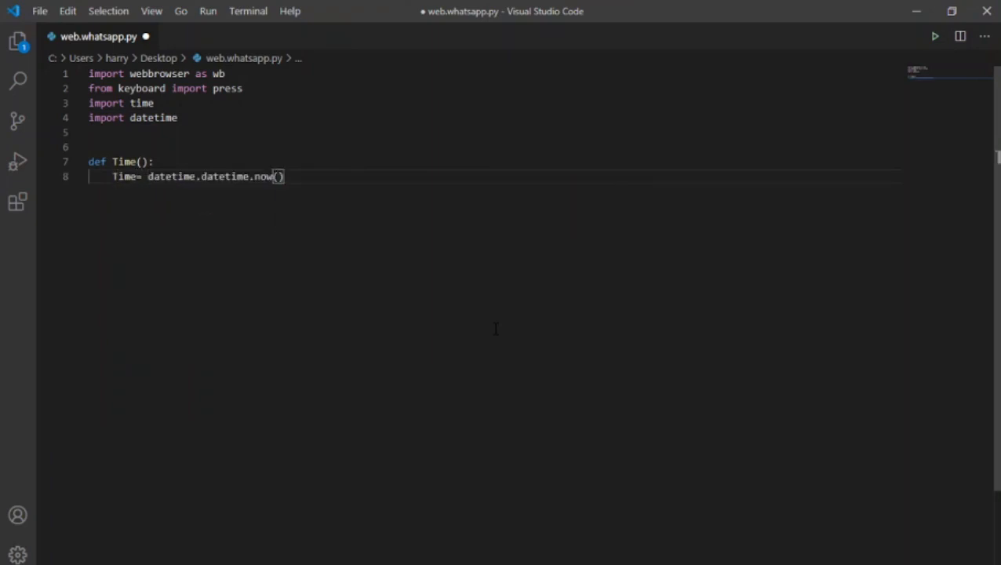
{"action": "type", "text": ".strftime(\"%H:%M"}
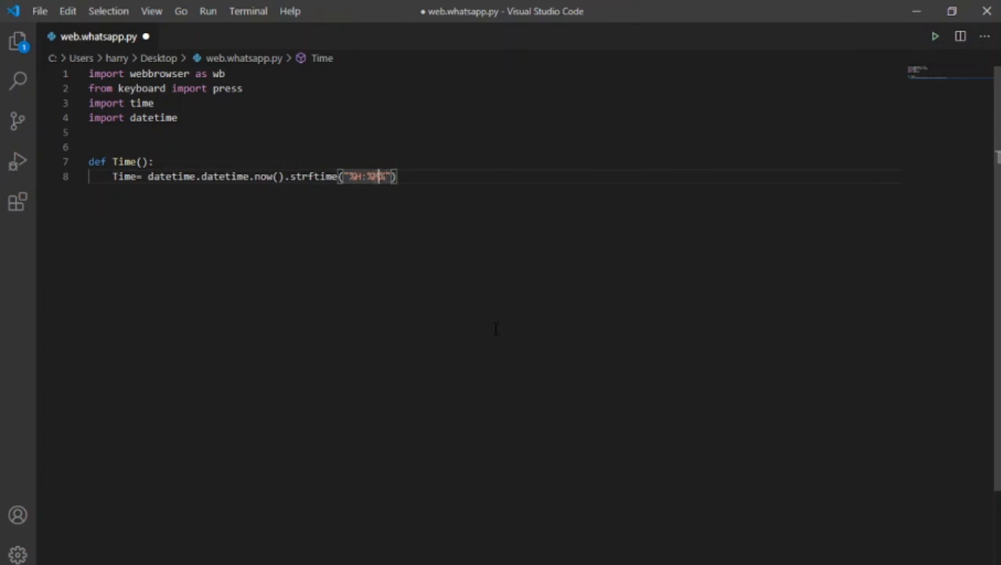
{"action": "type", "text": ":%S"}
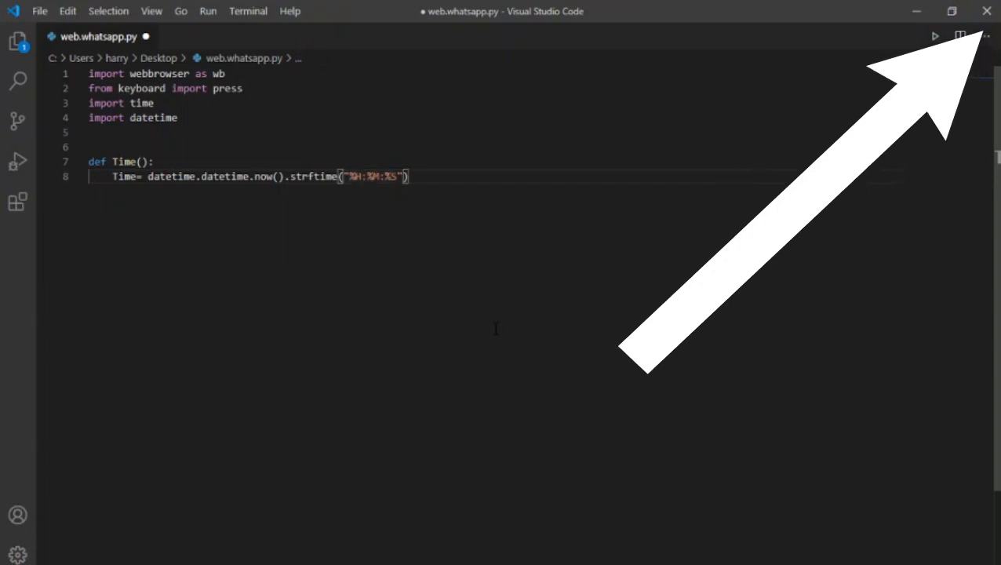
{"action": "type", "text": "print(Time"}
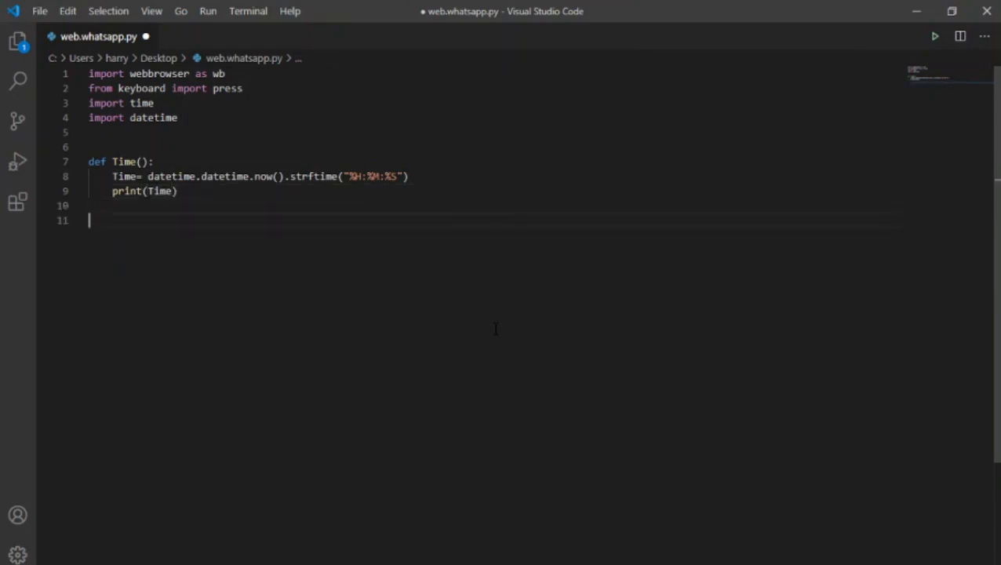
Add a __main__ block calling Time() and a while True loop reading 'to' via input.
{"action": "type", "text": "m"}
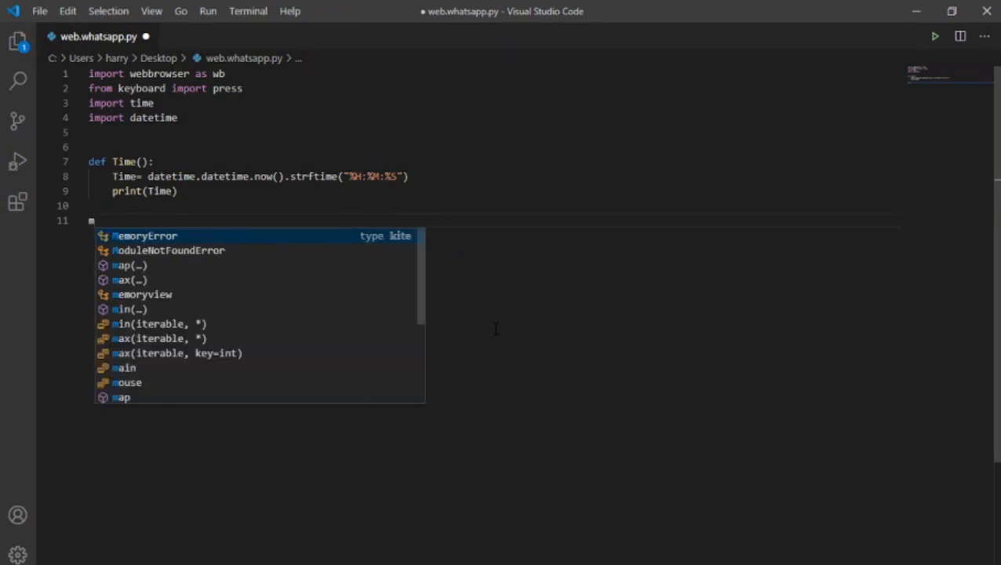
{"action": "type", "text": "if __name__ == \"__main__\":"}
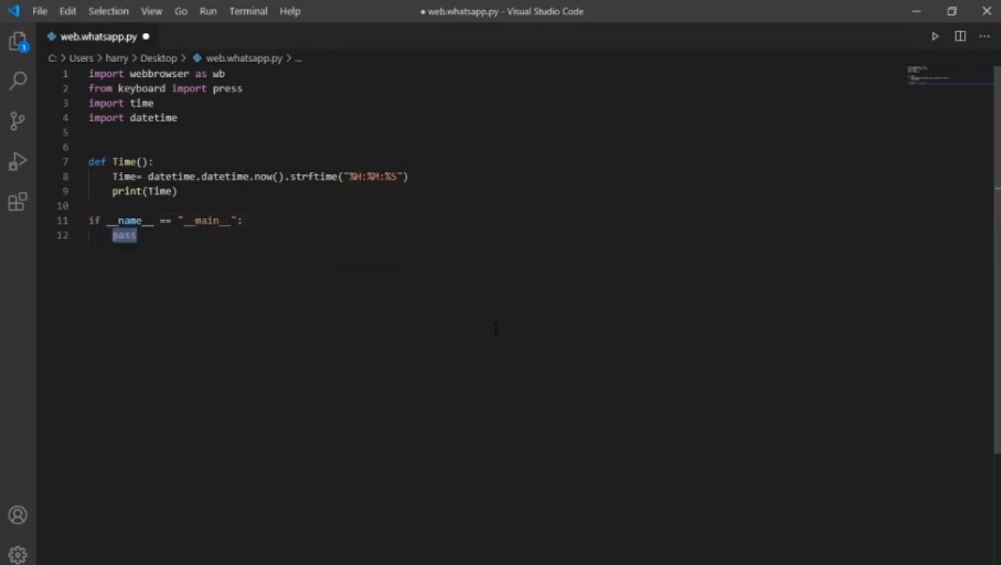
{"action": "type", "text": "Time"}
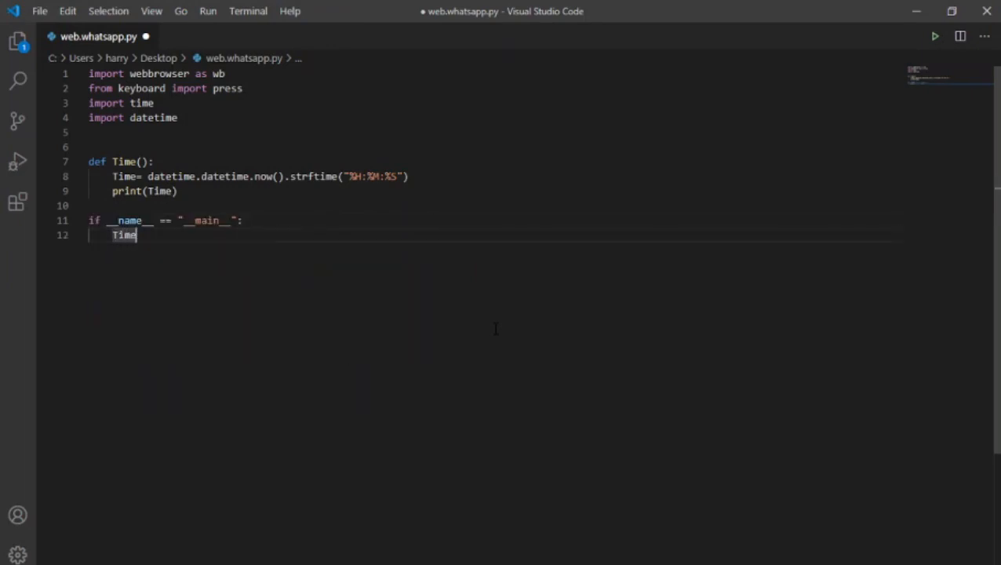
{"action": "type", "text": "()"}
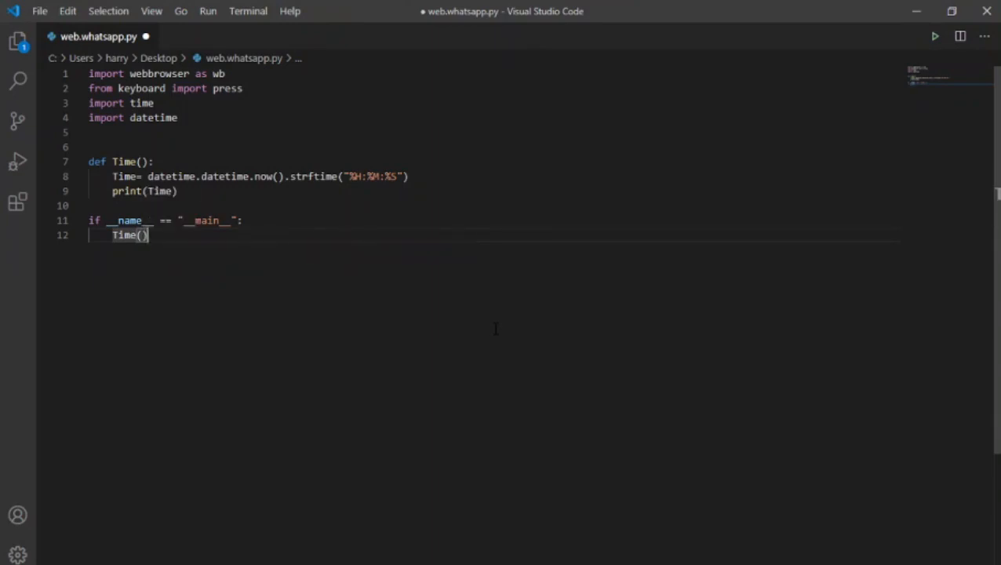
{"action": "type", "text": "while True:"}
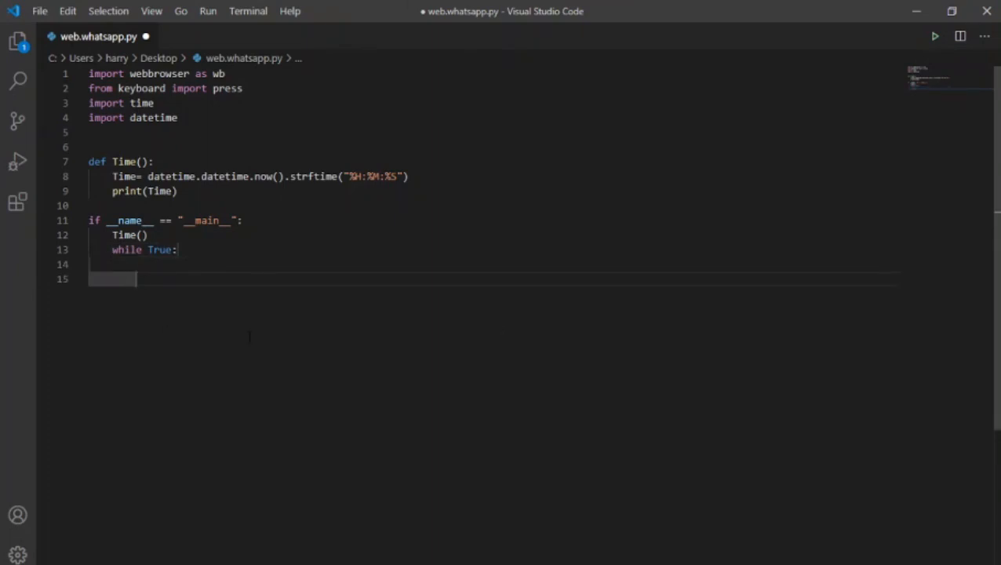
{"action": "type", "text": "to ="}
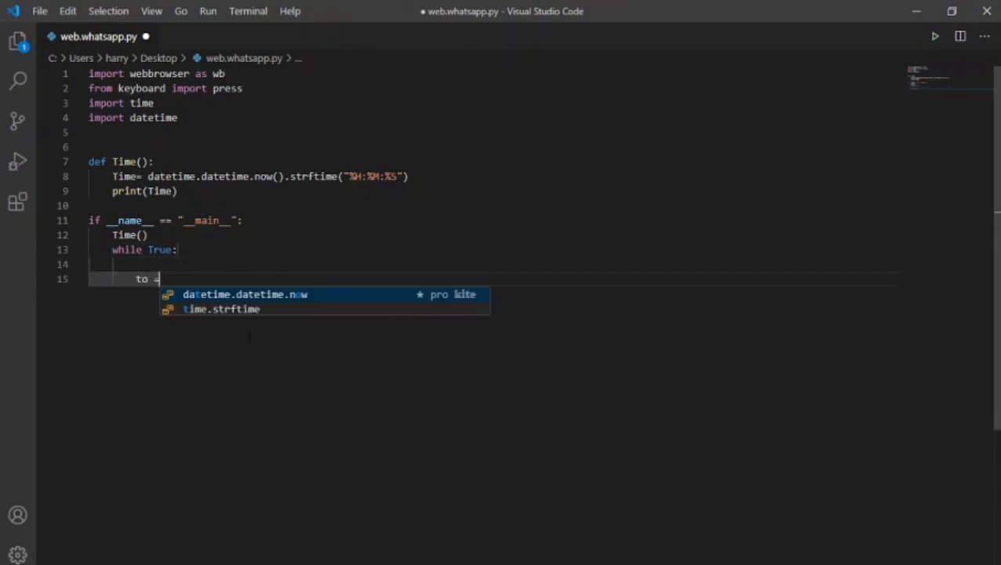
{"action": "type", "text": "input"}
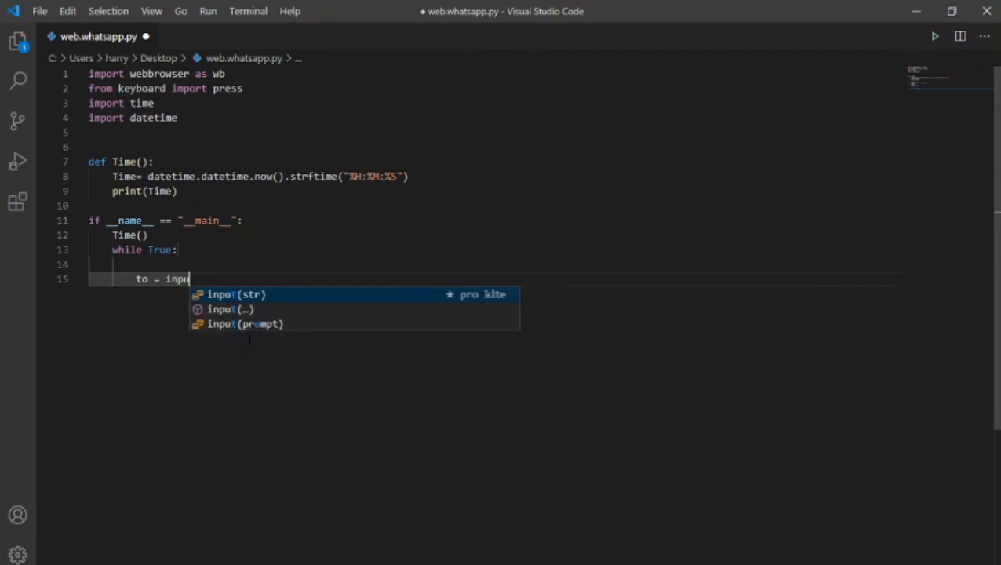
{"action": "type", "text": "t(\"Whom should I"}
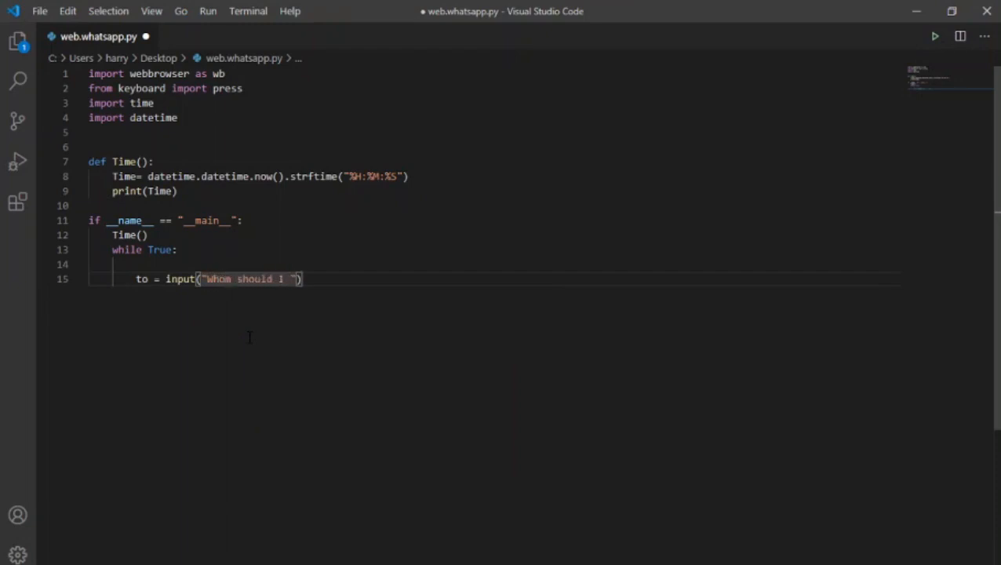
Complete the 'Whom should I contact?' prompt and read message with 'What should I say?'.
{"action": "type", "text": "contact:"}
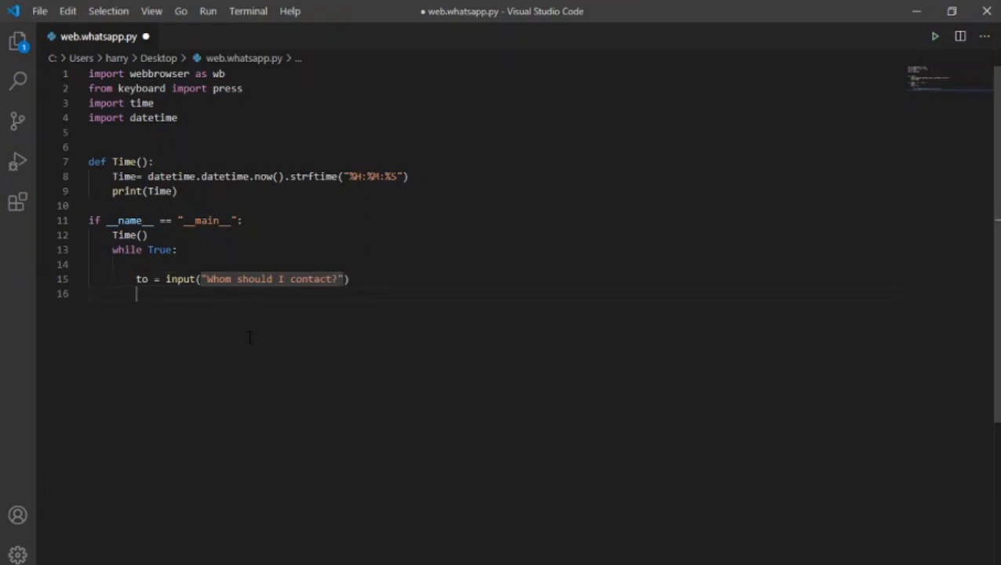
{"action": "type", "text": "messa"}
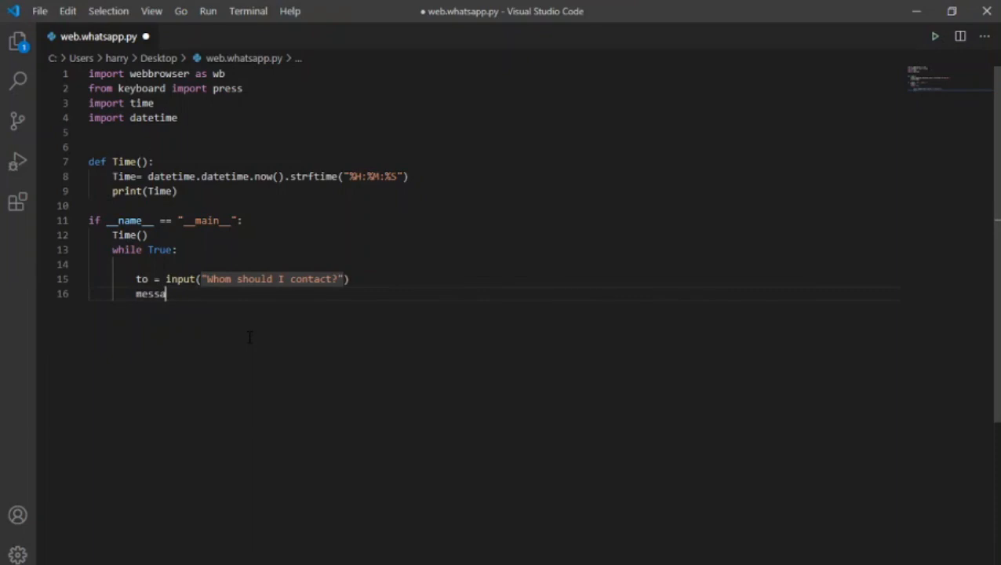
{"action": "type", "text": "ge= input(str"}
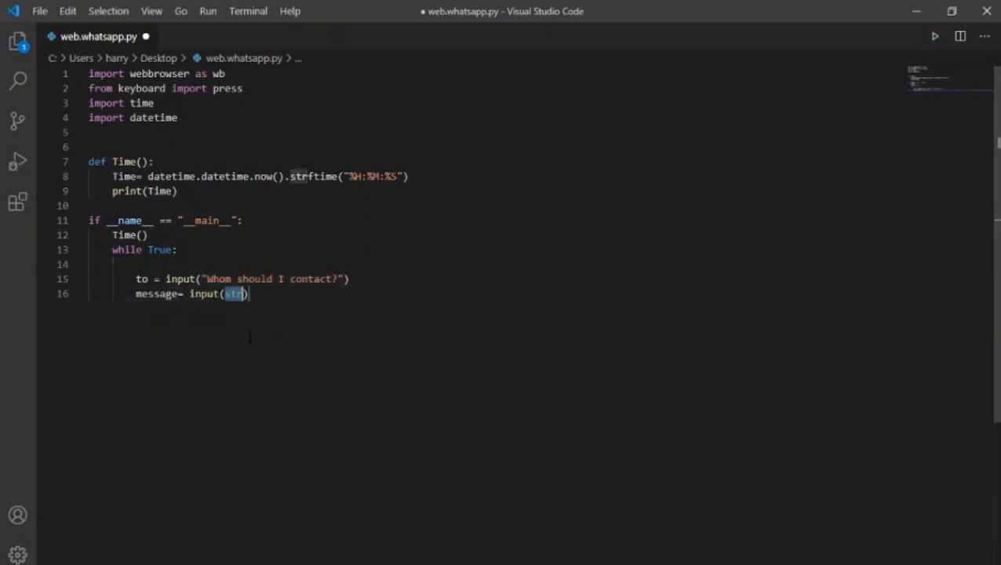
{"action": "type", "text": "What"}
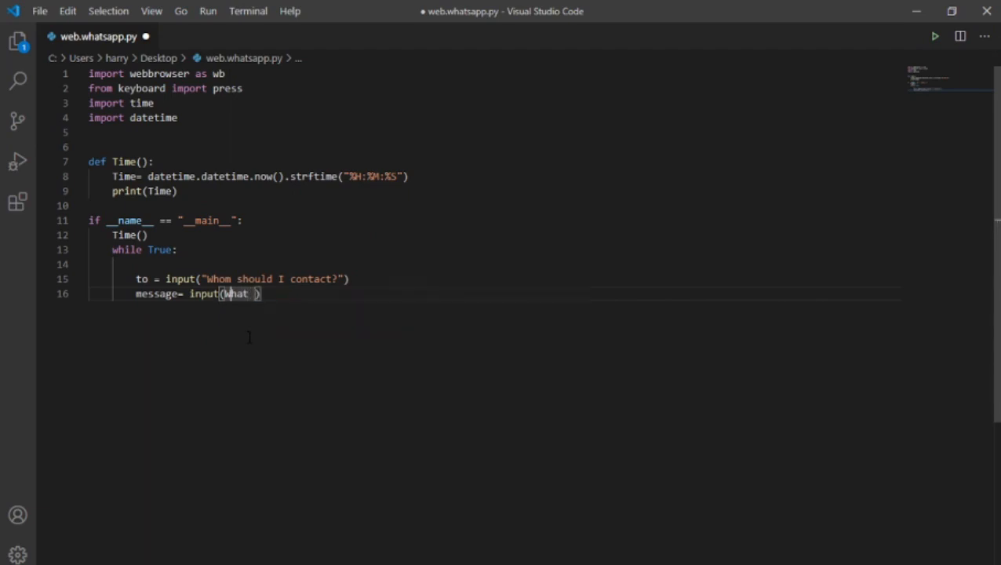
{"action": "type", "text": "should I say\""}
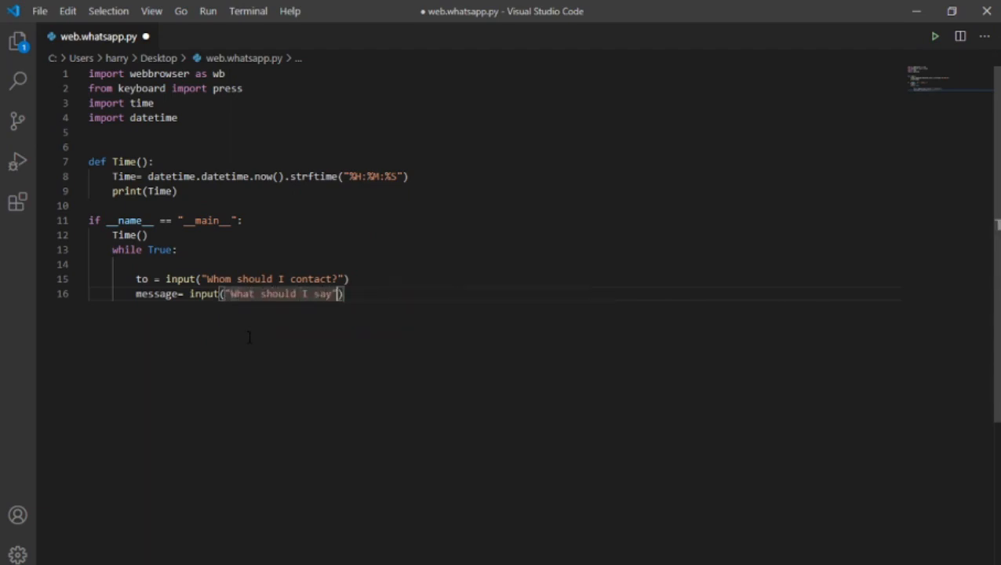
{"action": "key", "text": "Enter"}
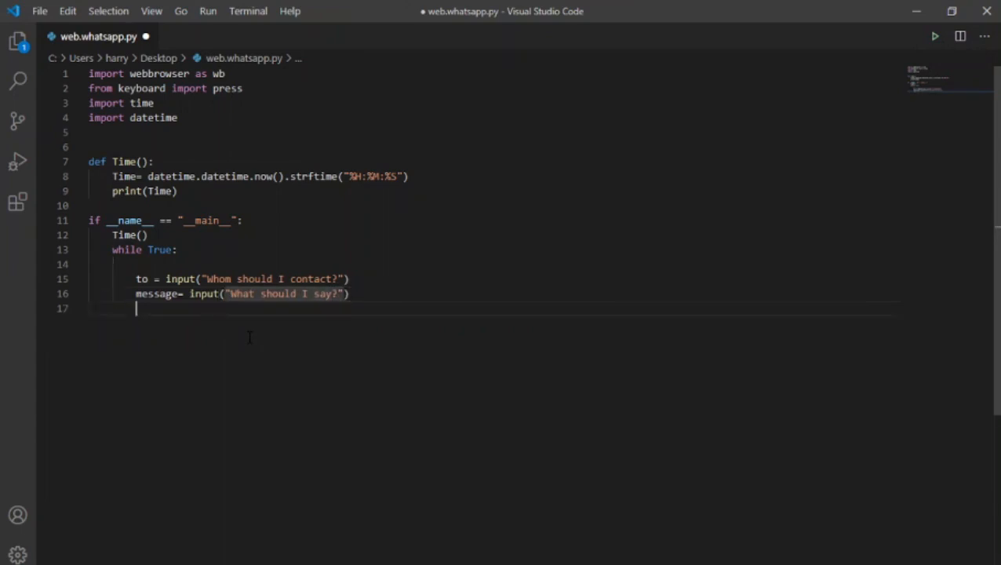
{"action": "key", "text": "enter"}
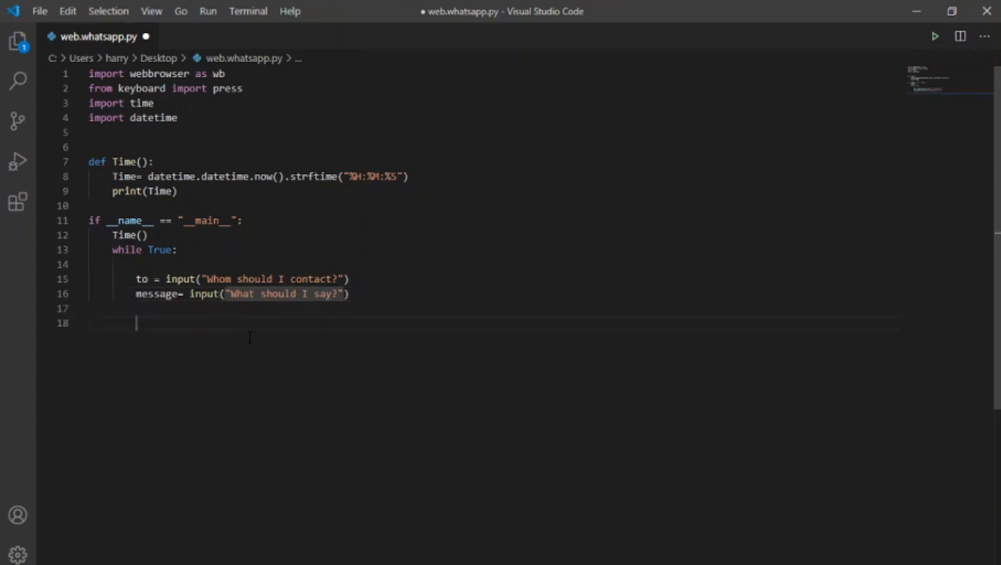
Add a '# current Time in seconds' comment and hour, minute, second from datetime.now().
{"action": "type", "text": "# current Time in seconds"}
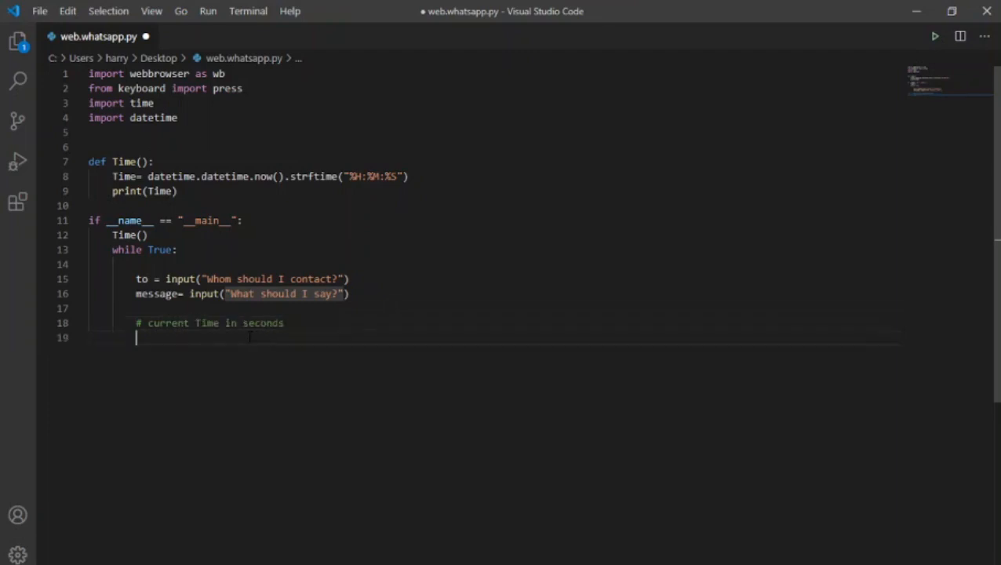
{"action": "type", "text": "hour ="}
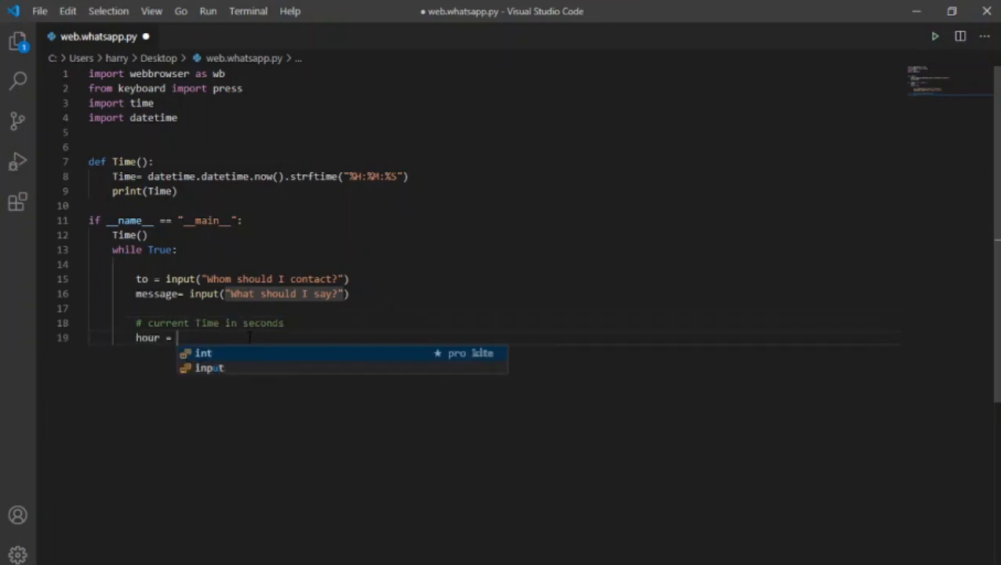
{"action": "type", "text": "datetime.datetime.now"}
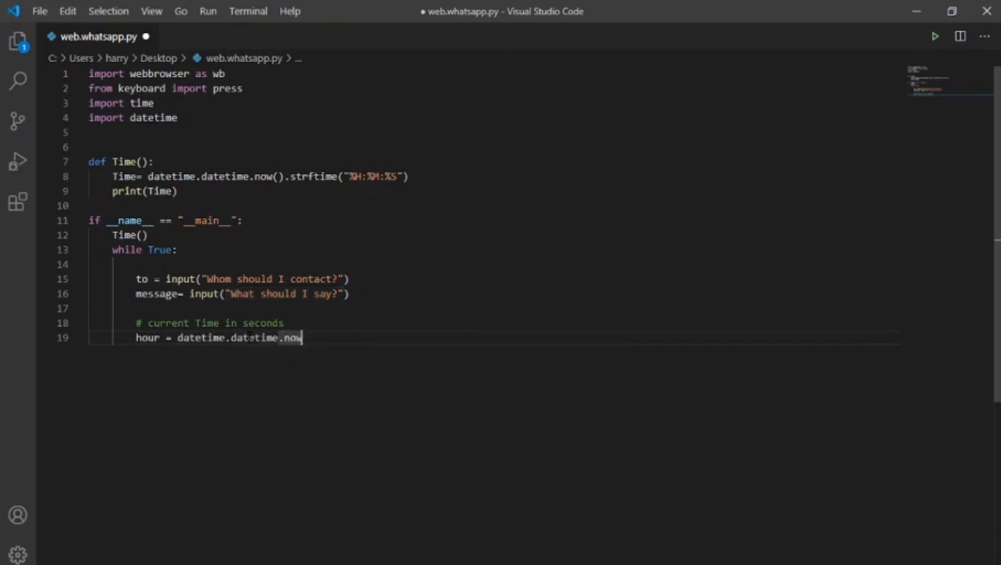
{"action": "type", "text": "().hour"}
{"action": "type", "text": "minute ="}
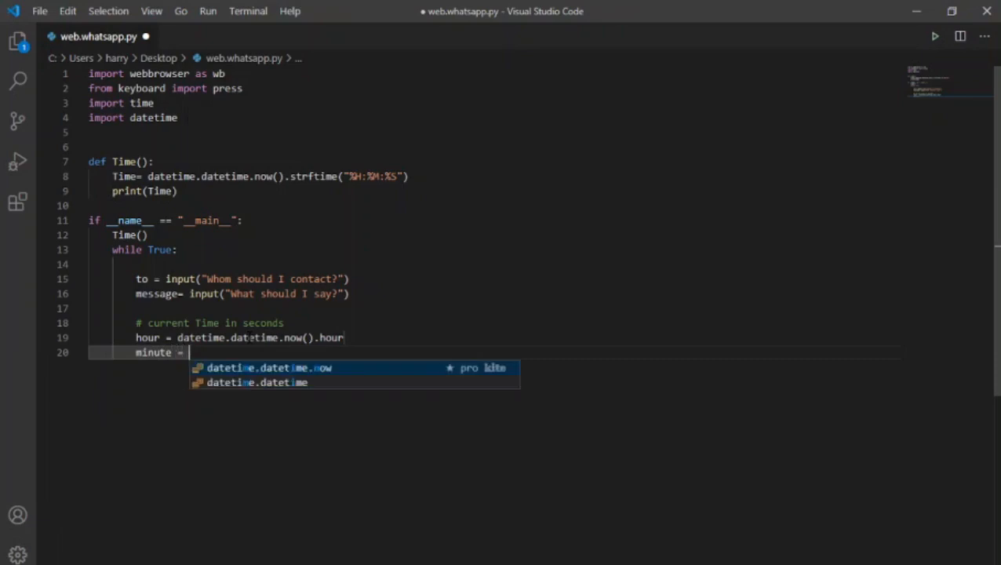
{"action": "type", "text": "datetime.datetime.now().minute"}
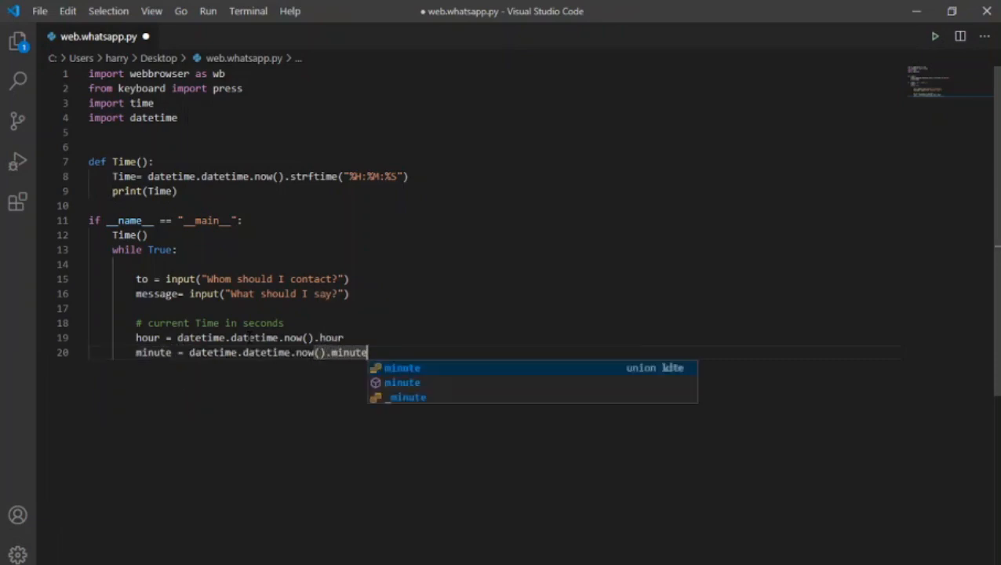
{"action": "type", "text": "second = datetime.datetime.now"}
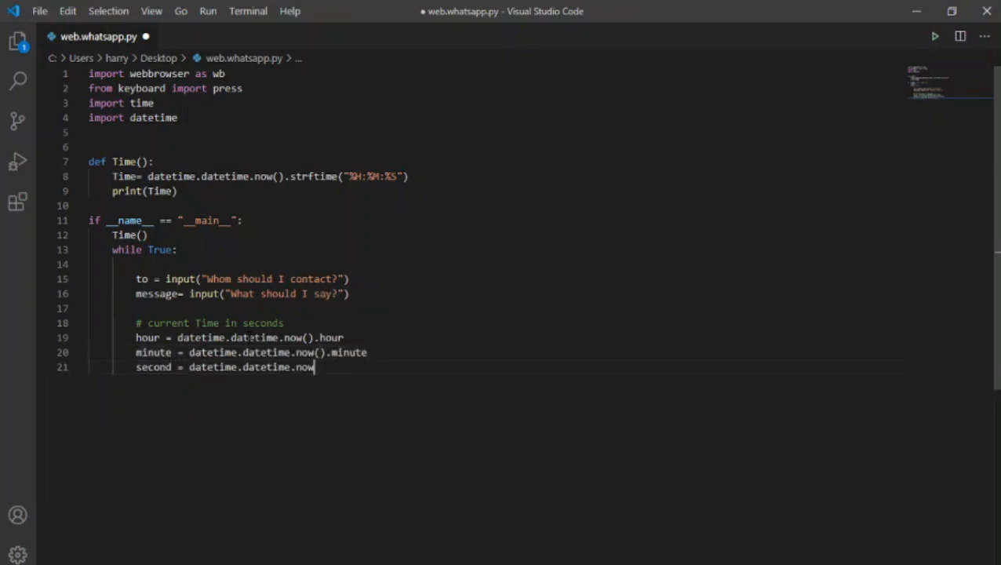
{"action": "type", "text": "().second"}
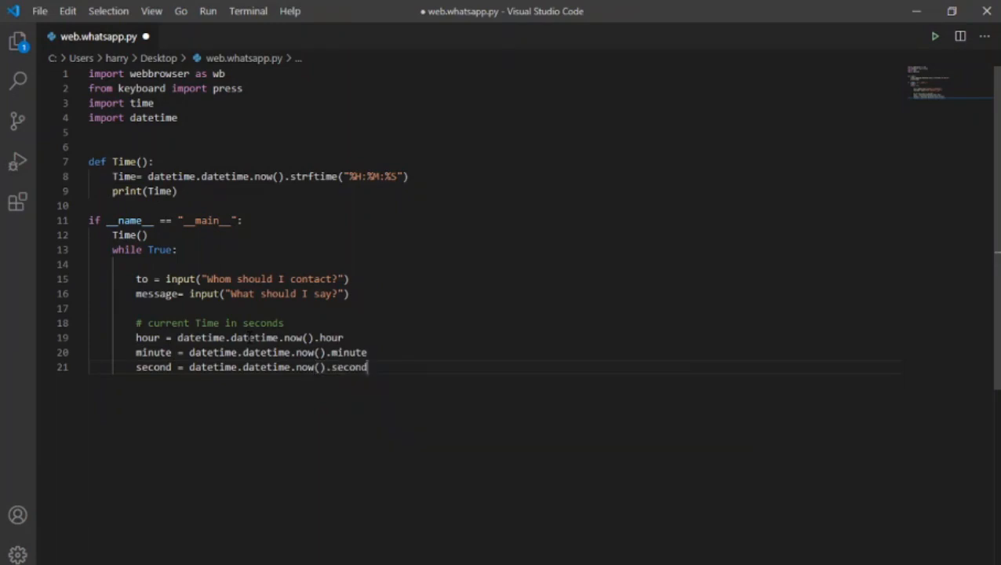
Convert to seconds: c_hour = int(hour)*60*60, c_minute = int(minute*60), and c_second.
{"action": "type", "text": "c"}
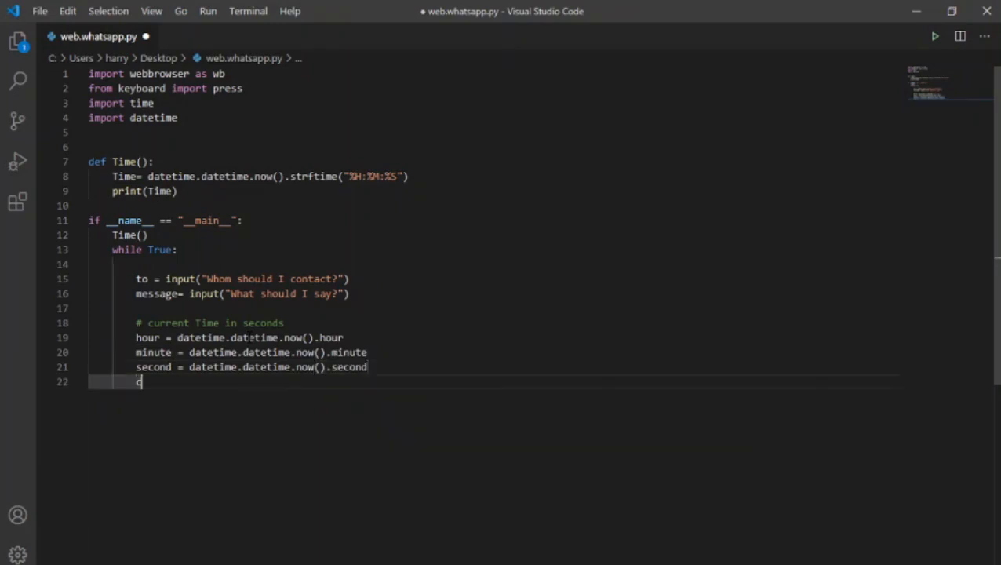
{"action": "type", "text": "c_hour"}
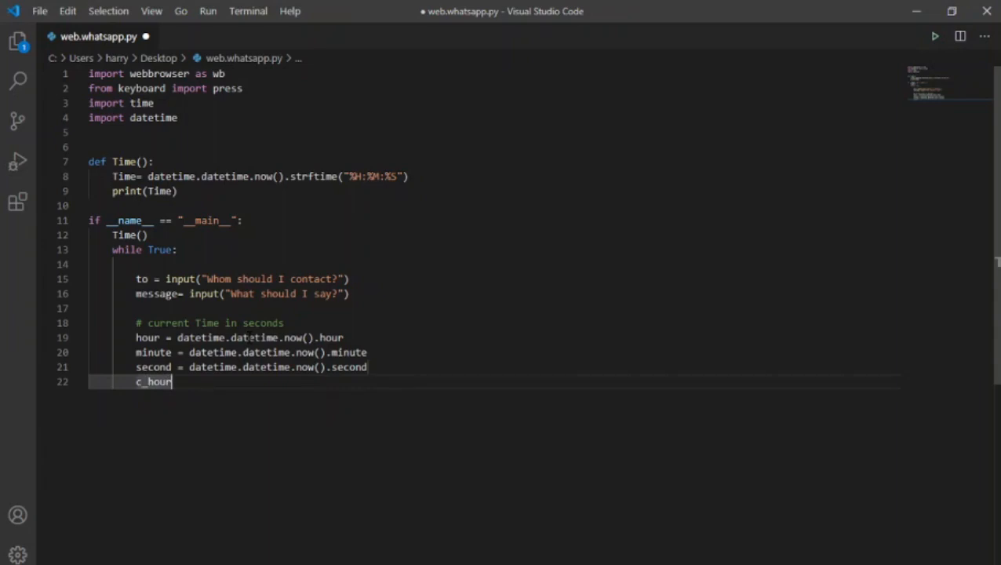
{"action": "type", "text": "="}
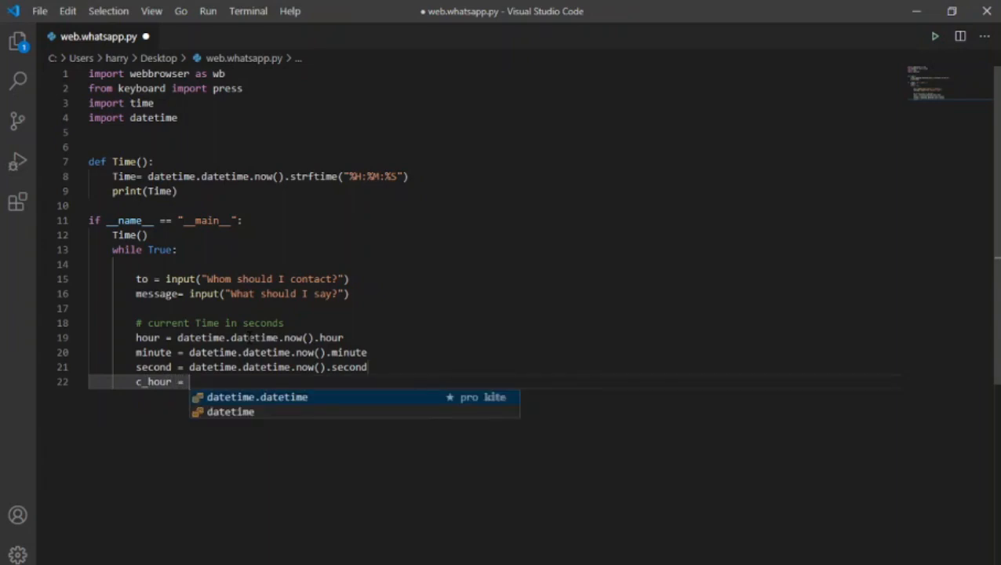
{"action": "type", "text": "int(hour)"}
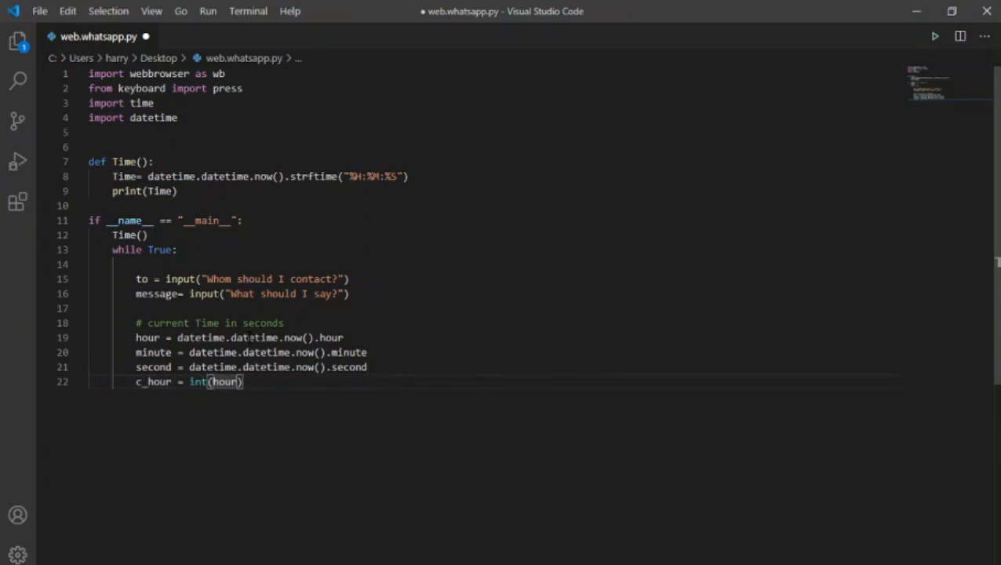
{"action": "type", "text": "*60*60"}
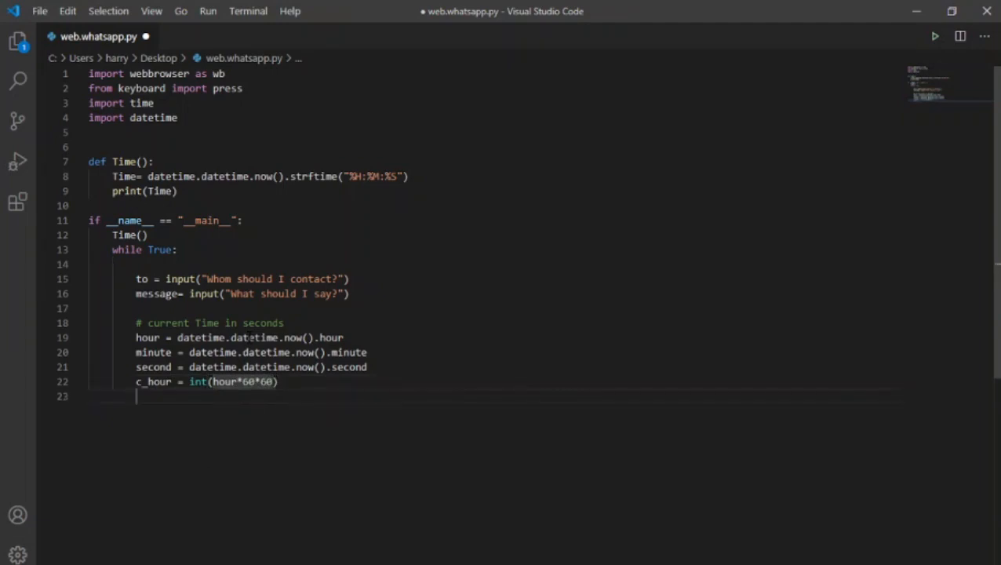
{"action": "type", "text": "c_minute"}
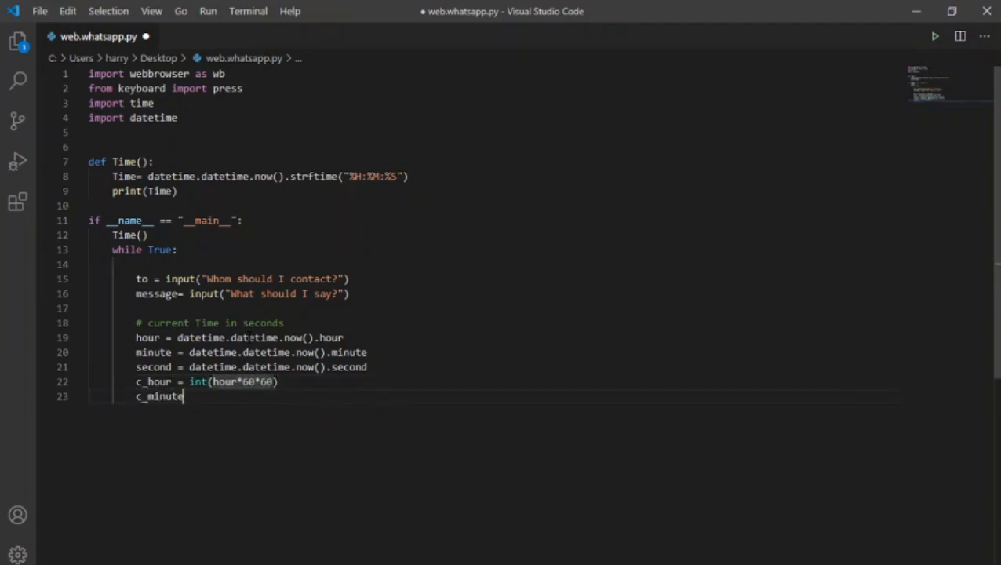
{"action": "type", "text": "= int(minute*60)"}
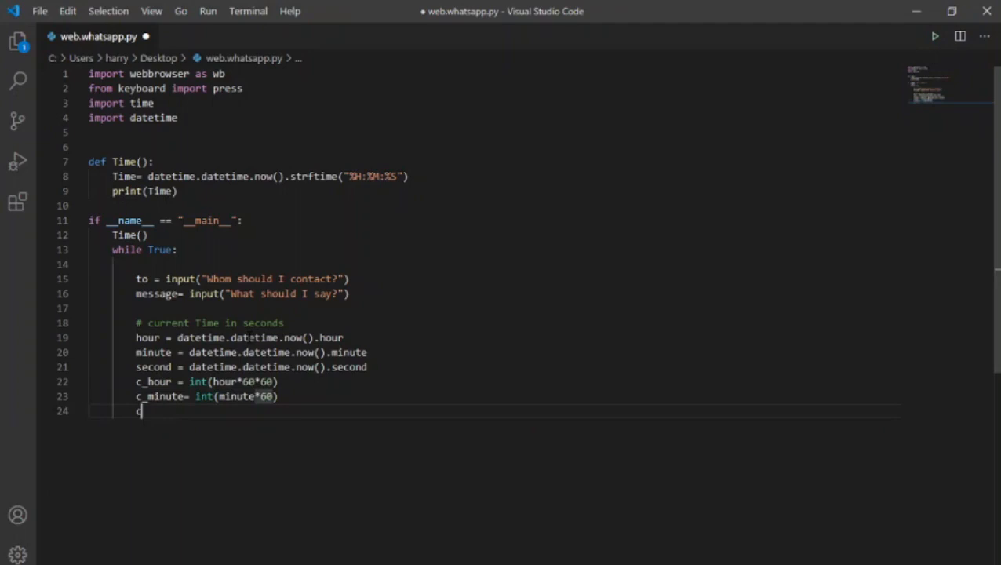
{"action": "type", "text": "c_second= int(second"}
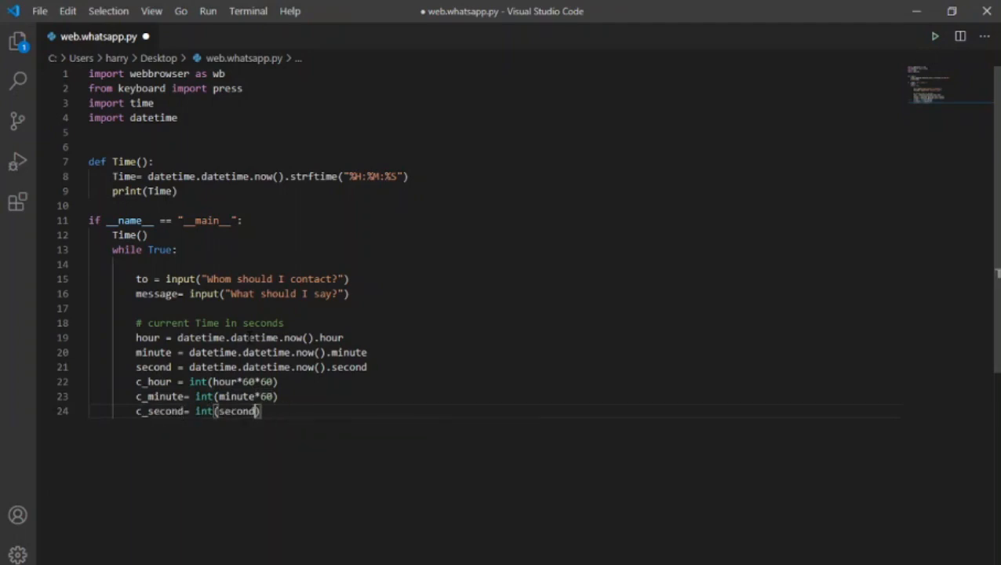
{"action": "key", "text": "enter"}
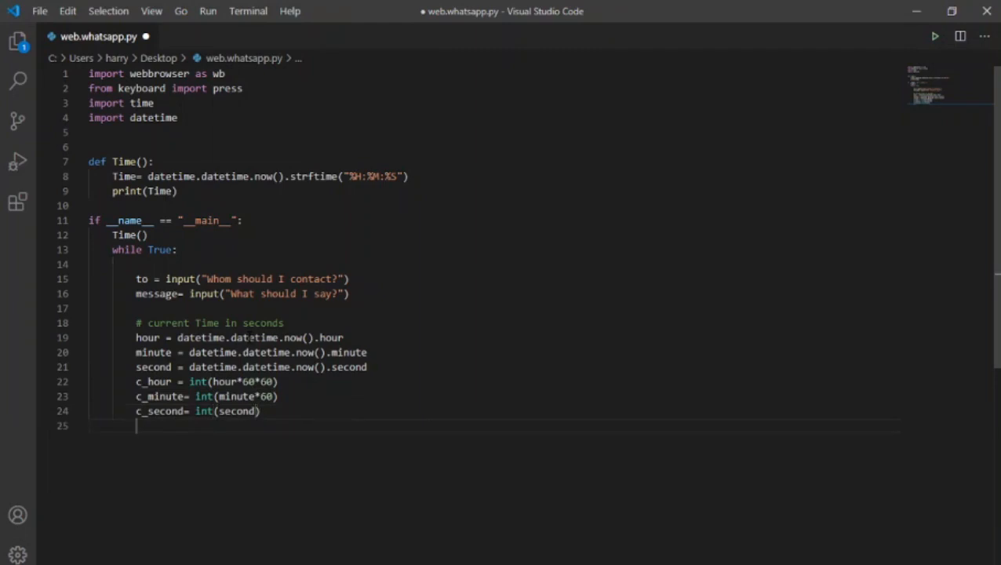
Sum them into c_Time = int(c_hour + c_minute + c_second).
{"action": "type", "text": "c"}
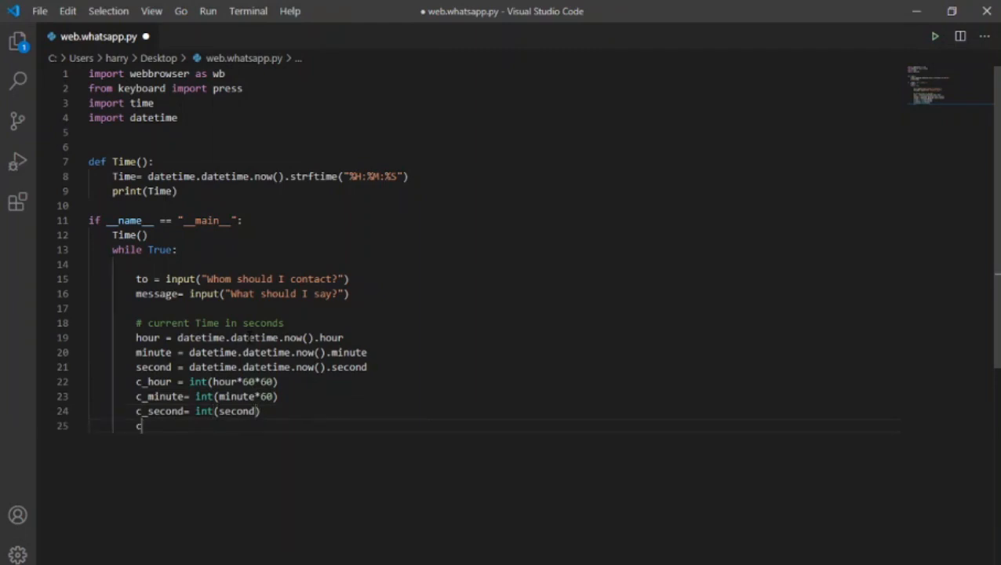
{"action": "type", "text": "_Time ="}
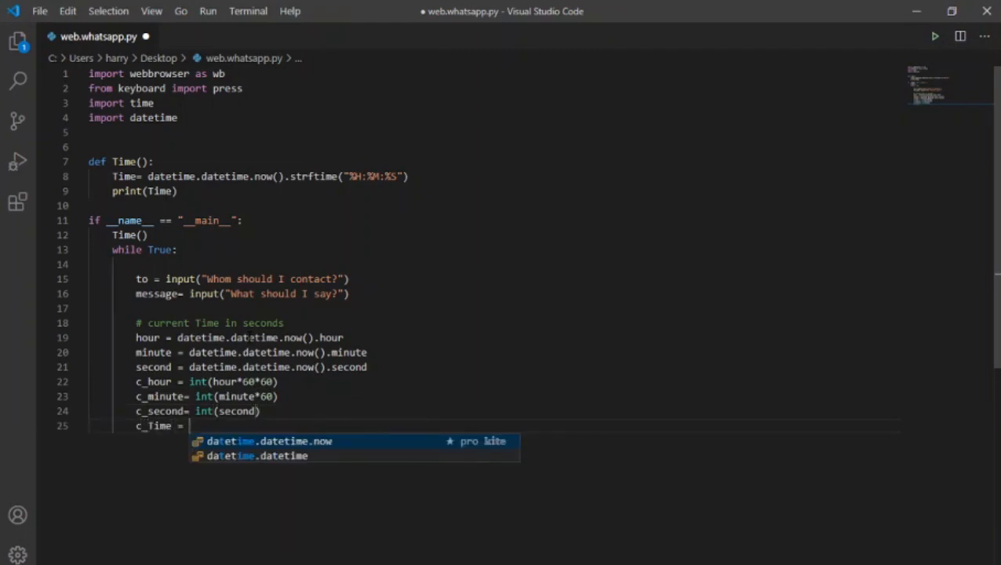
{"action": "type", "text": "int"}
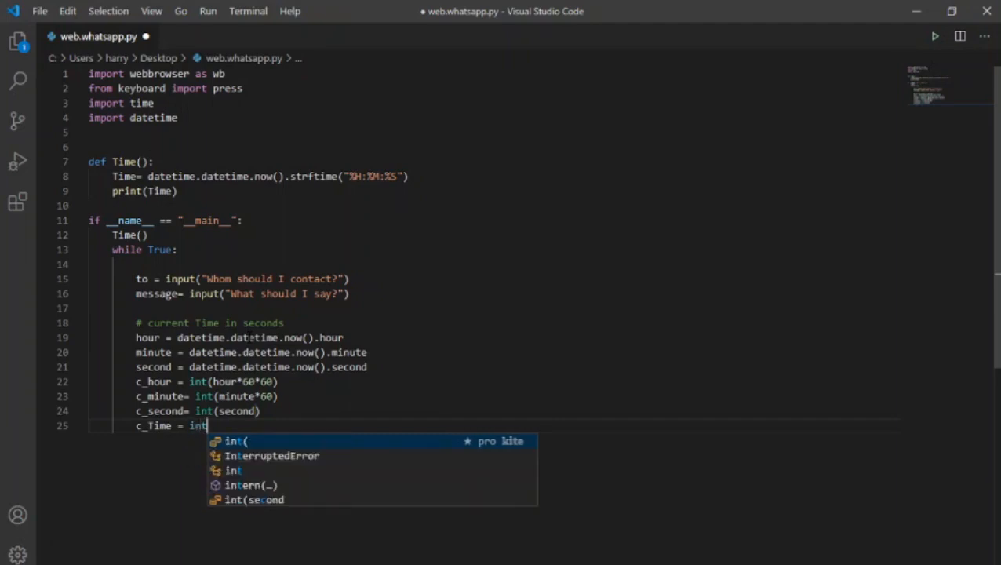
{"action": "type", "text": "(c_hour + c_minute + c_second"}
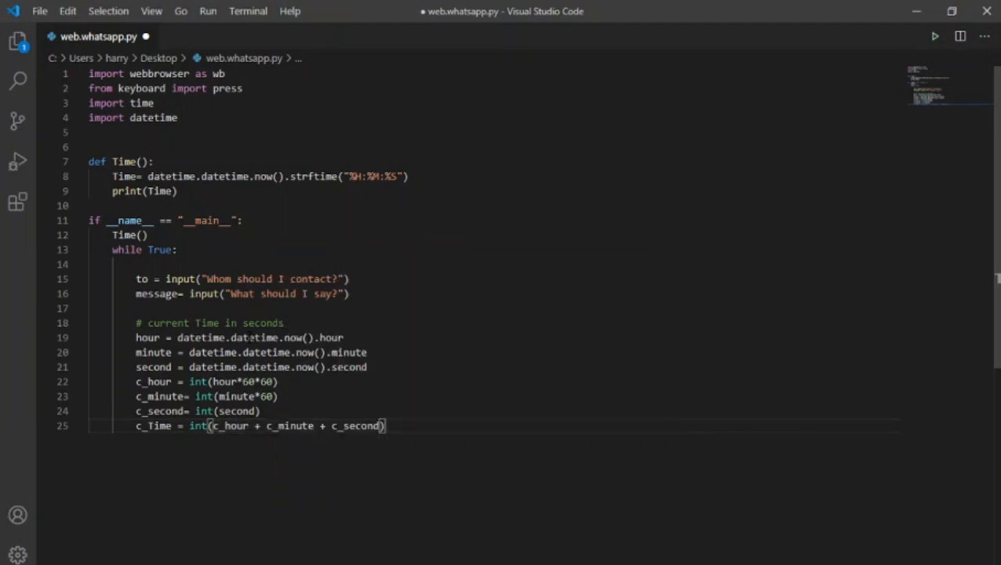
{"action": "key", "text": "enter"}
{"action": "type", "text": "#"}
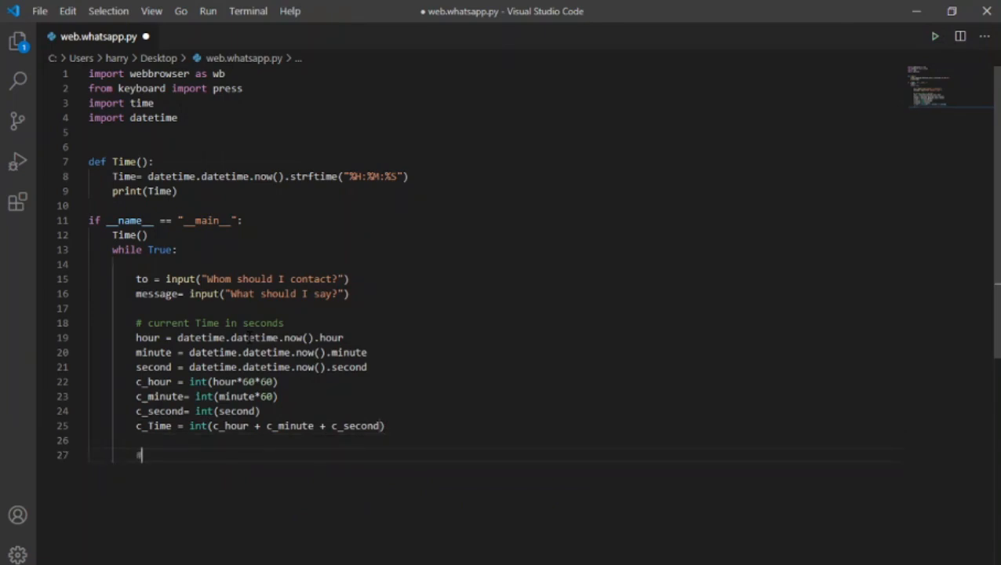
Add the send_hour prompt asking 'When should I send it?'.
{"action": "type", "text": "send_hour"}
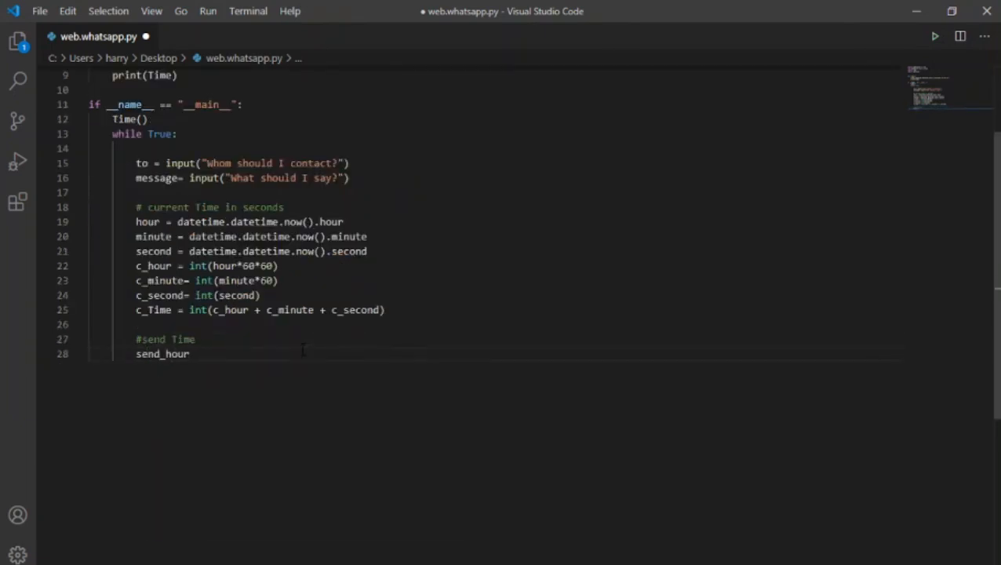
{"action": "type", "text": "= input(\"When"}
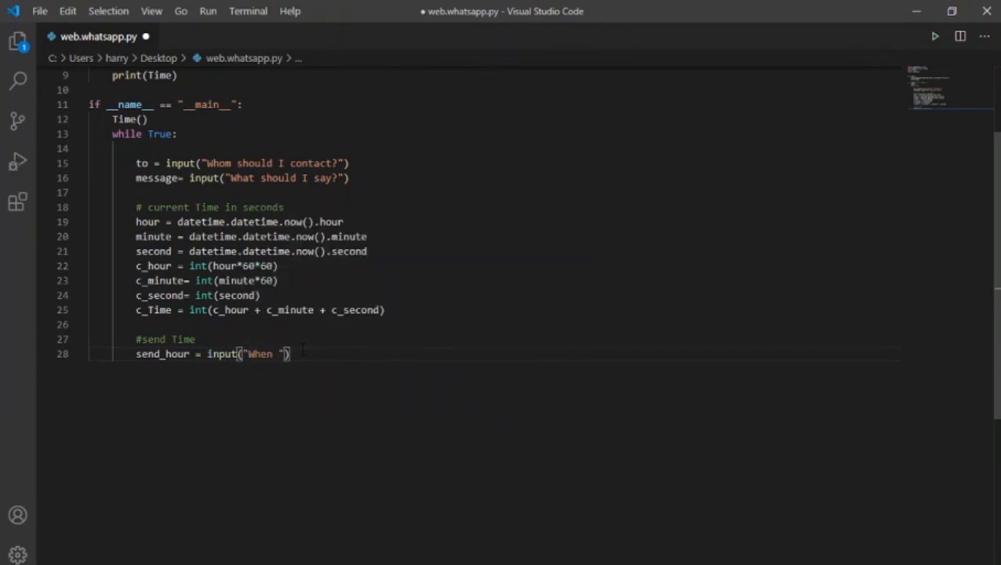
{"action": "type", "text": "should"}
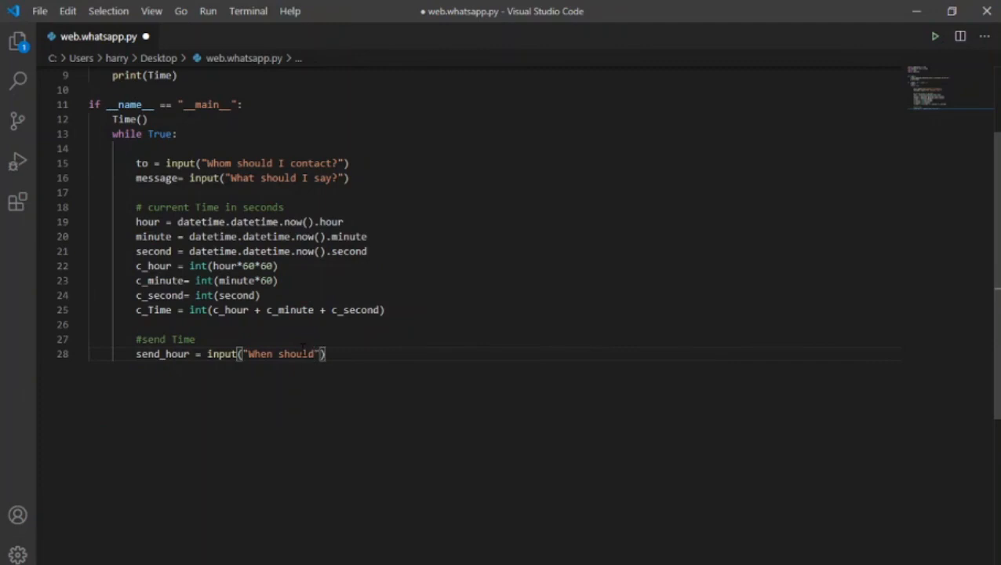
{"action": "type", "text": "I"}
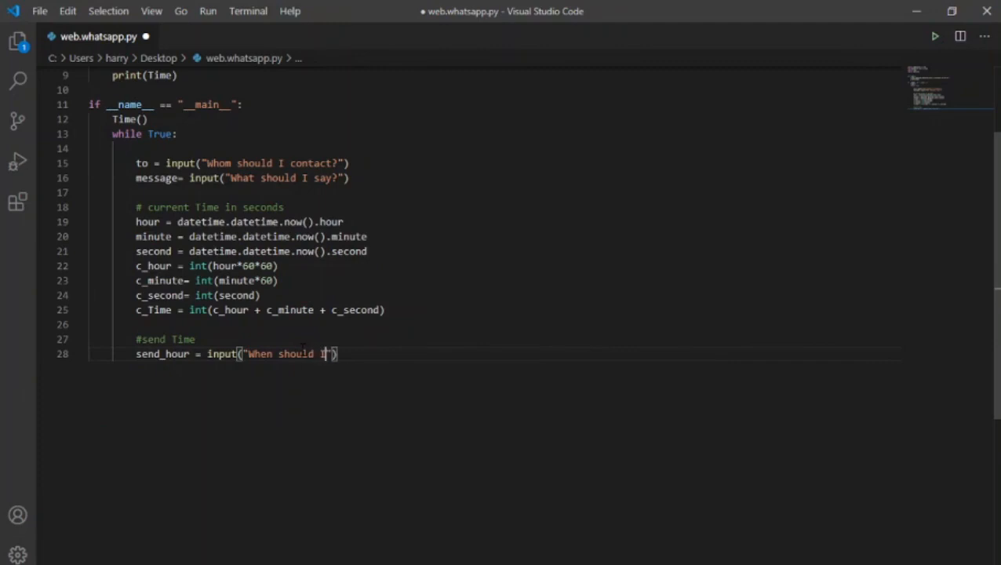
{"action": "type", "text": "send it?()"}
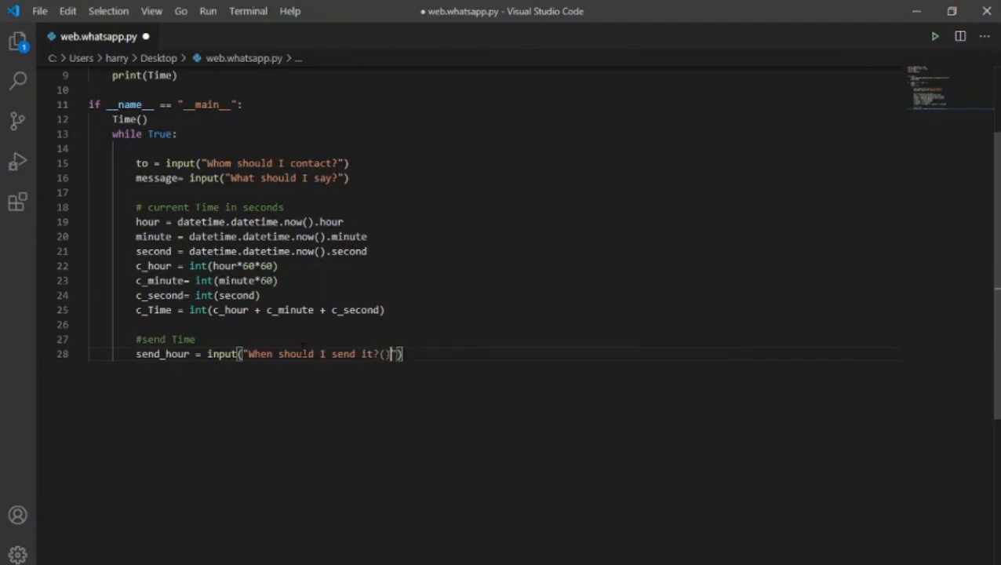
{"action": "type", "text": "hour"}
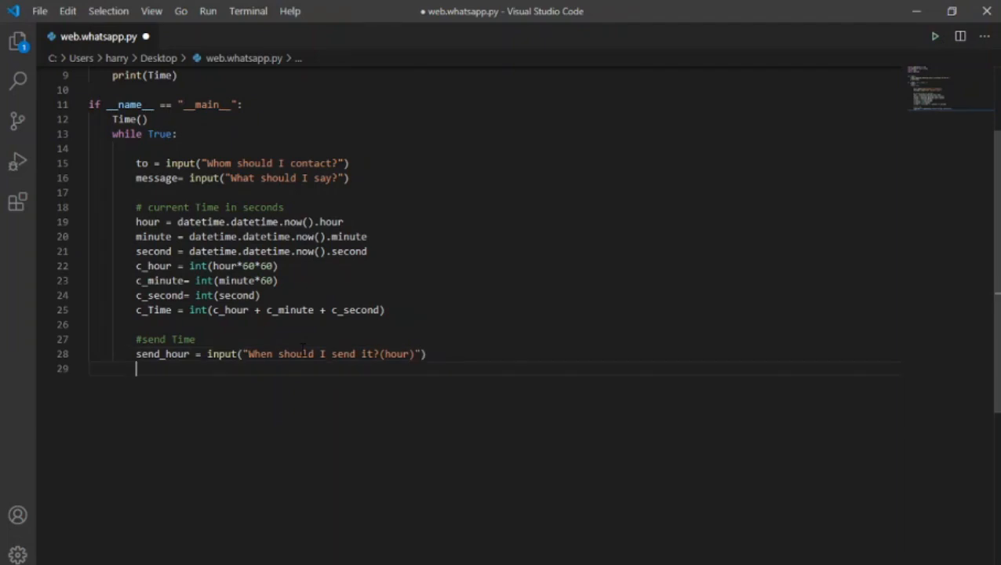
Add minute and second prompts ('What about the minutes?'/'seconds?') and begin send_time.
{"action": "type", "text": "send_minute = input(\"Tell"}
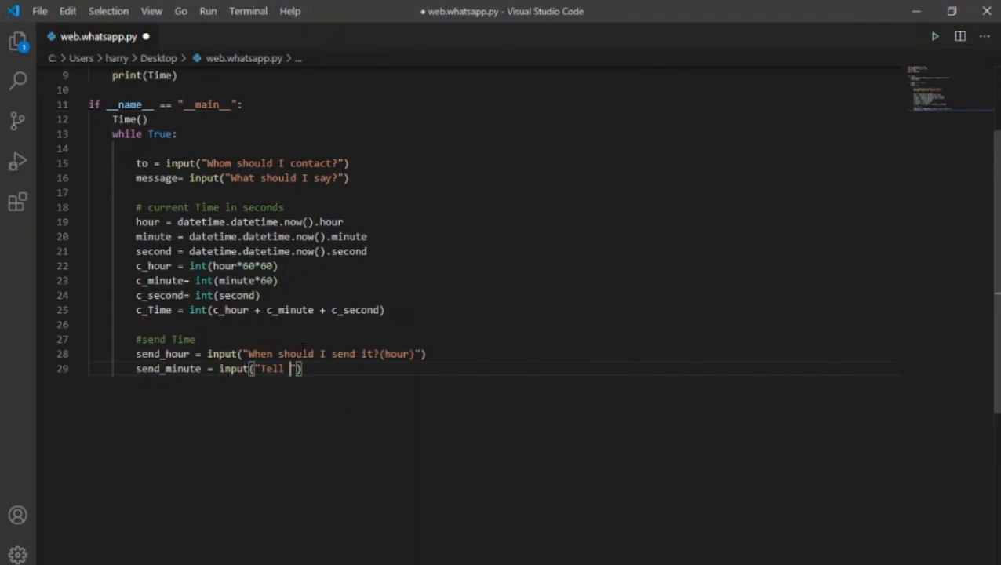
{"action": "type", "text": "about"}
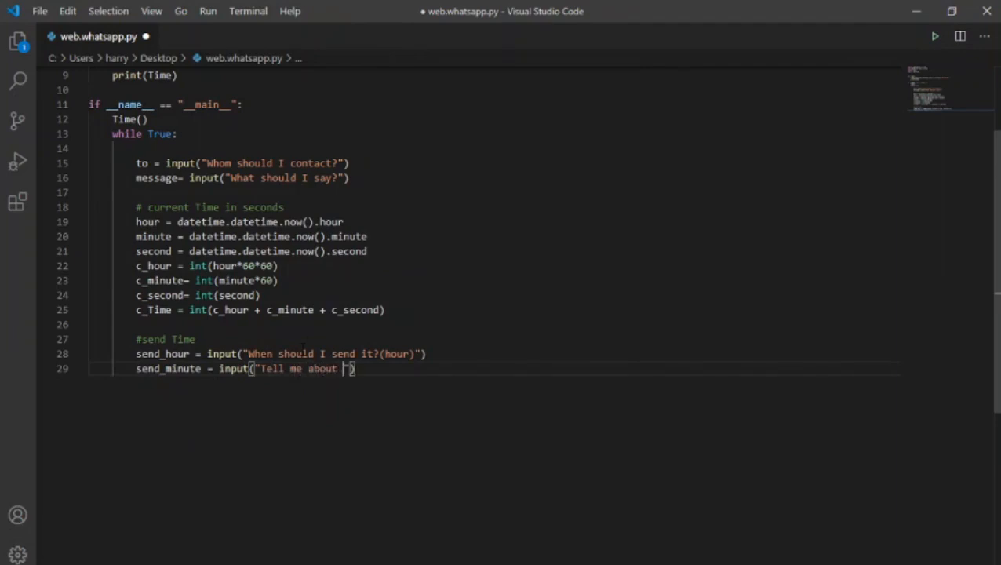
{"action": "type", "text": "the minutes?"}
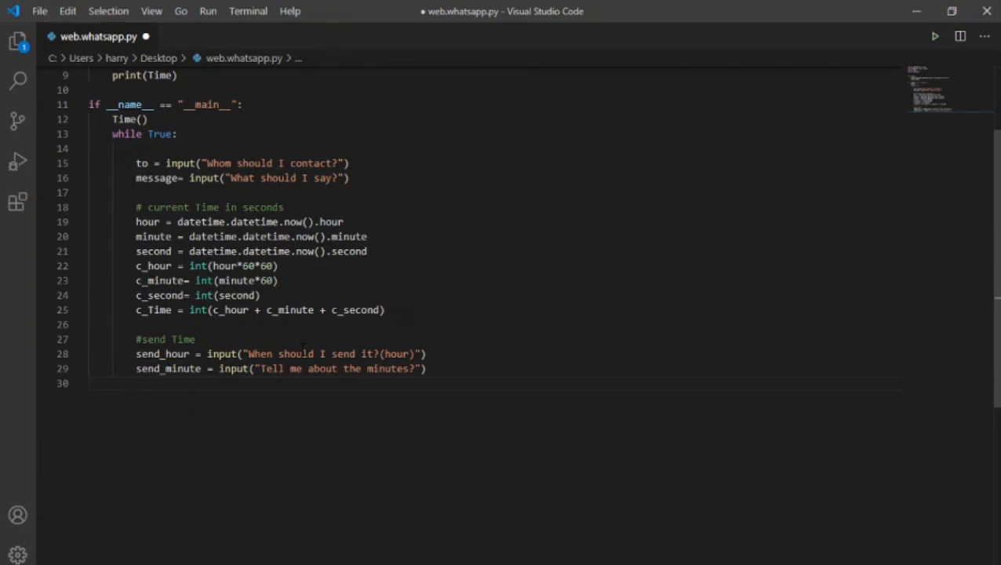
{"action": "key", "text": "enter"}
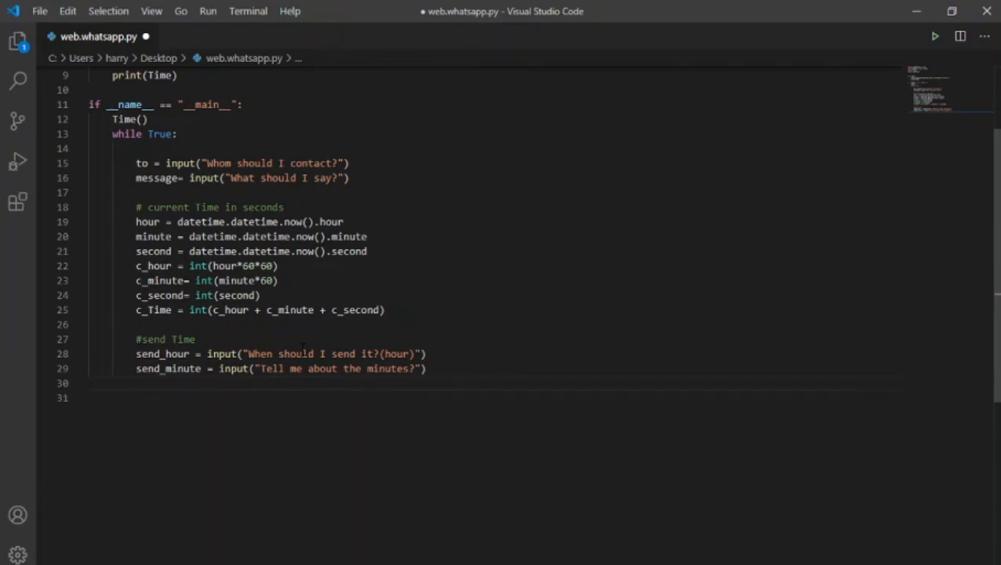
{"action": "type", "text": "send_second = input(\"\")"}
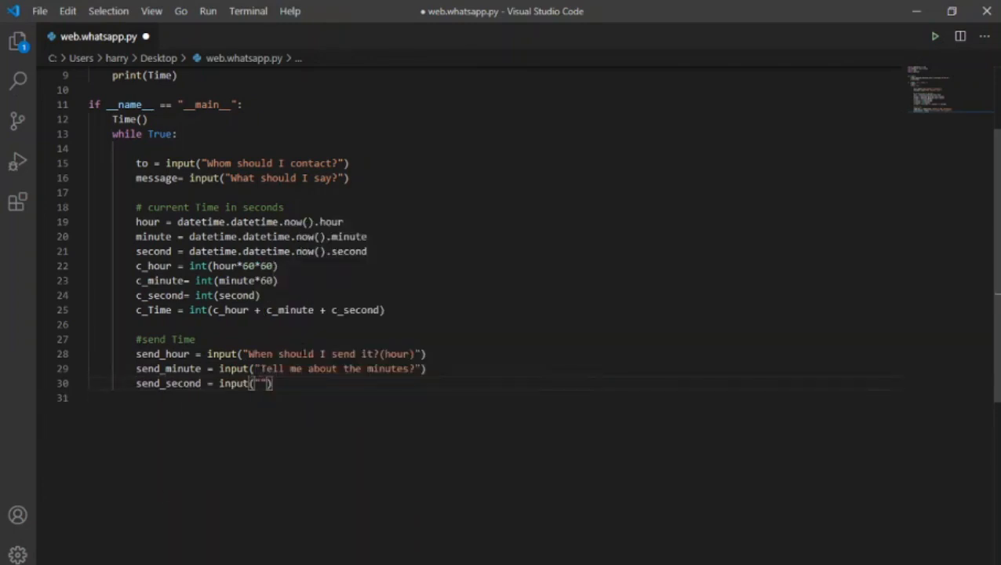
{"action": "type", "text": "wha"}
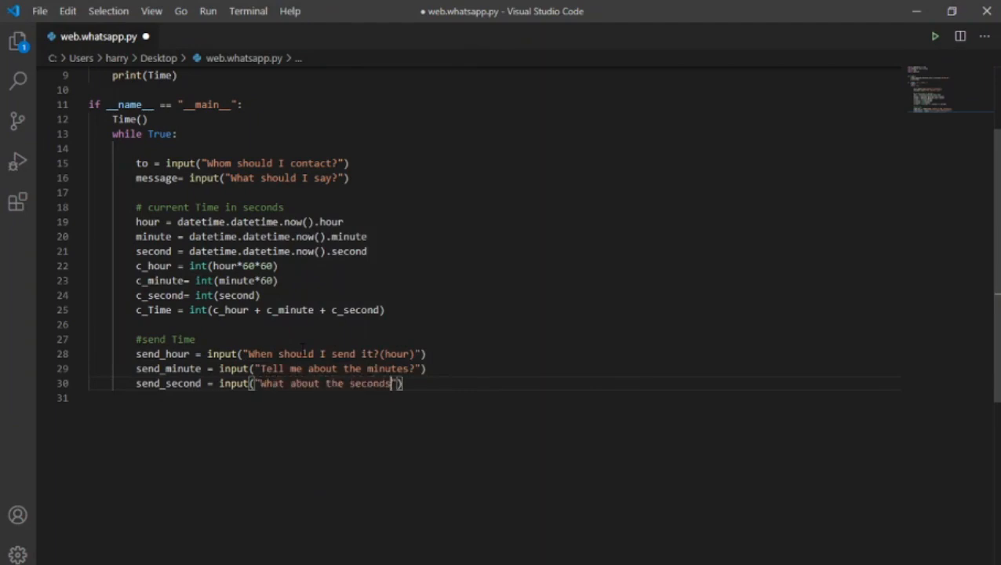
{"action": "type", "text": "send_Ti"}
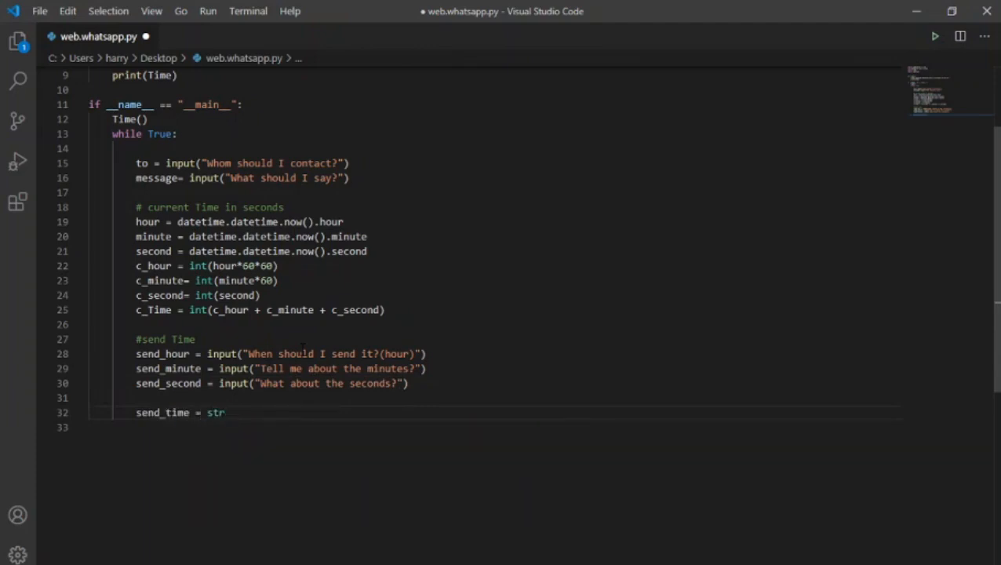
Set send_time = str(send_hour+':'+send_minute+':'+send_second) and print(send_time).
{"action": "type", "text": "(send_hour)"}
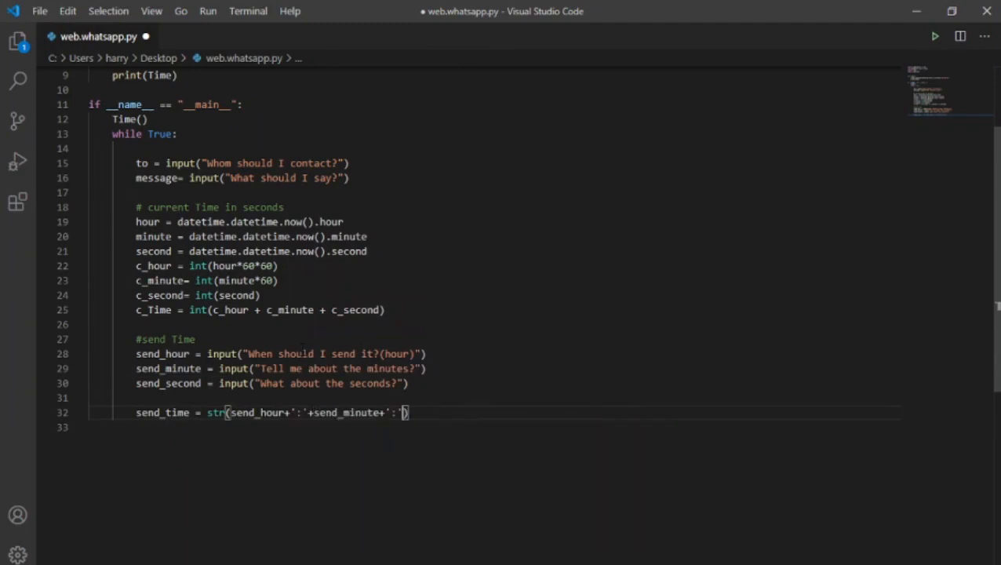
{"action": "type", "text": "+send_second)"}
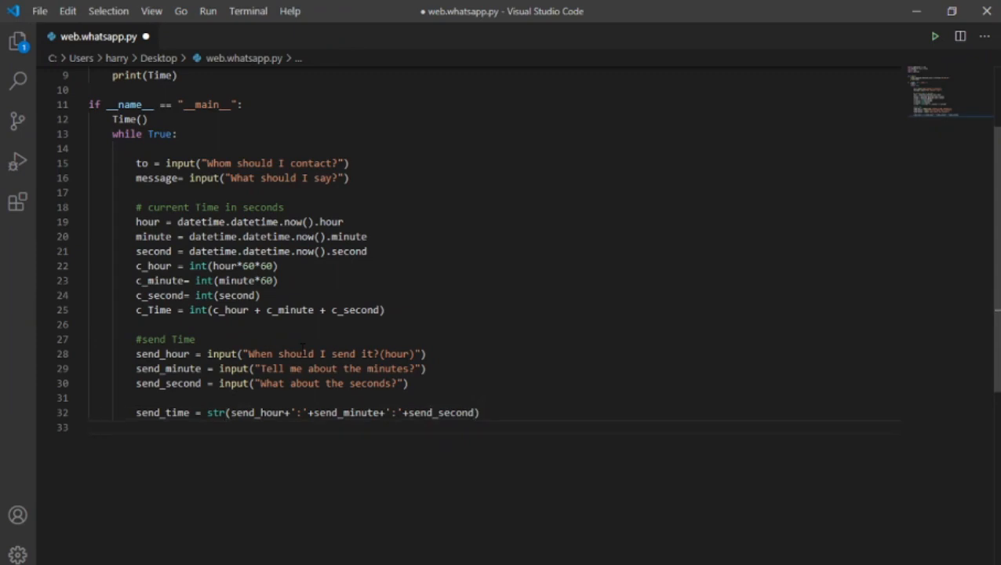
{"action": "type", "text": "print(send_time)"}
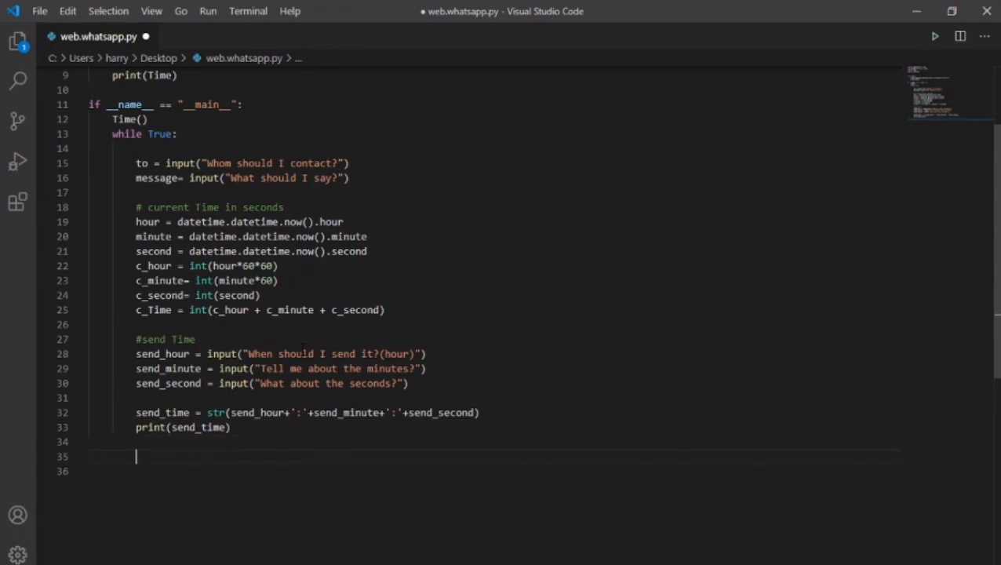
Add a #wait time comment and n_hour = int(int(send_hour)*60*60).
{"action": "type", "text": "#wait time"}
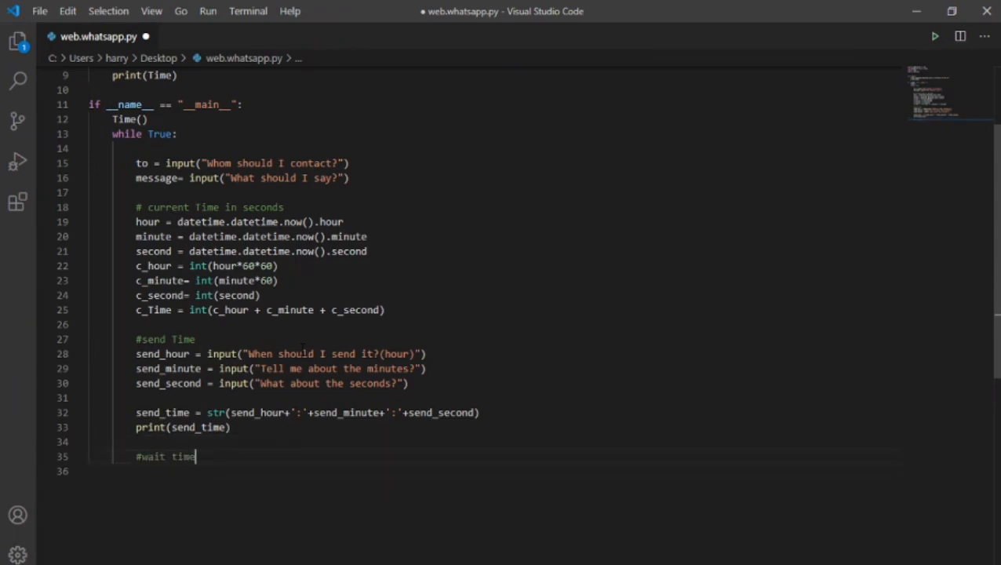
{"action": "key", "text": "Enter"}
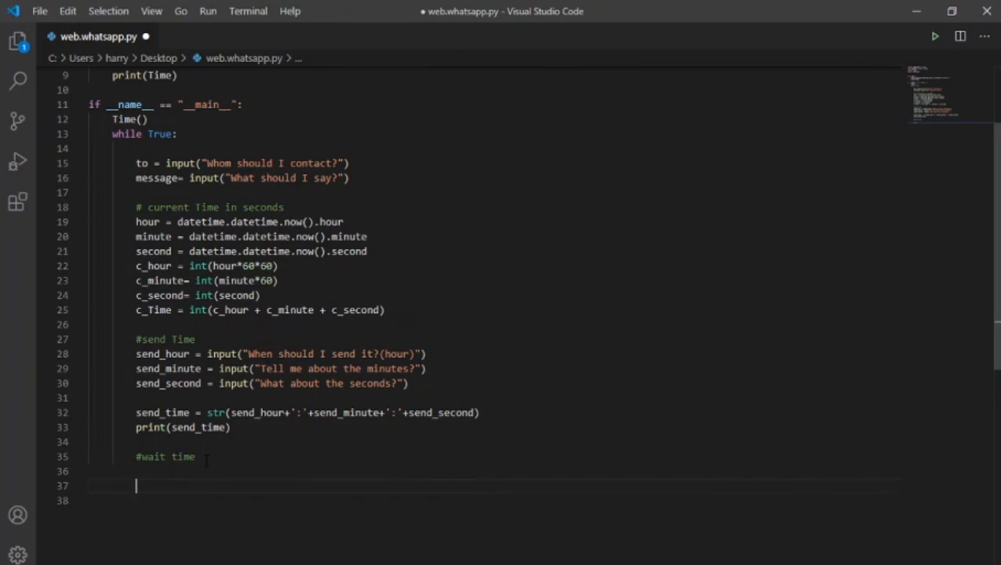
{"action": "type", "text": "n_ho"}
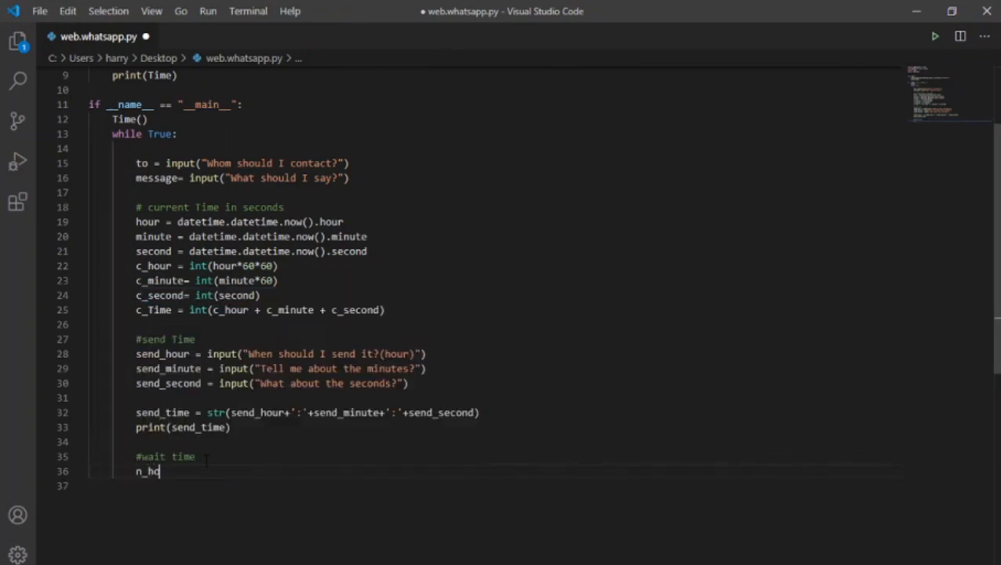
{"action": "type", "text": "ur"}
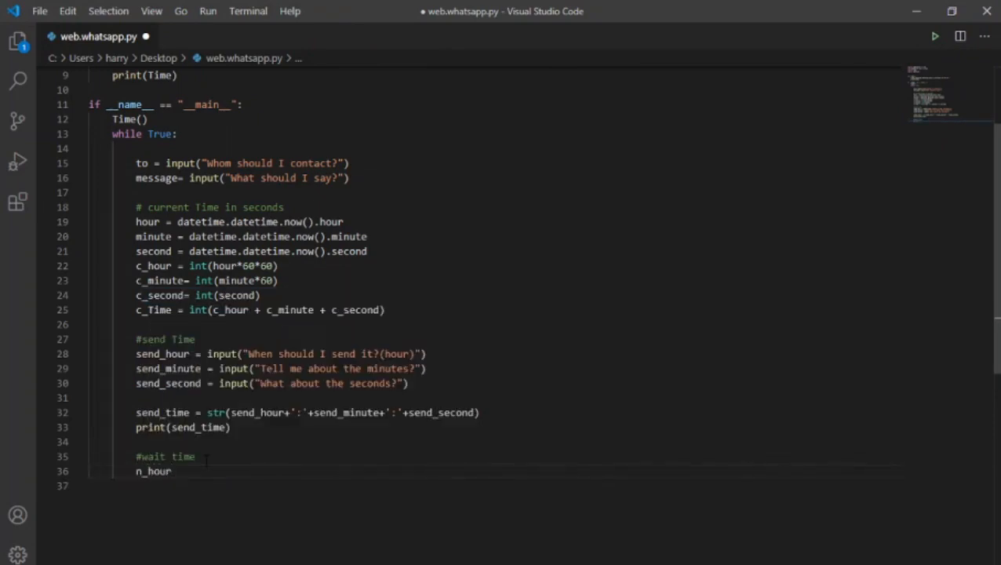
{"action": "type", "text": "= int"}
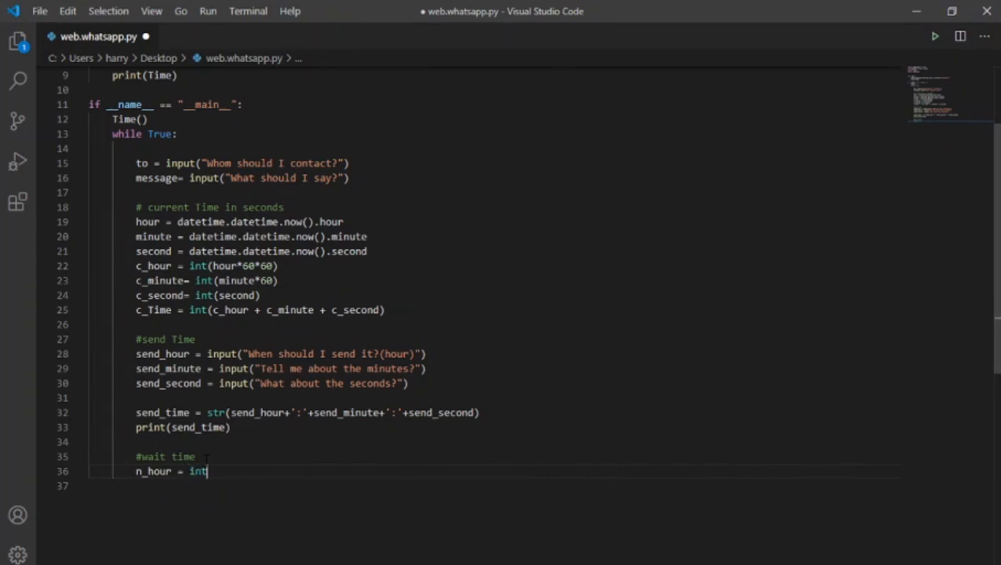
{"action": "type", "text": "(int("}
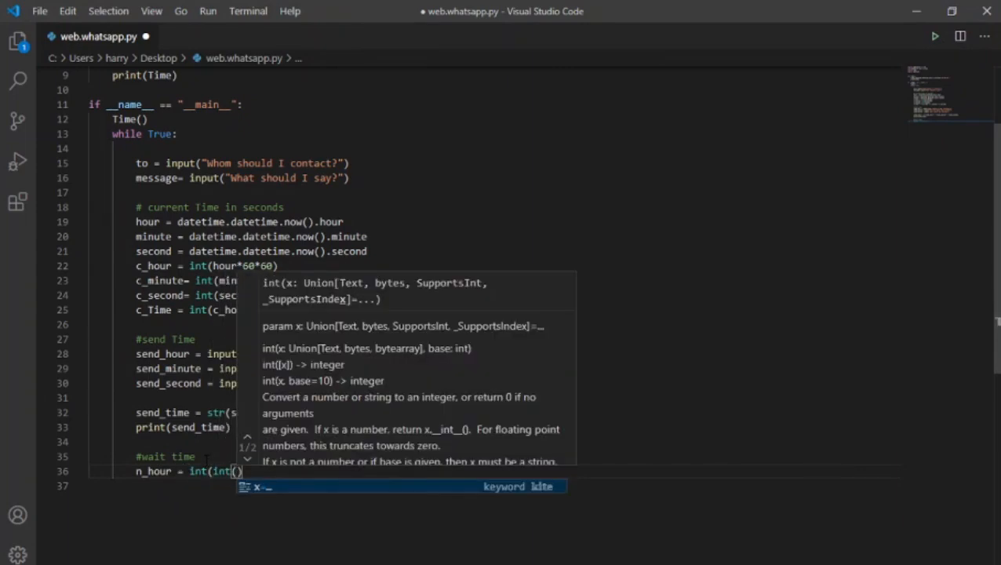
{"action": "type", "text": "send_hour"}
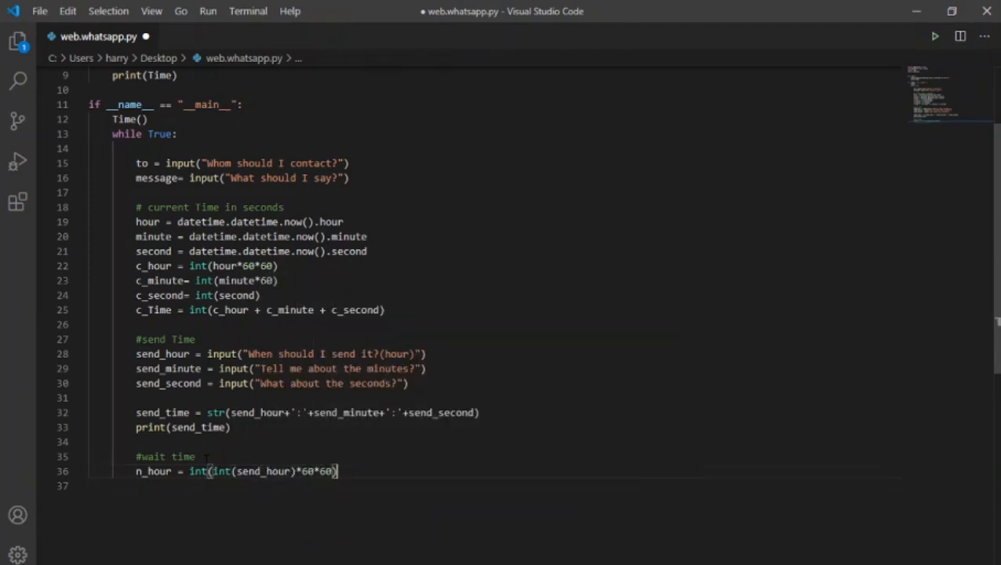
Add n_minute = int(int(send_minute)*60) and n_second = int(send_second).
{"action": "type", "text": "n_minute = int"}
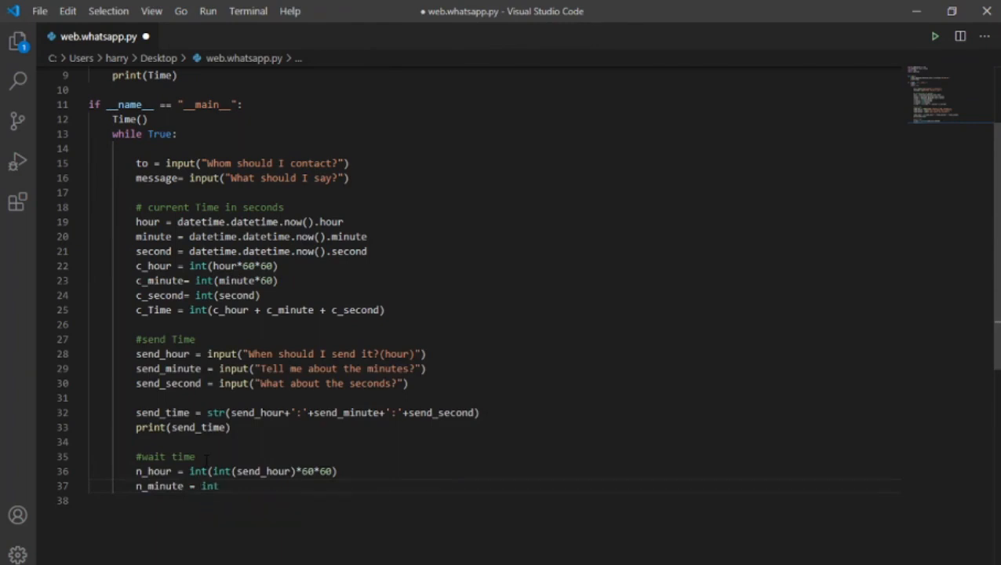
{"action": "type", "text": "int(send_minute)*60"}
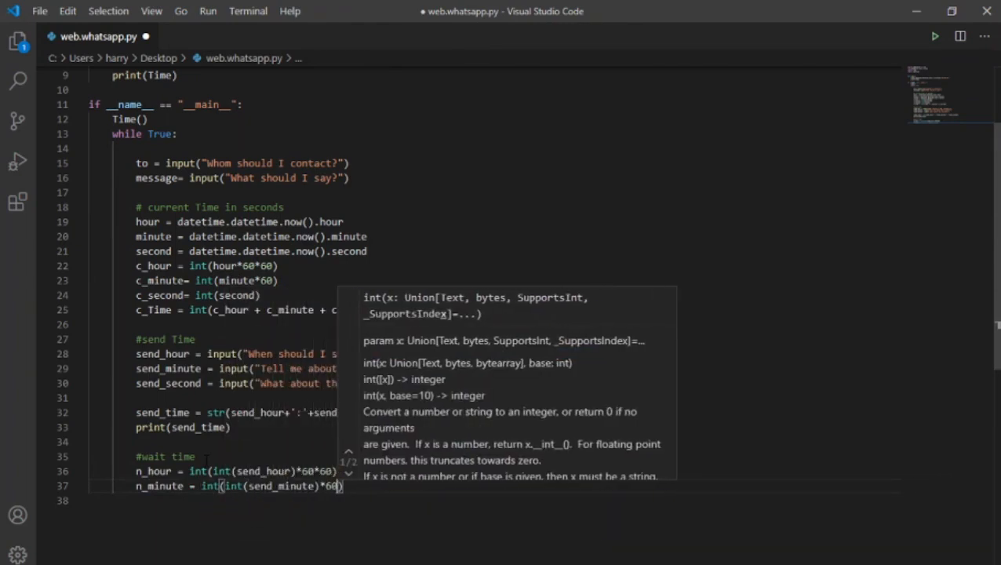
{"action": "type", "text": "n_second = int"}
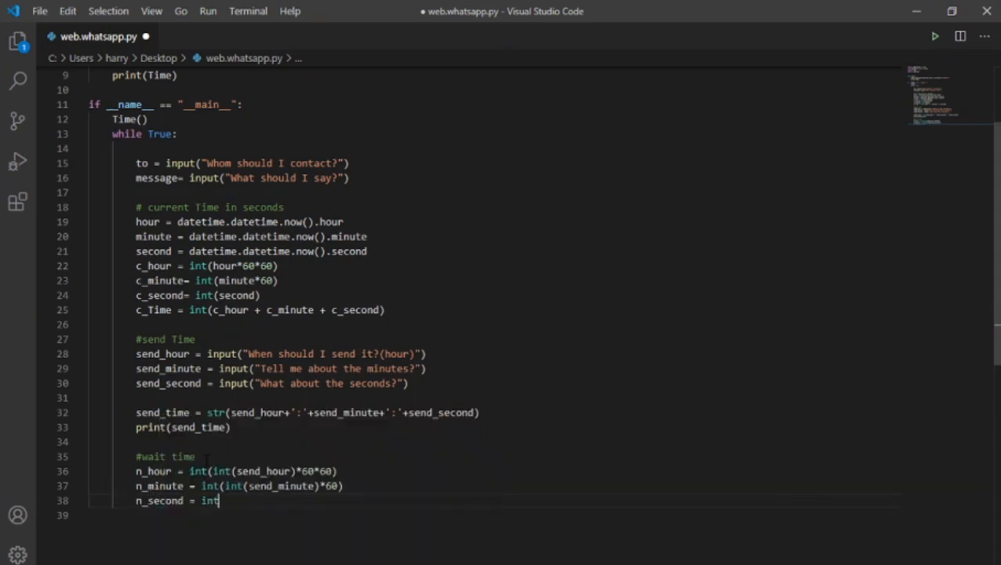
{"action": "type", "text": "(send_second"}
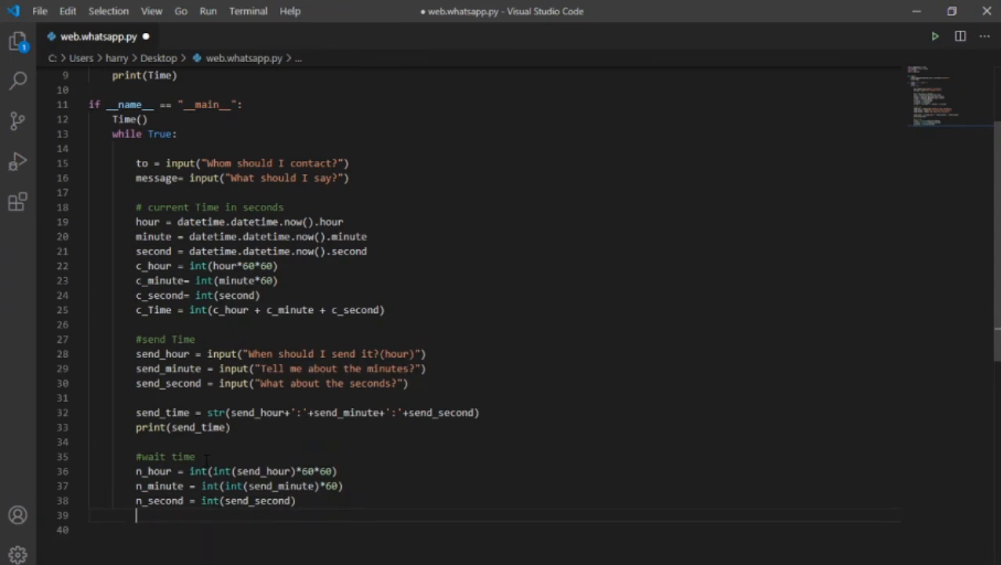
{"action": "type", "text": "s"}
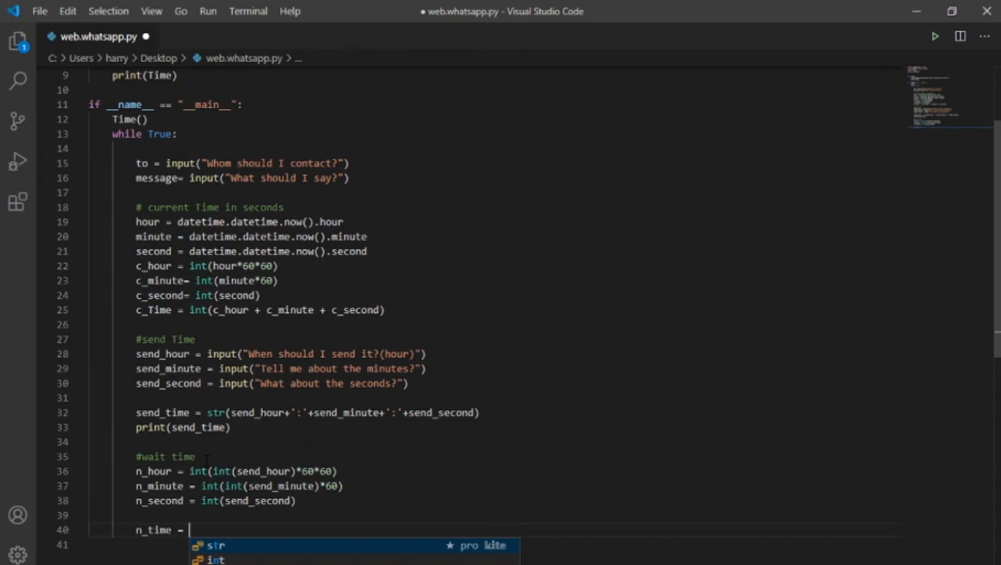
Compute n_time = int(n_hour+n_minute+n_second) and wait = int(n_time-c_Time).
{"action": "type", "text": "int(n_hour+n_minute+n"}
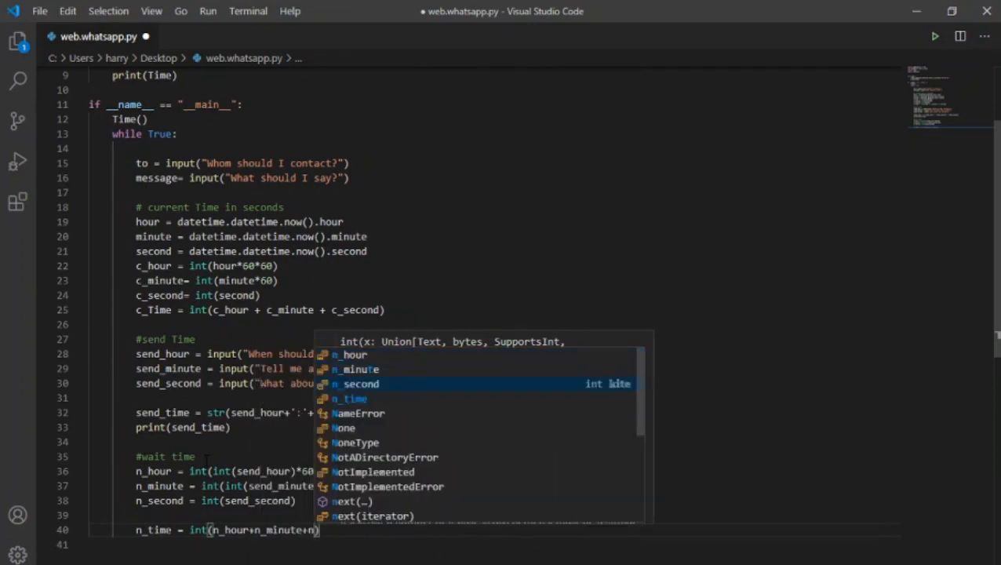
{"action": "type", "text": "#"}
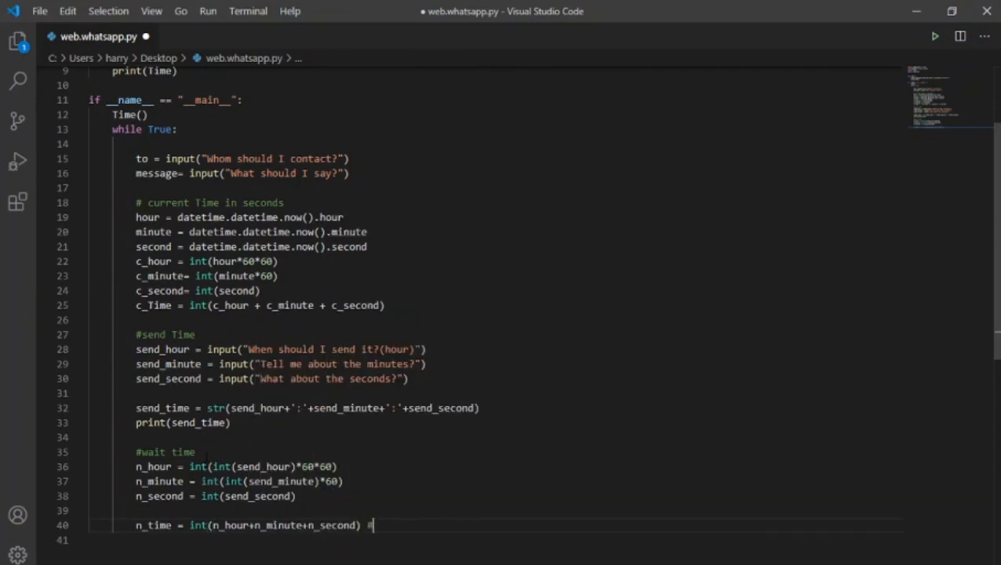
{"action": "type", "text": "Send Time in seconds"}
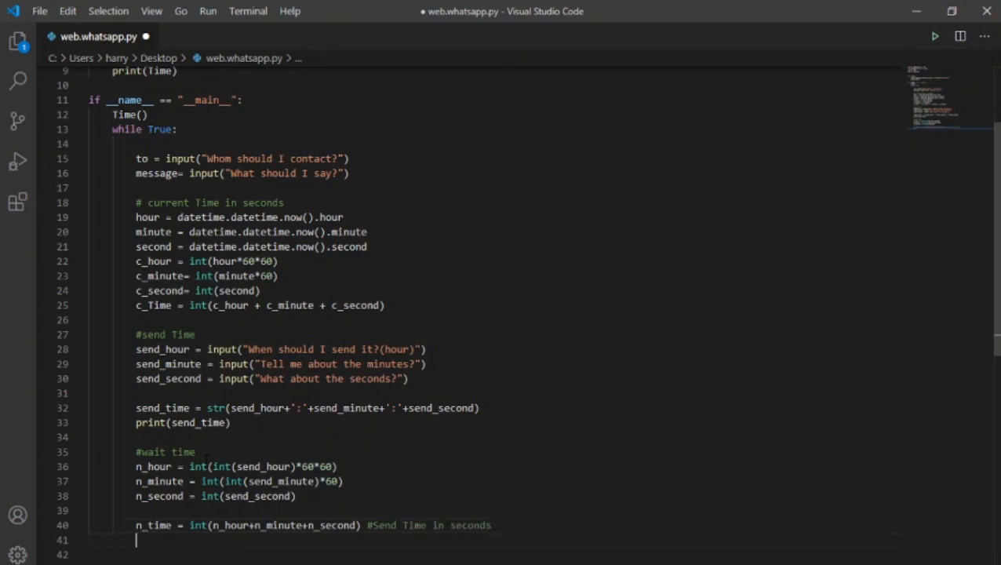
{"action": "type", "text": "wait ="}
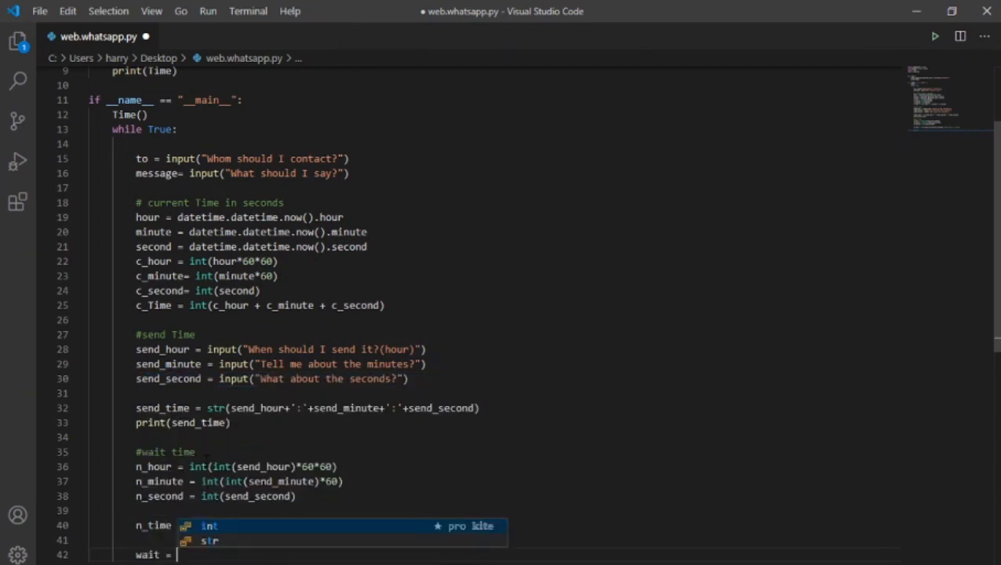
{"action": "type", "text": "int(n_time-c_Time) #"}
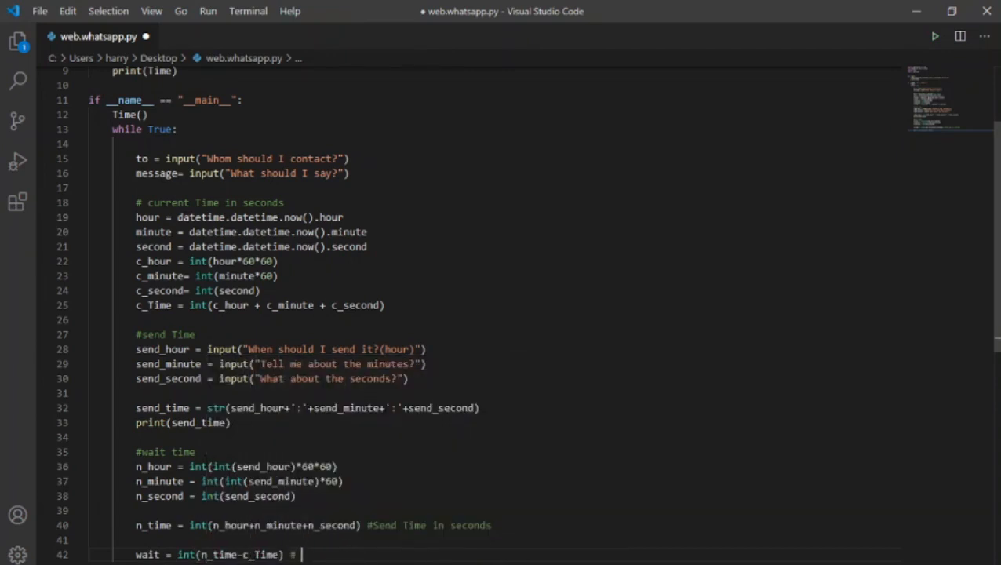
{"action": "type", "text": "no. of seconds to"}
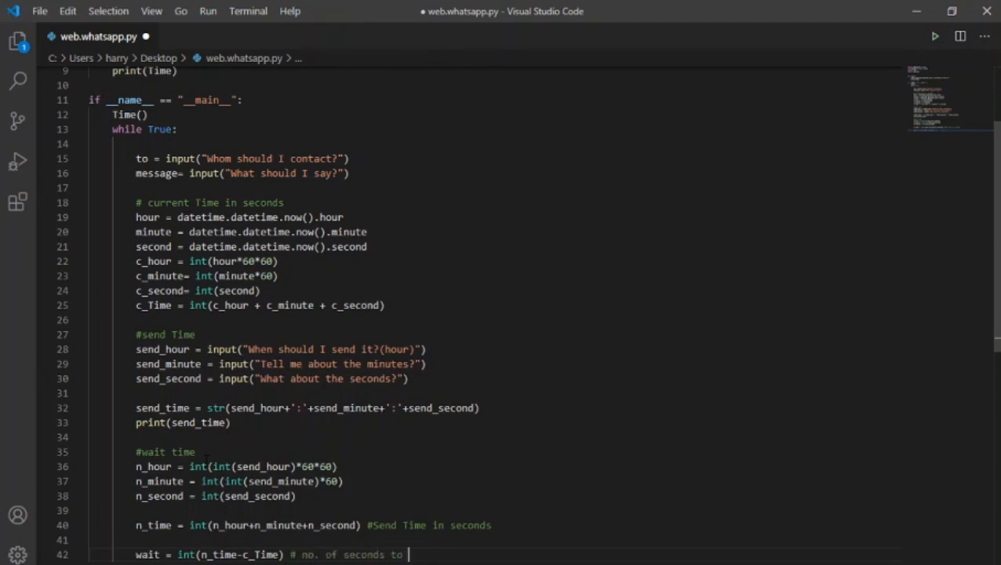
Print 'Your message will be sent after ' + str(wait) + ' seconds'.
{"action": "type", "text": "print(\"Your message w"}
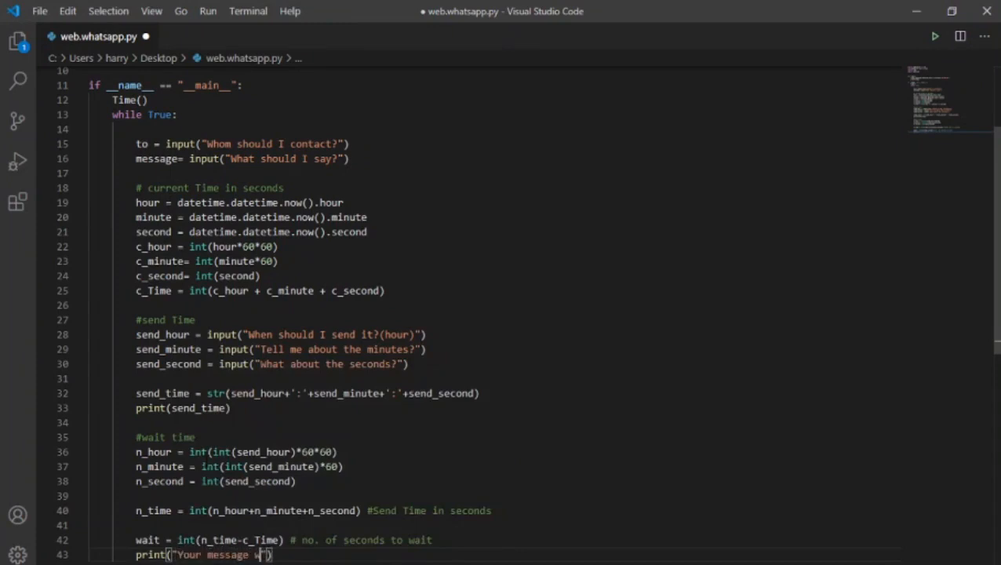
{"action": "type", "text": "ill be sent"}
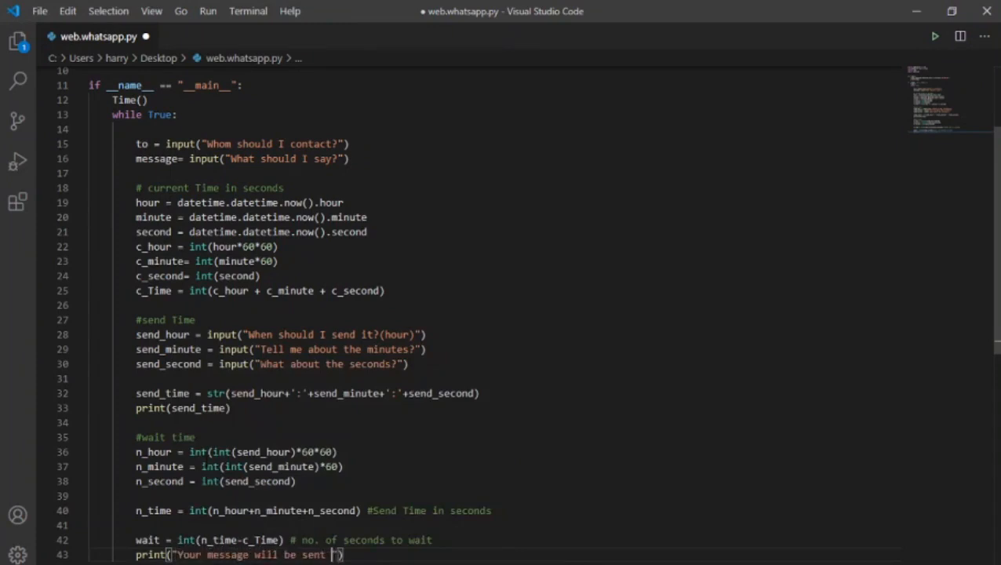
{"action": "type", "text": "after +"}
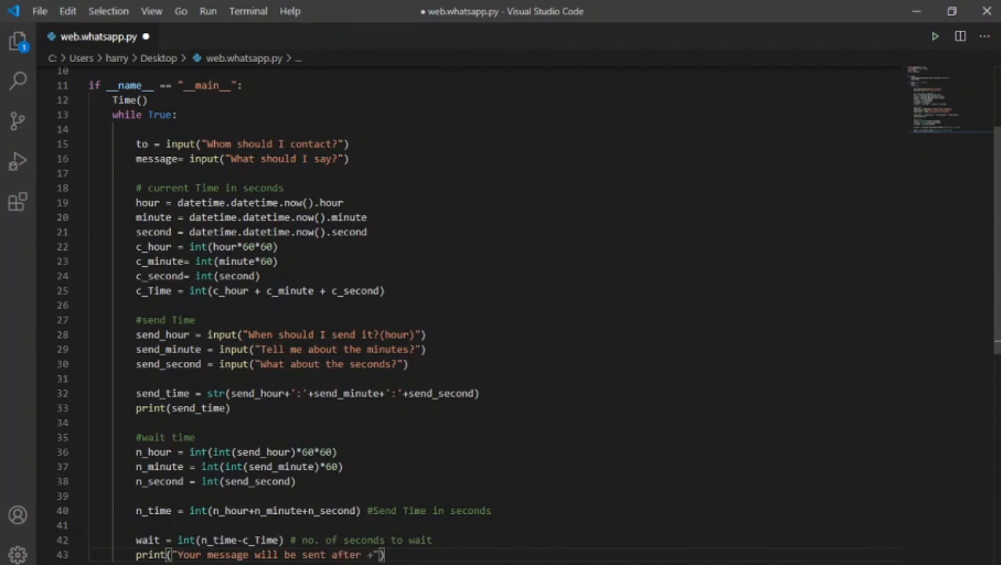
{"action": "type", "text": "+"}
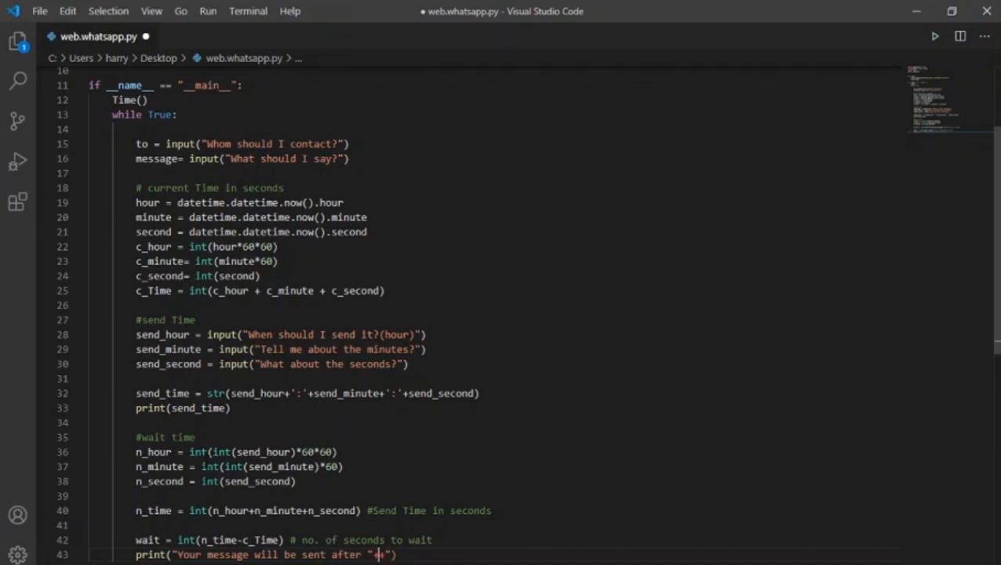
{"action": "type", "text": "wait"}
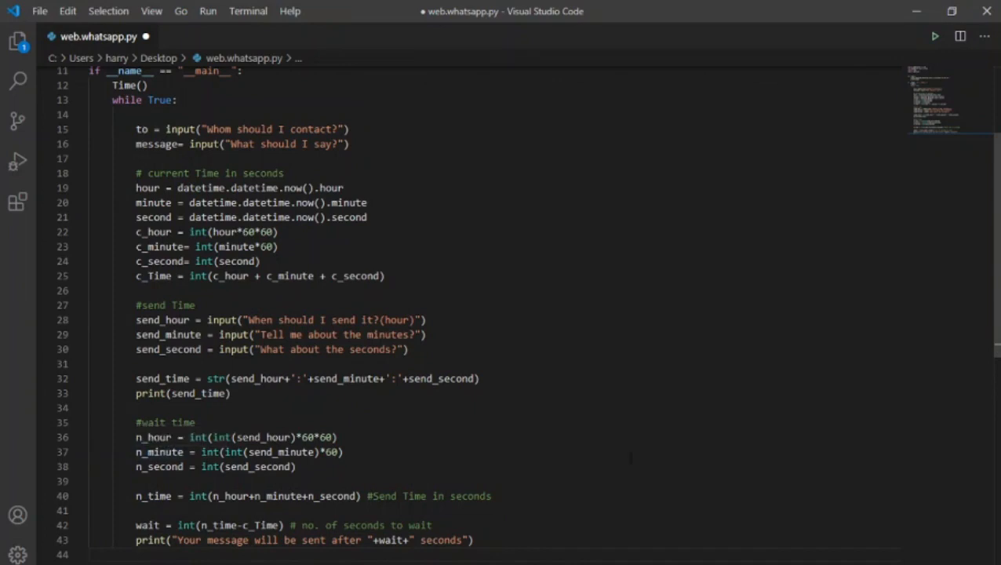
{"action": "scroll", "scroll_direction": "down", "scroll_amount": 3}
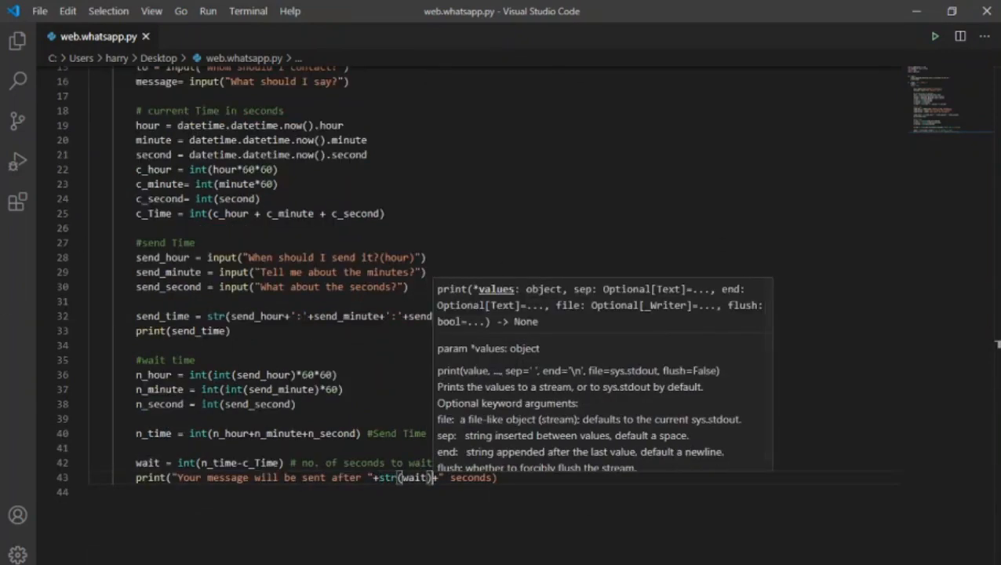
{"action": "scroll", "scroll_direction": "up", "scroll_amount": 3}
{"action": "type", "text": "def whatsapp(to,m"}
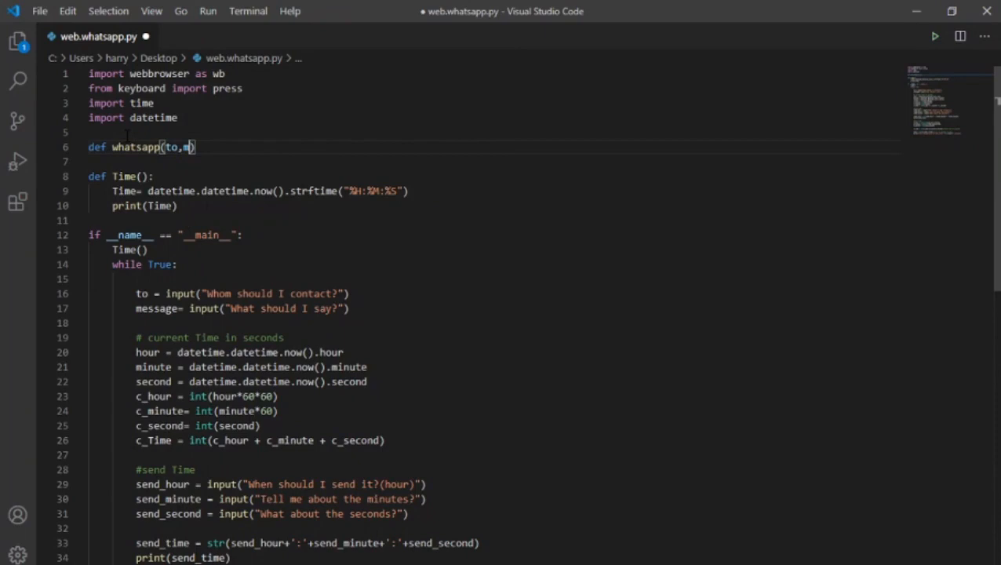
Start whatsapp(to,message) with time.sleep(wait) and wb.open of the WhatsApp send link.
{"action": "type", "text": "essage"}
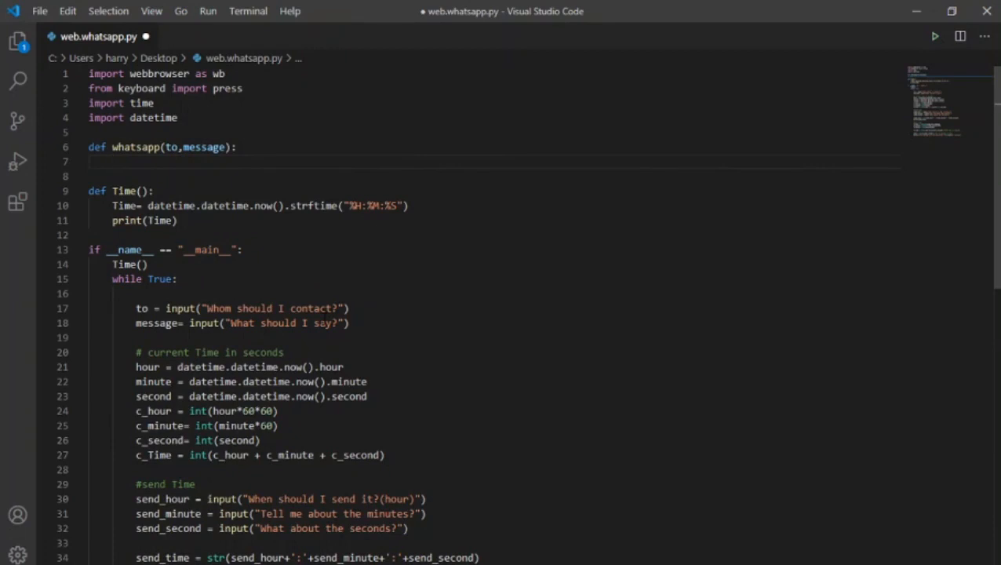
{"action": "type", "text": "time."}
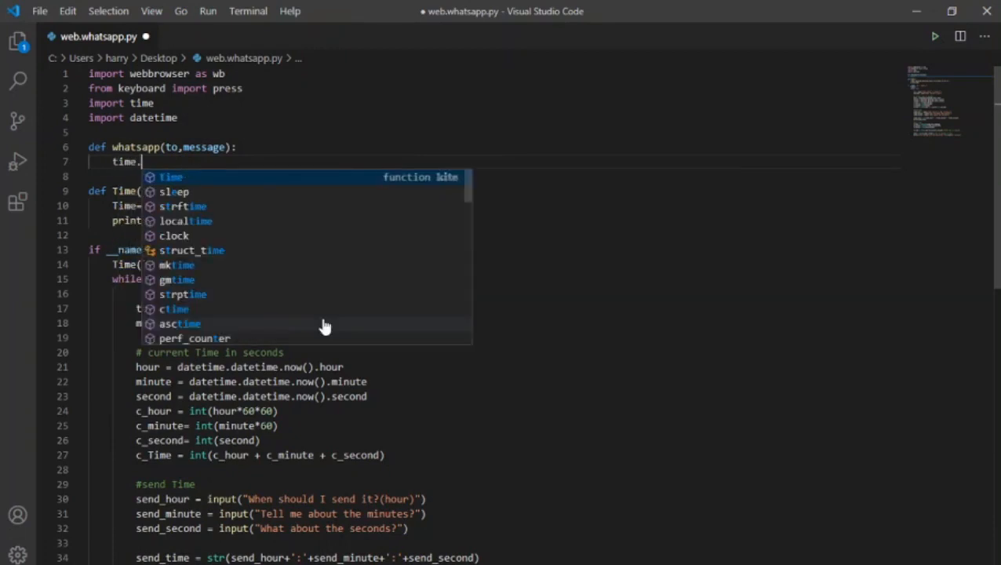
{"action": "type", "text": "sleep(wait"}
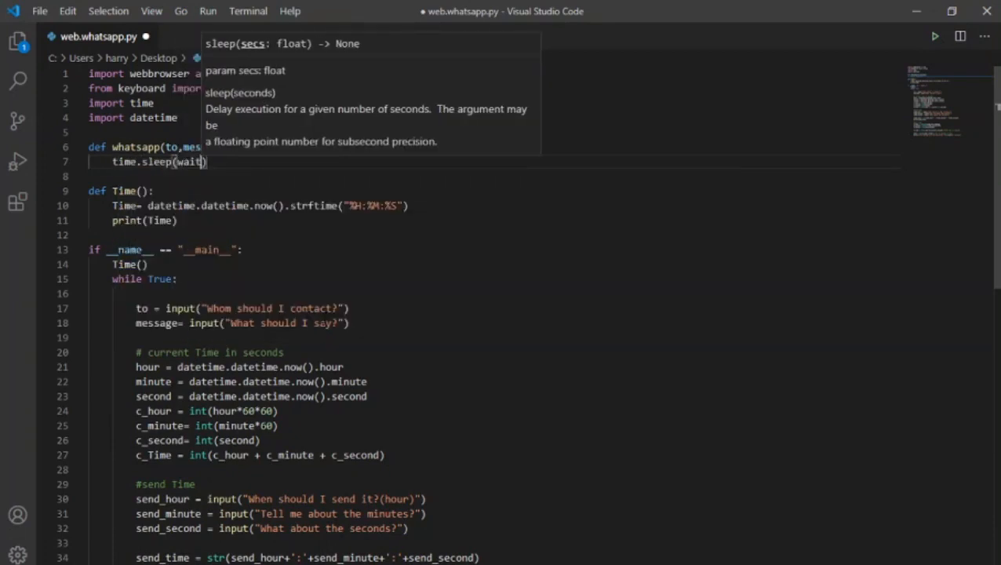
{"action": "type", "text": "wb"}
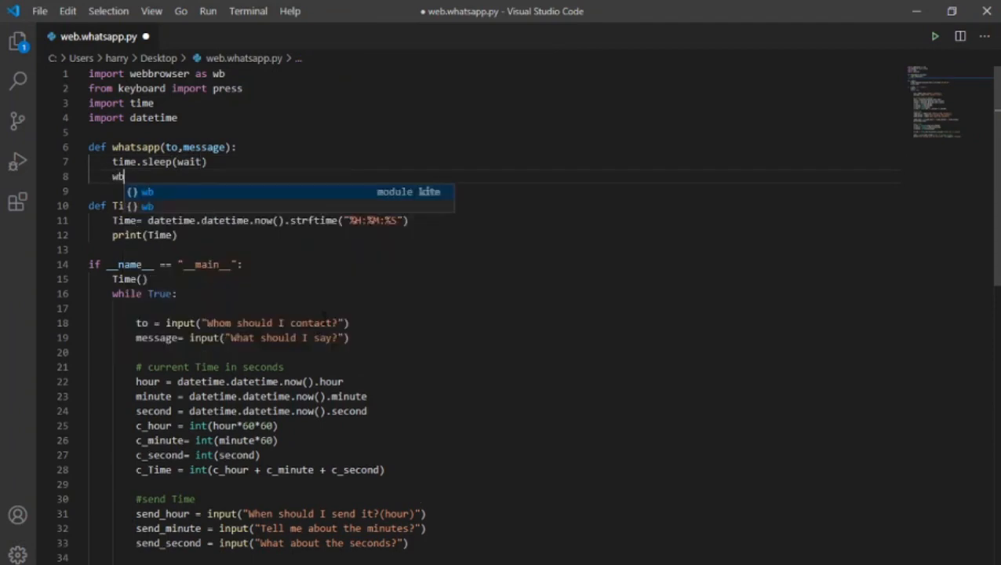
{"action": "type", "text": ".open_"}
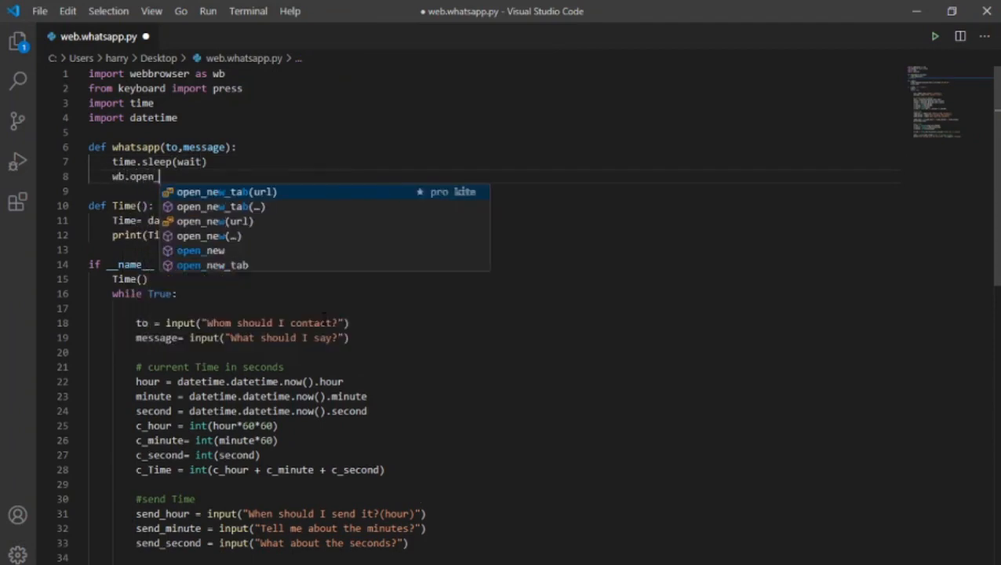
{"action": "type", "text": "\"https\""}
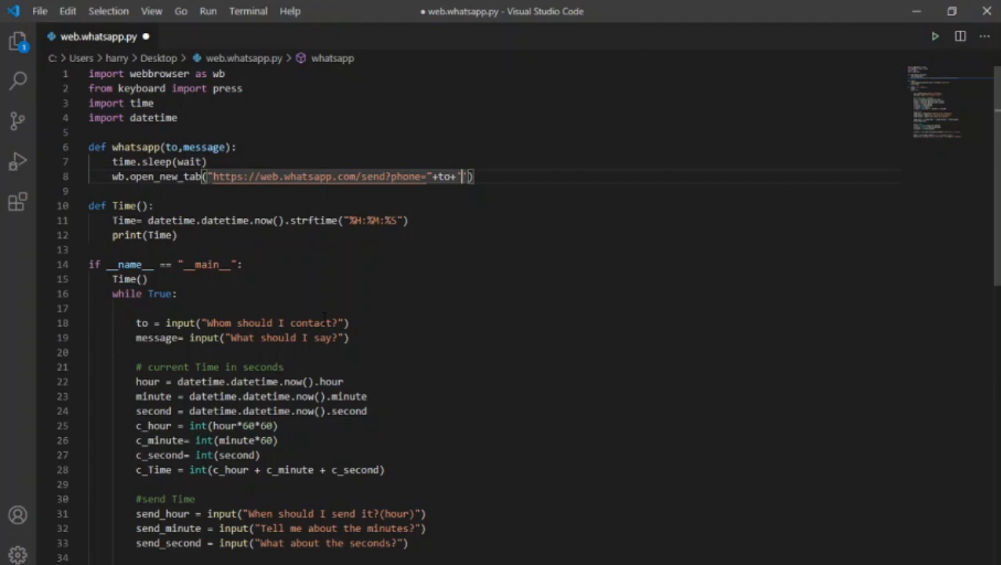
Add the message text to the link, sleep 20 seconds, and call whatsapp(to,message).
{"action": "type", "text": "&text="}
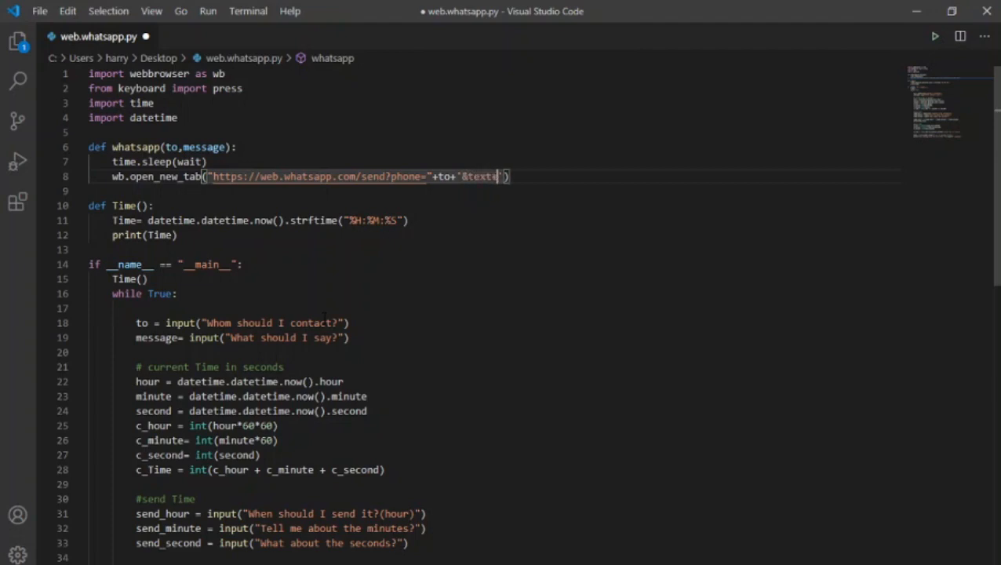
{"action": "type", "text": "=+"}
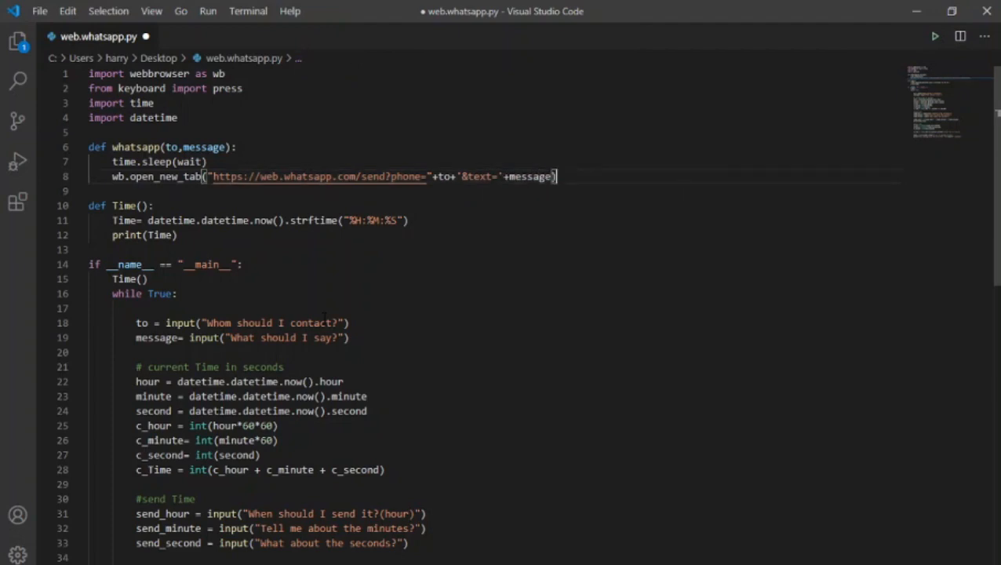
{"action": "type", "text": "time.sleep(20"}
{"action": "type", "text": "press('en')"}
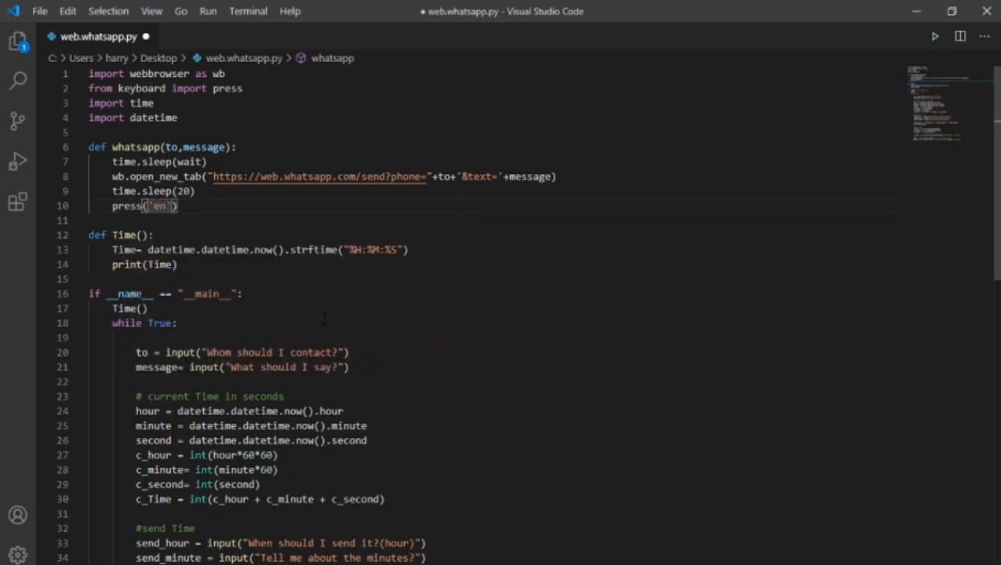
{"action": "scroll", "scroll_direction": "down", "scroll_amount": 3}
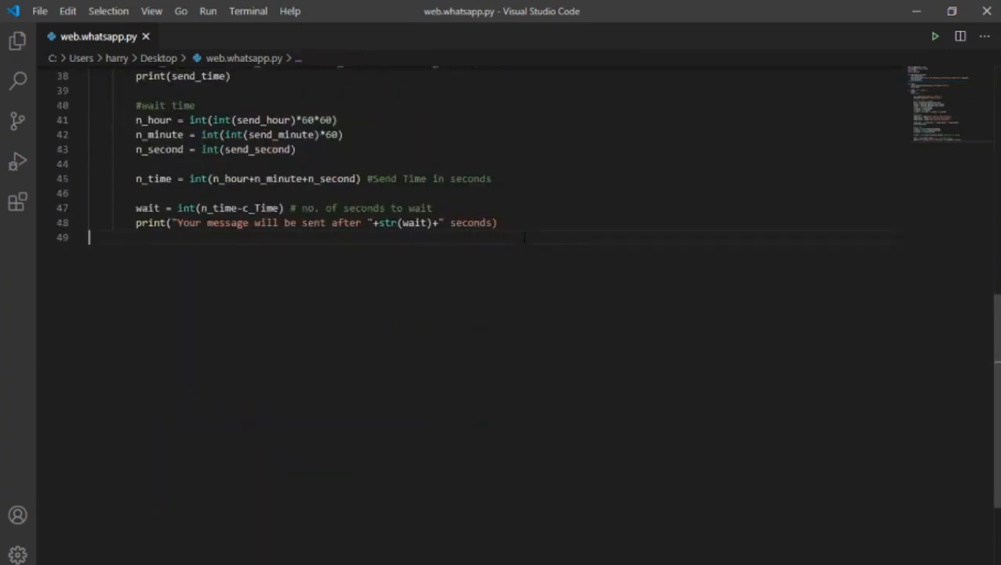
{"action": "type", "text": "w"}
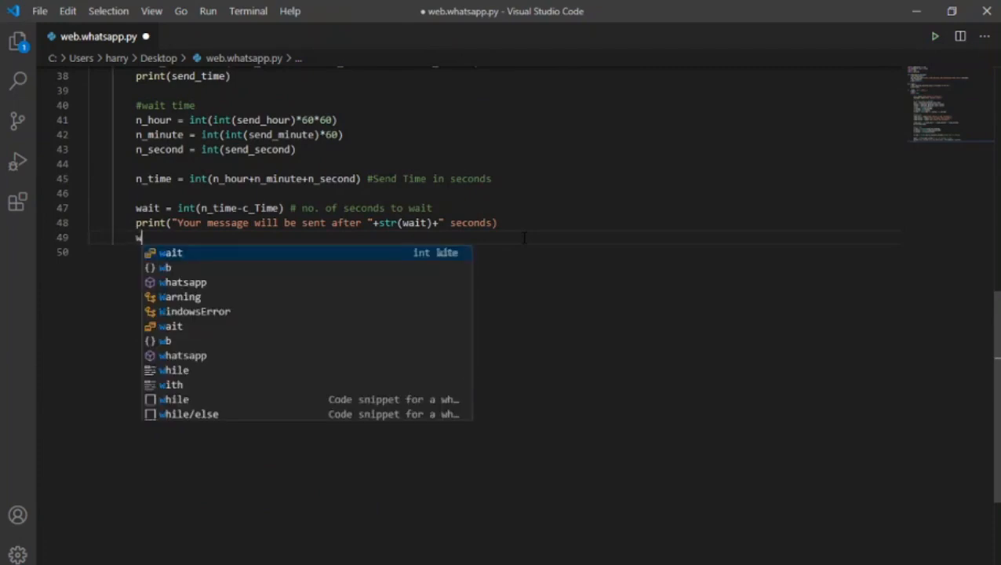
{"action": "type", "text": "hatsapp(to,message)"}
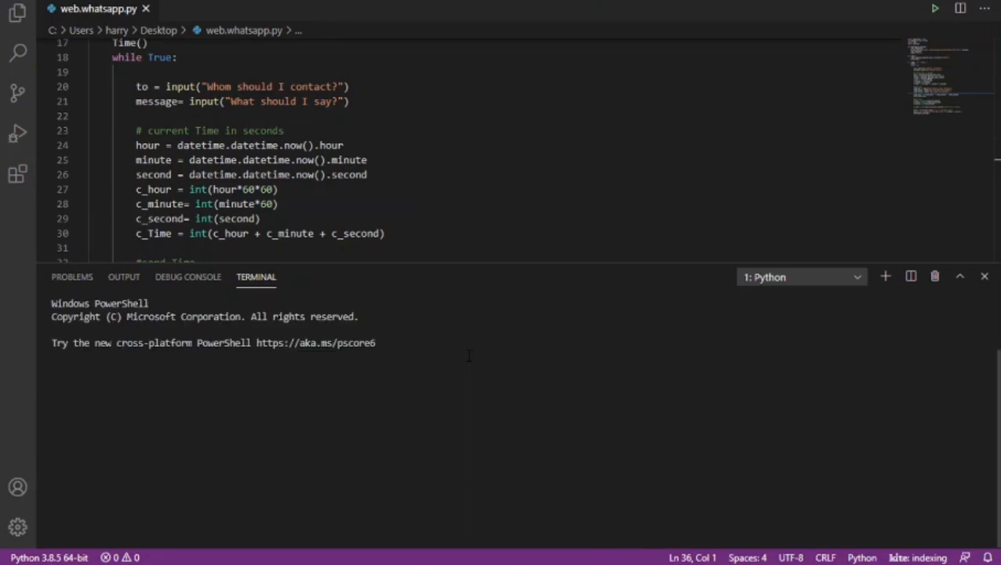
Run the script and answer the prompts with 'hi there', hour 16 and minute 06.
{"action": "left_click", "coordinate": [934, 8]}
{"action": "type", "text": "h"}
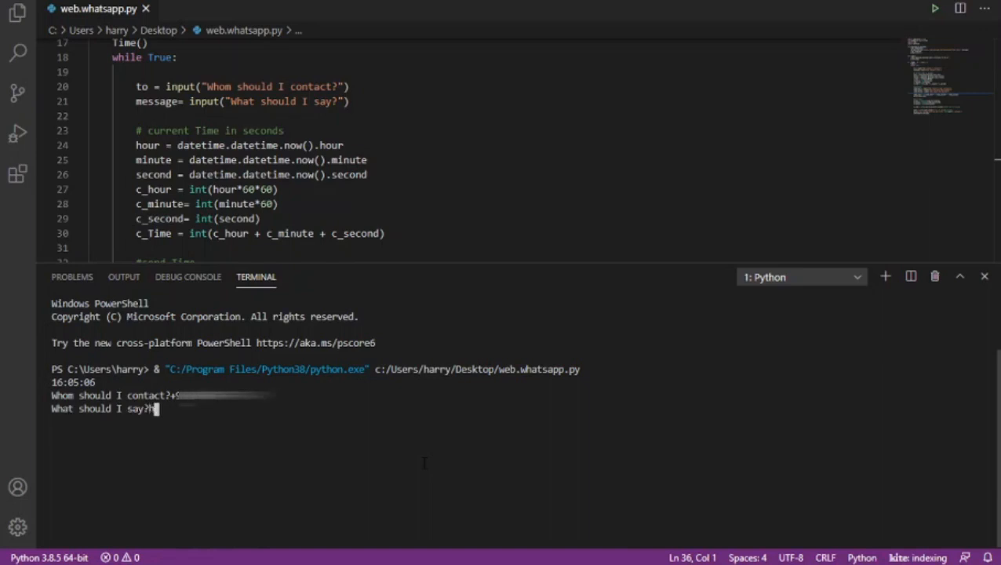
{"action": "type", "text": "i"}
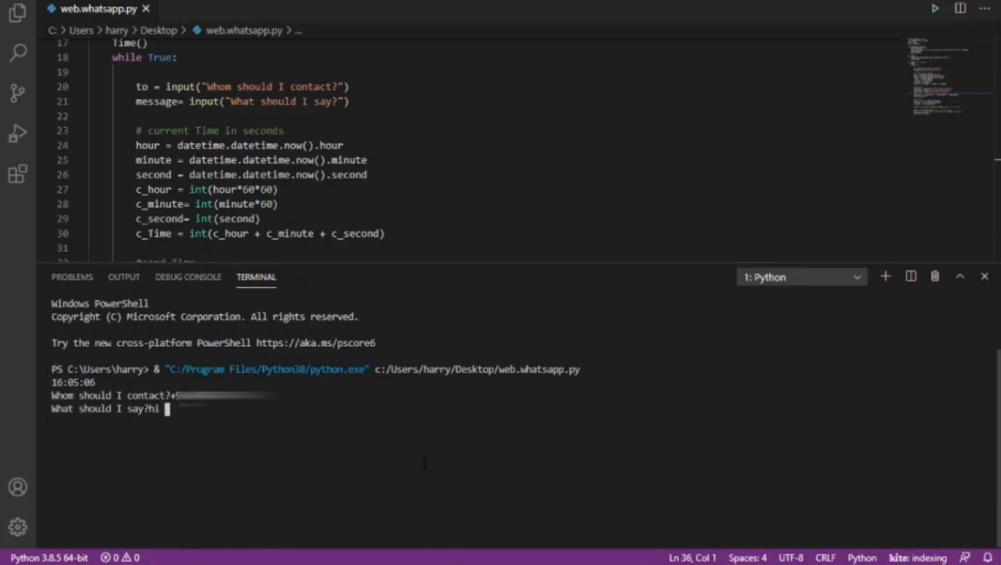
{"action": "type", "text": "there"}
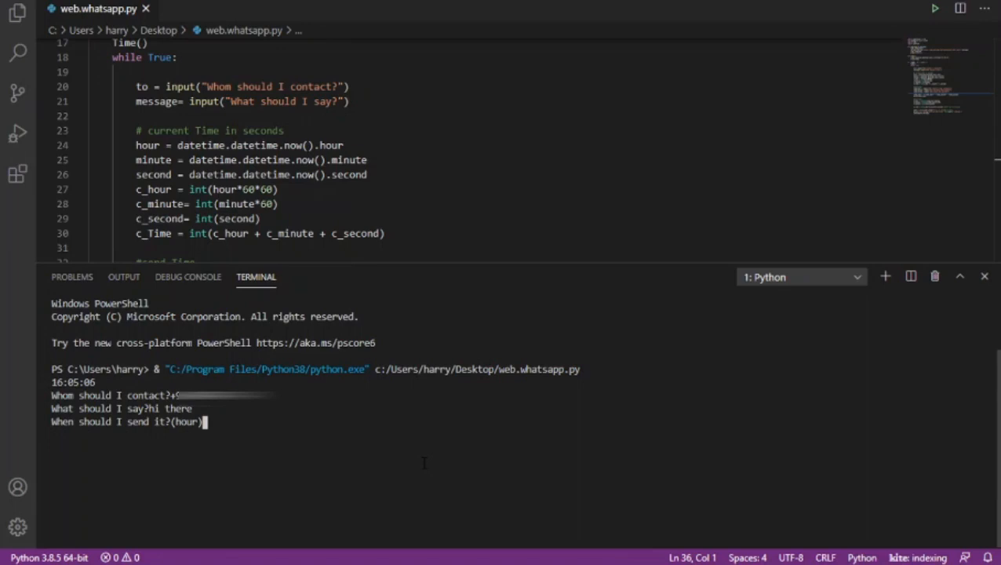
{"action": "type", "text": "1"}
{"action": "type", "text": "0"}
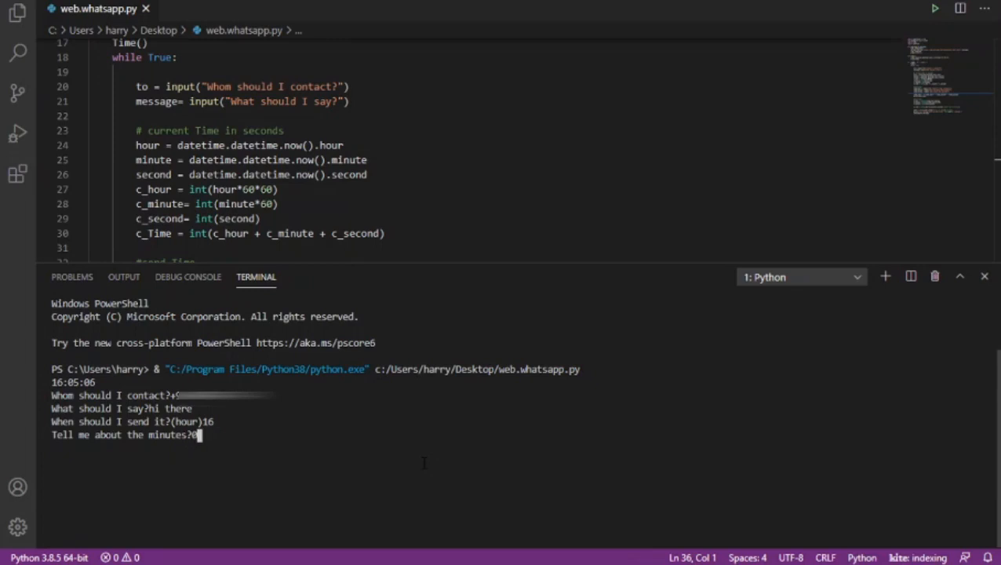
{"action": "type", "text": "6"}
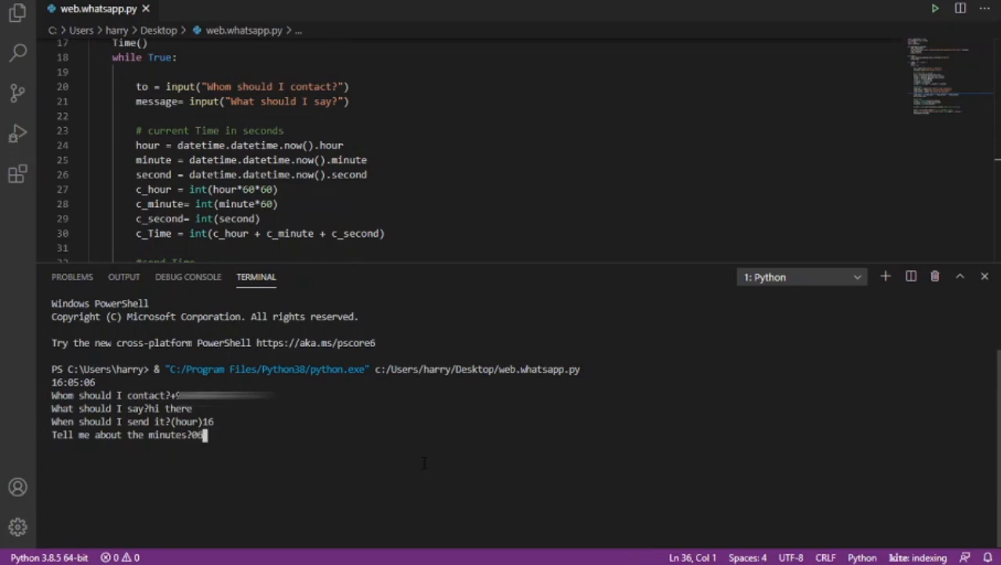
{"action": "key", "text": "enter"}
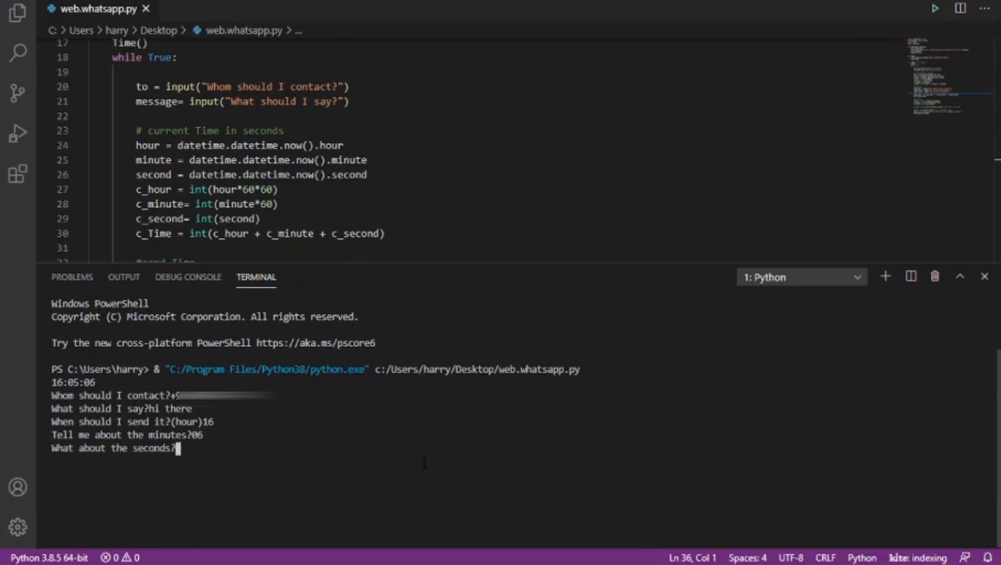
{"action": "type", "text": "15"}
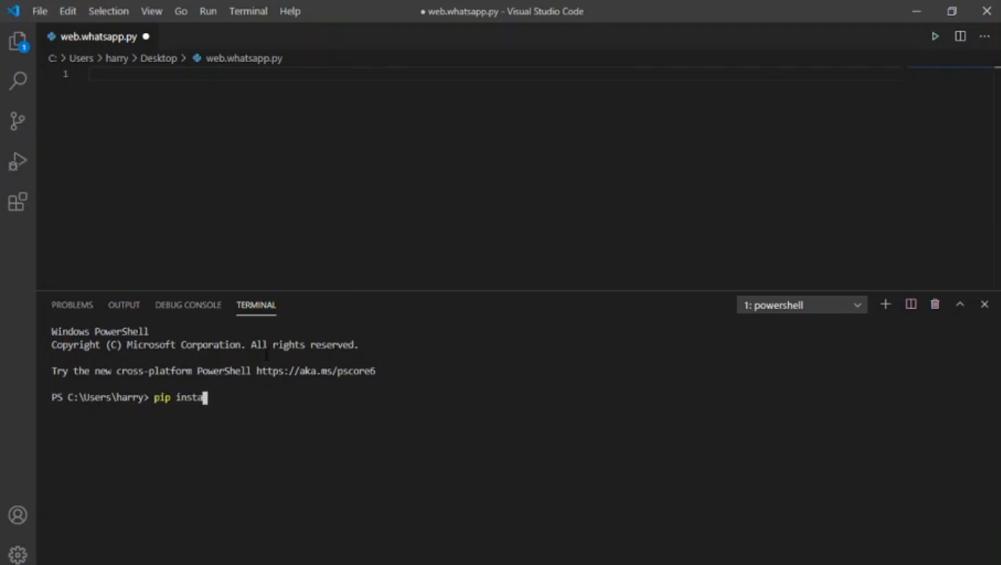
Run pip install pywhatkit, then close the terminal panel.
{"action": "type", "text": "ll pywhatki"}
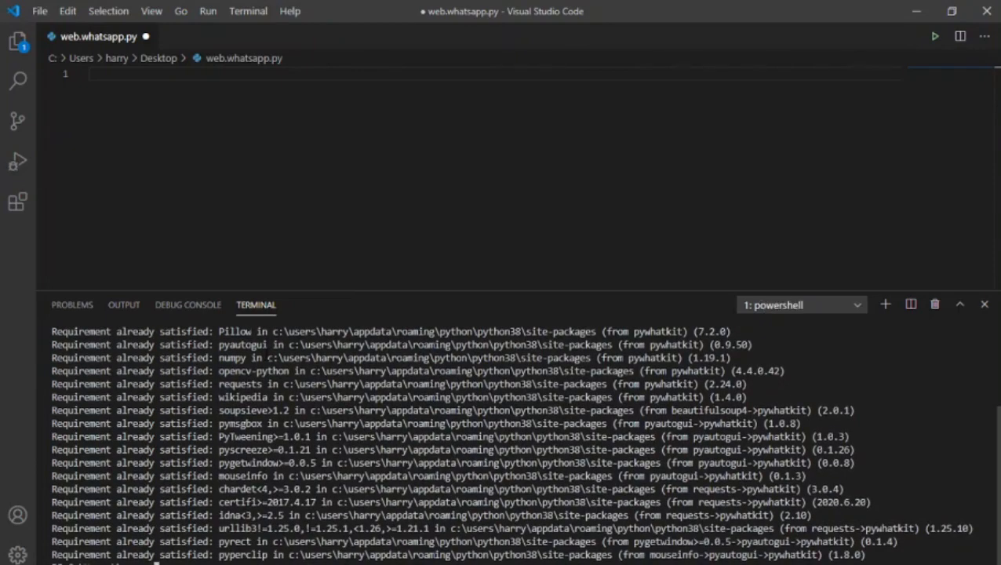
{"action": "left_click", "coordinate": [984, 304]}
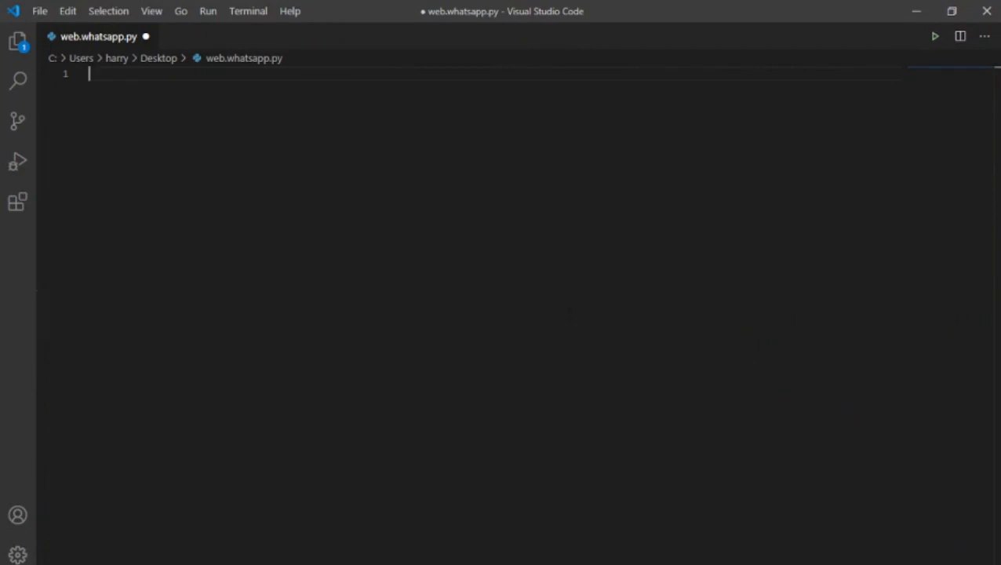
Write import pywhatkit as kit, an #input details comment, and kit.sendwhatmsg('phone number','message',10,8).
{"action": "type", "text": "import pyw"}
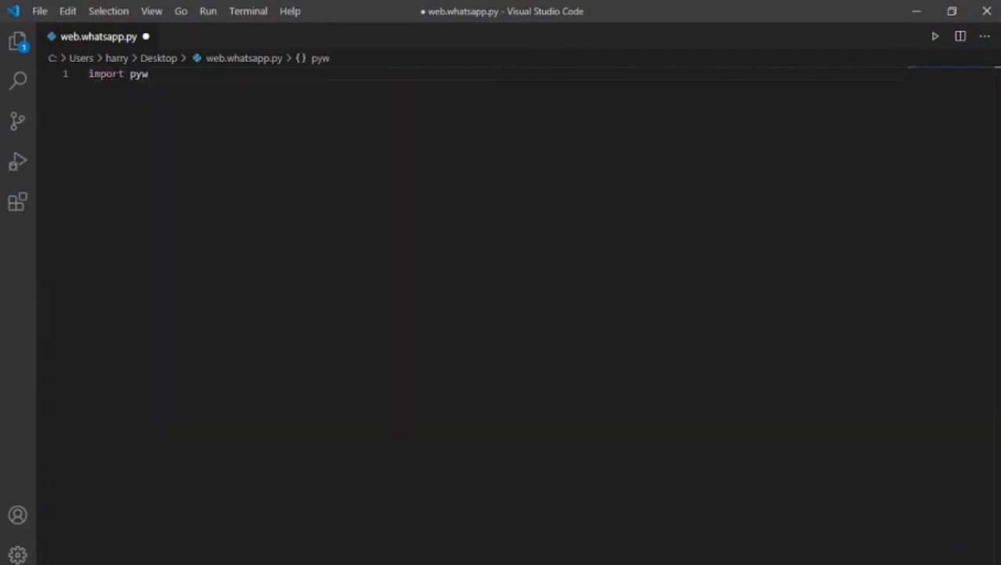
{"action": "type", "text": "hatkit as ki"}
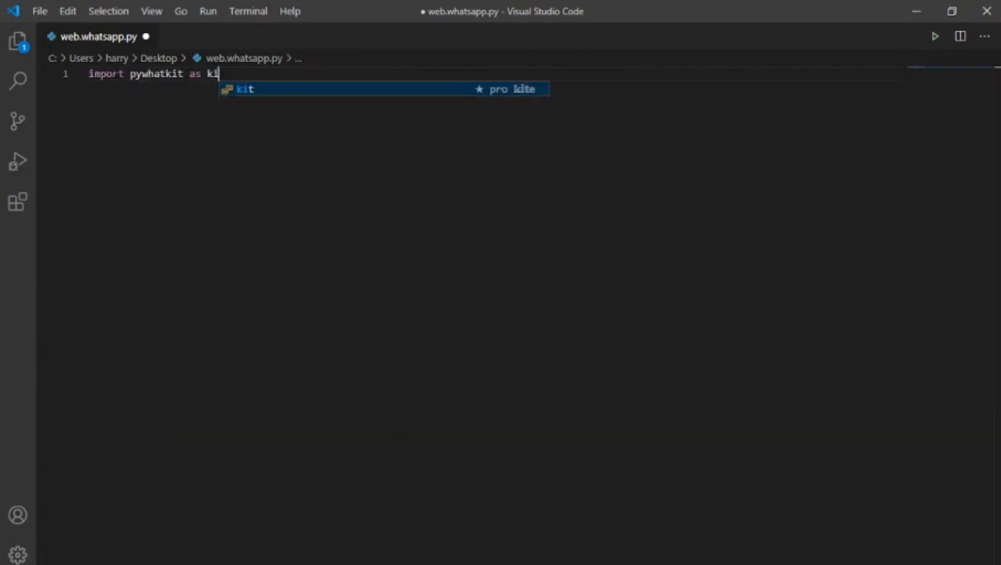
{"action": "type", "text": "kit"}
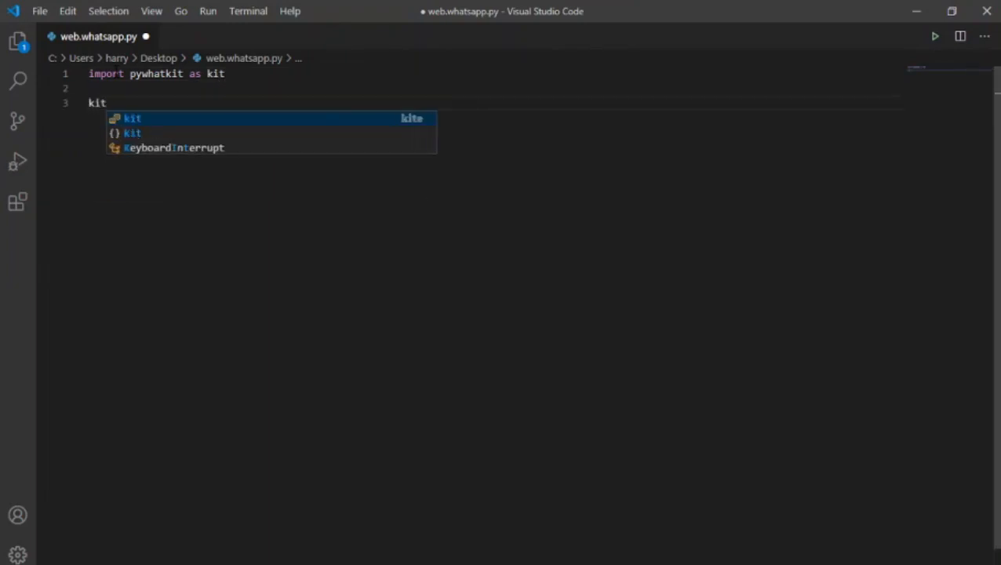
{"action": "type", "text": ".sendwhatmsg('"}
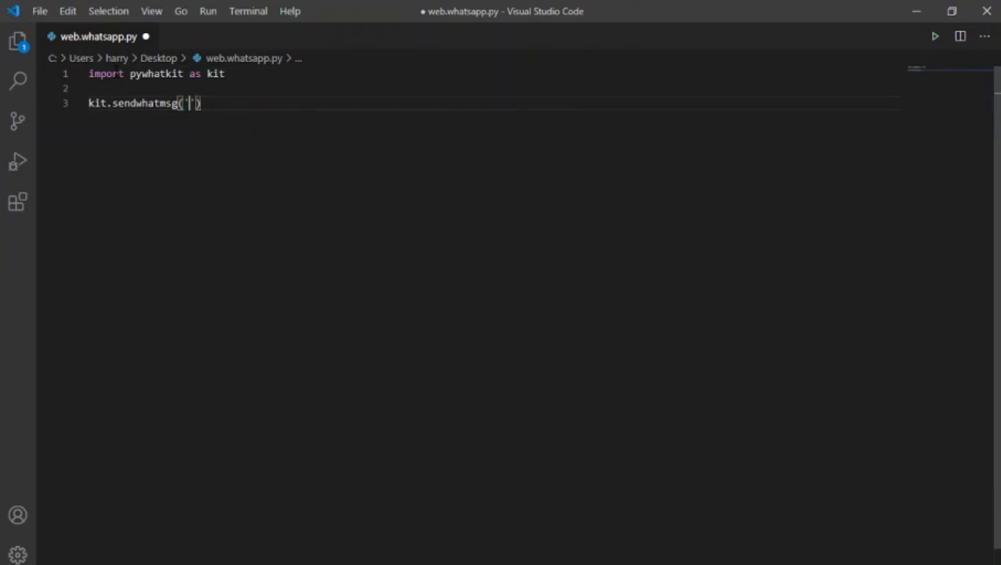
{"action": "type", "text": "phone number"}
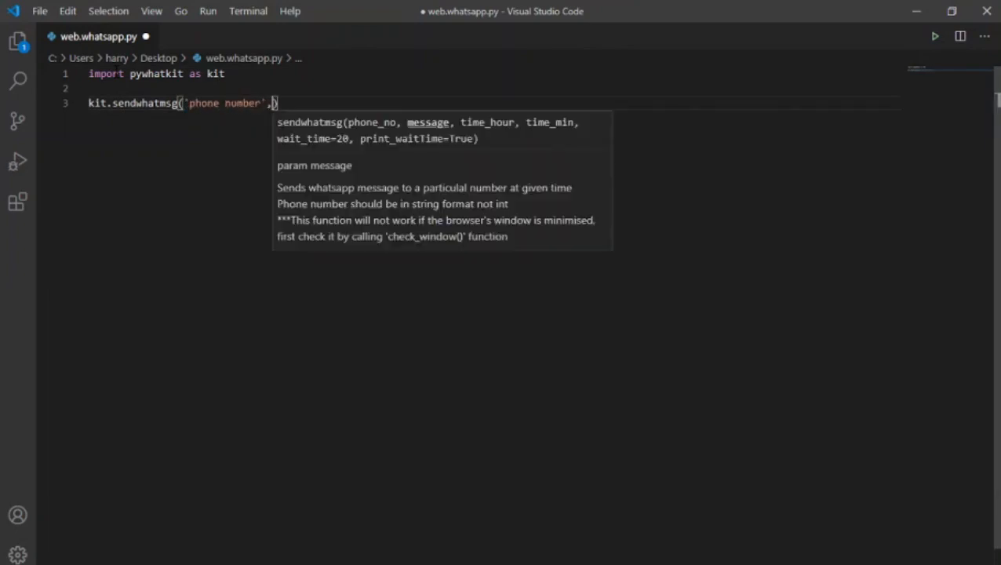
{"action": "type", "text": "'message '"}
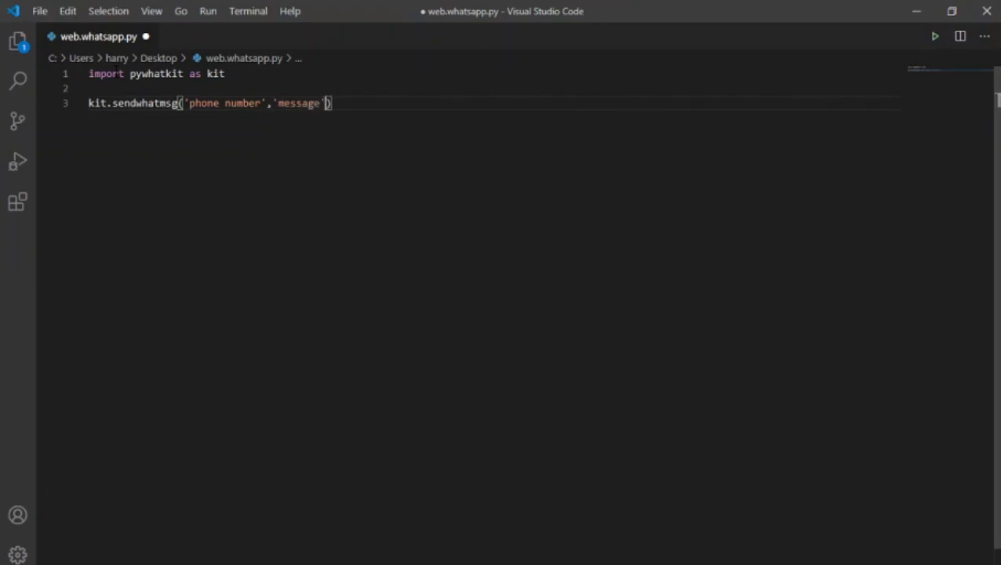
{"action": "type", "text": ","}
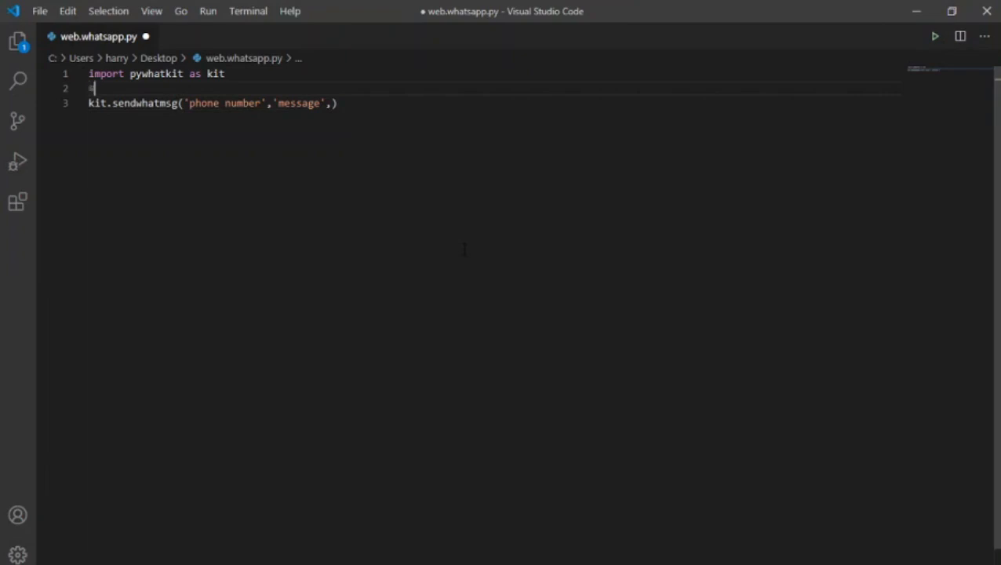
{"action": "type", "text": "input details prompt"}
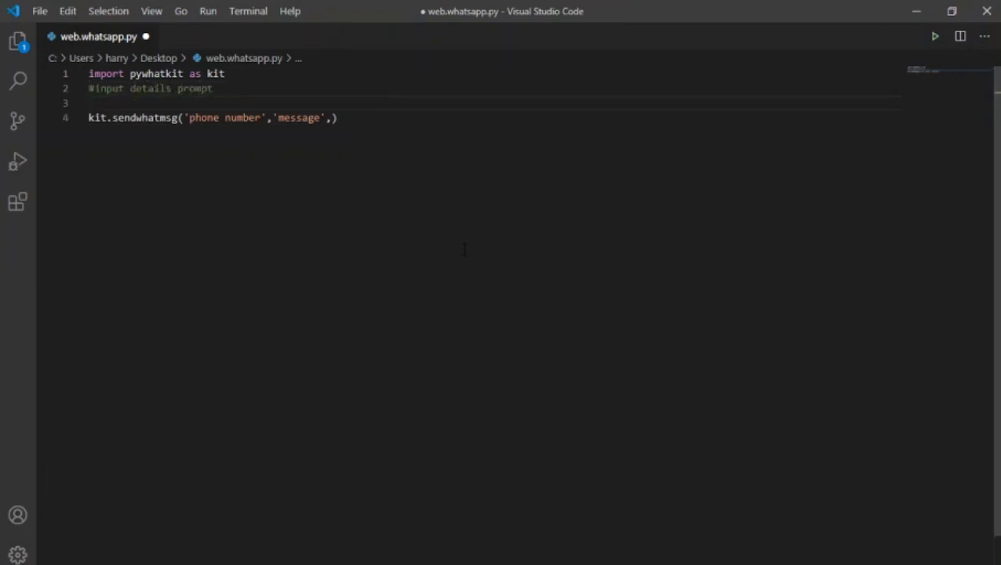
{"action": "type", "text": "10,"}
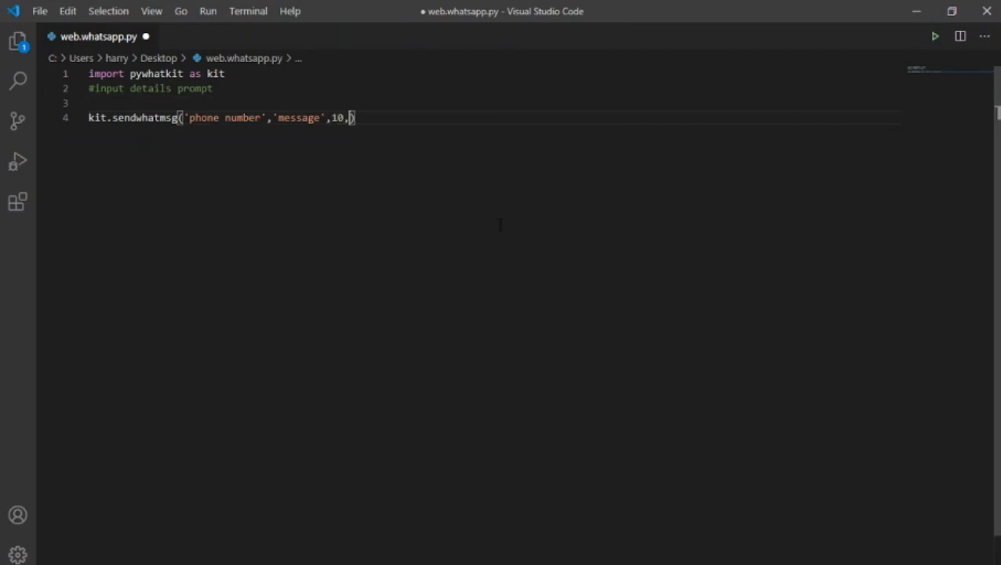
{"action": "type", "text": "8"}
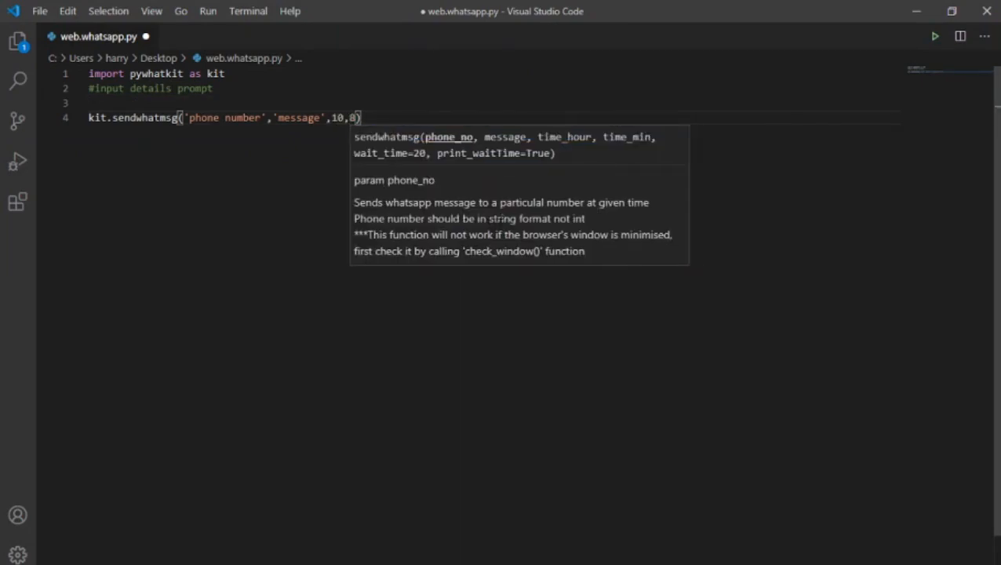